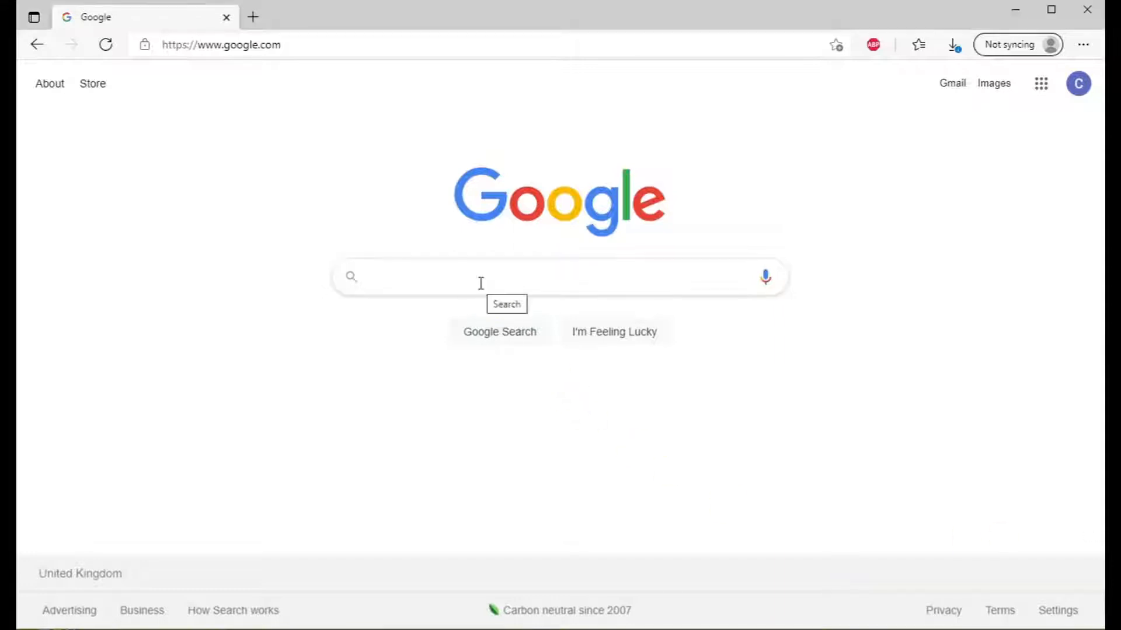
Search Google for 'autodesk' and open the autodesk.co.uk result
{"action": "type", "text": "autodesk"}
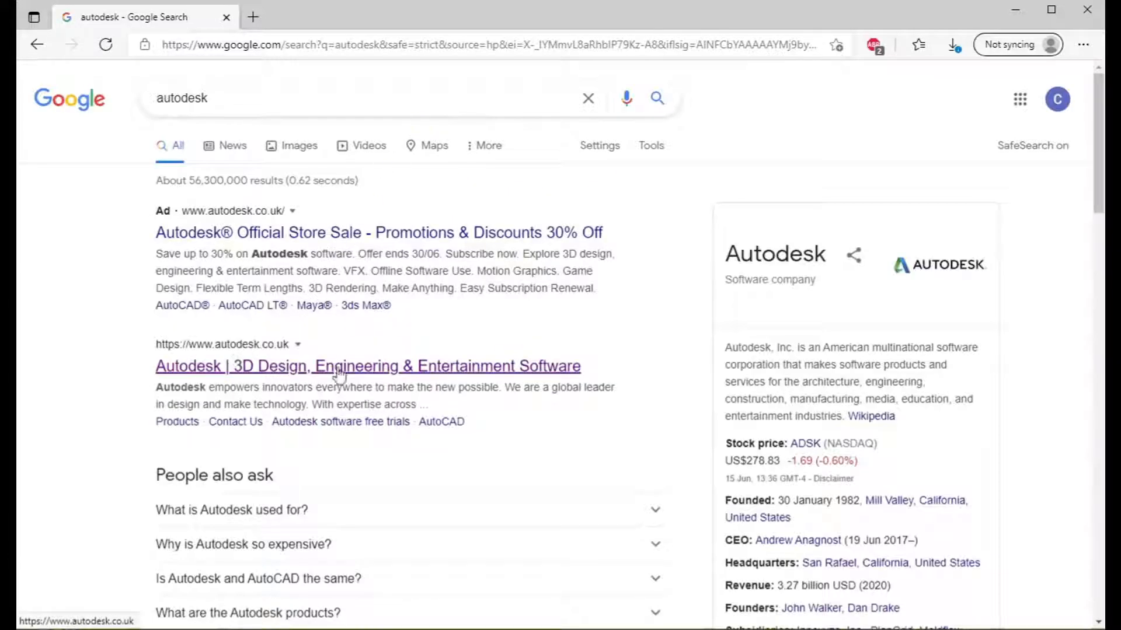
{"action": "left_click", "coordinate": [368, 366]}
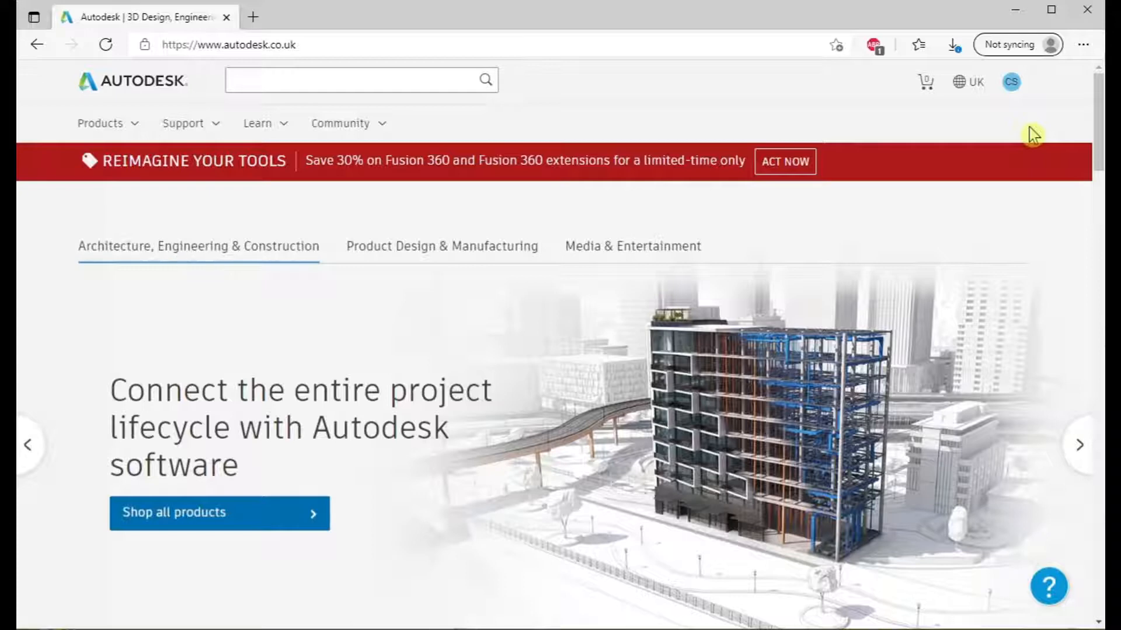
{"action": "mouse_move", "coordinate": [857, 246]}
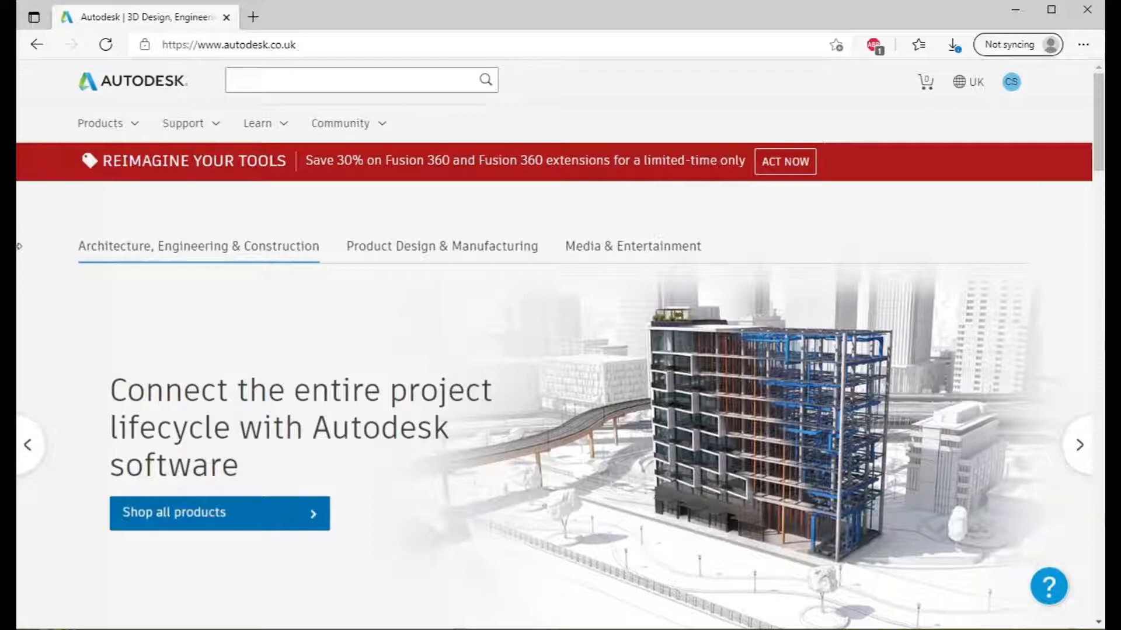
Browse the AutoCAD LT product page from the Products menu
{"action": "left_click", "coordinate": [100, 123]}
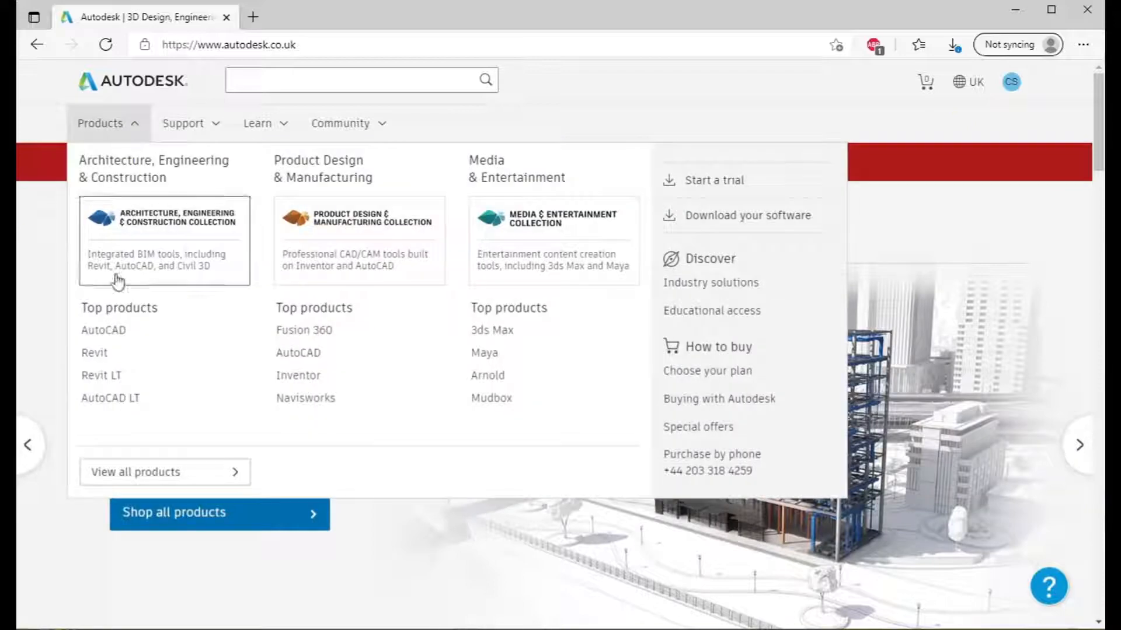
{"action": "left_click", "coordinate": [110, 398]}
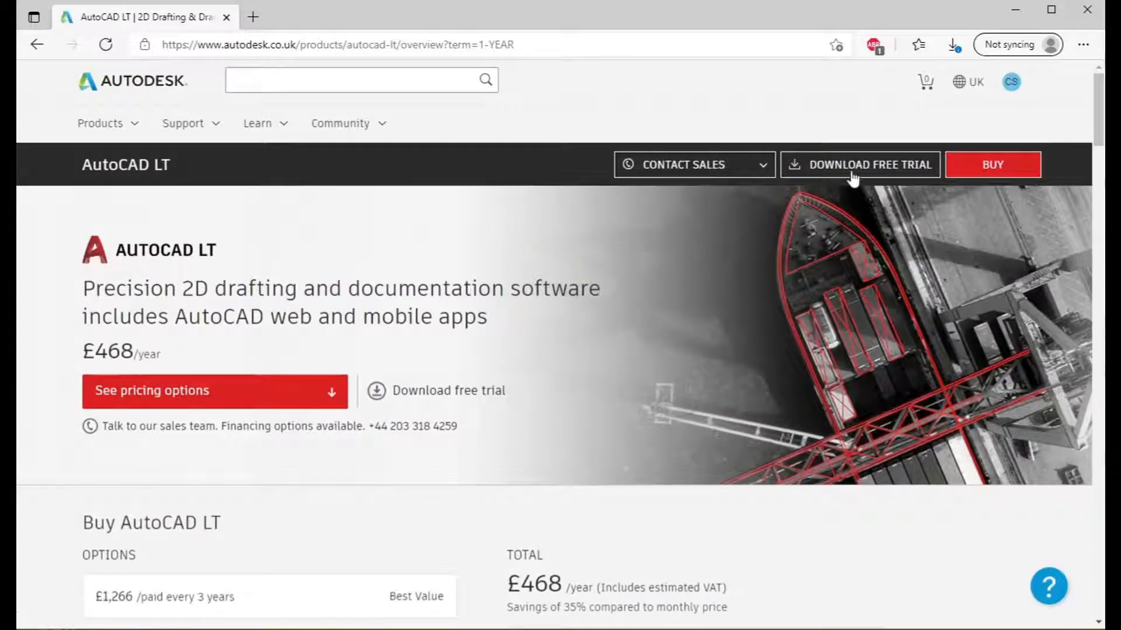
{"action": "scroll", "scroll_direction": "down", "scroll_amount": 3}
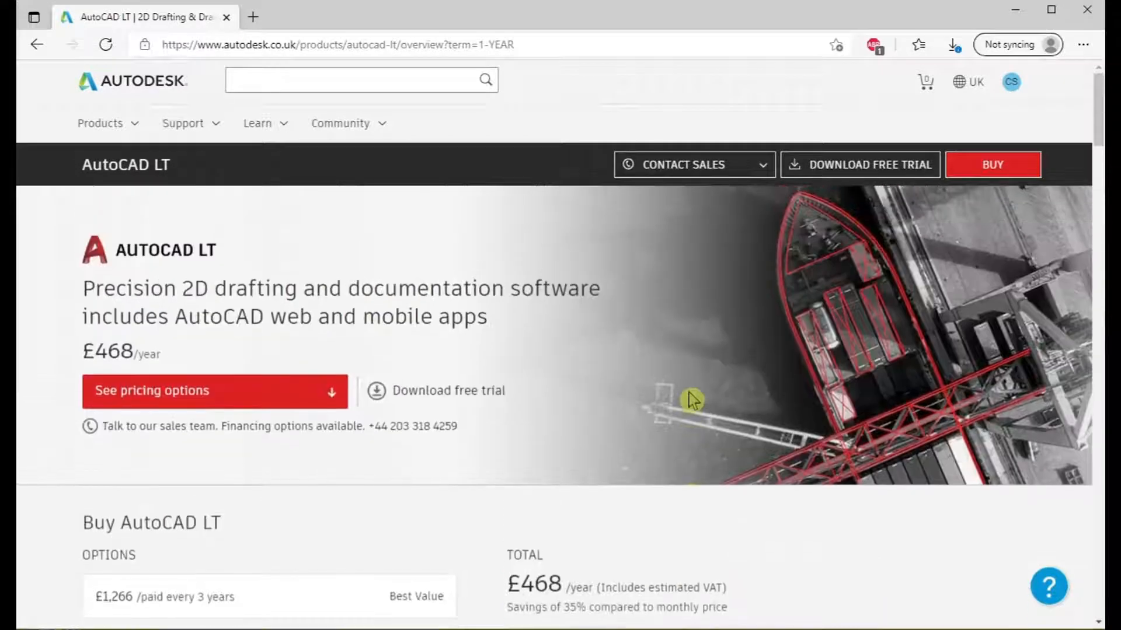
{"action": "scroll", "scroll_direction": "down", "scroll_amount": 3}
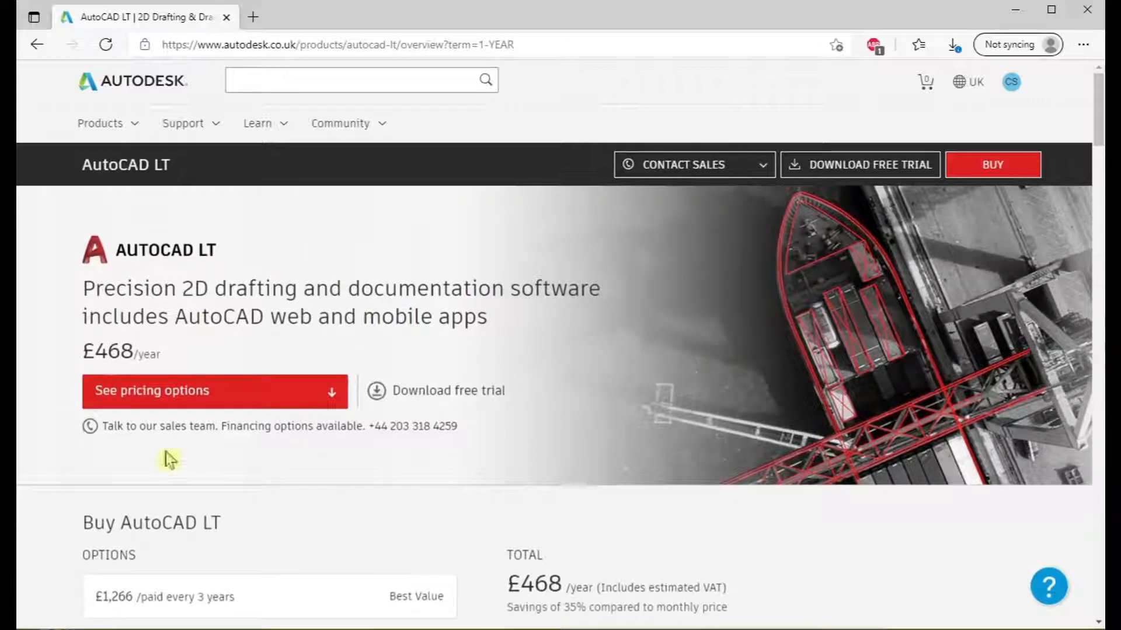
{"action": "mouse_move", "coordinate": [68, 338]}
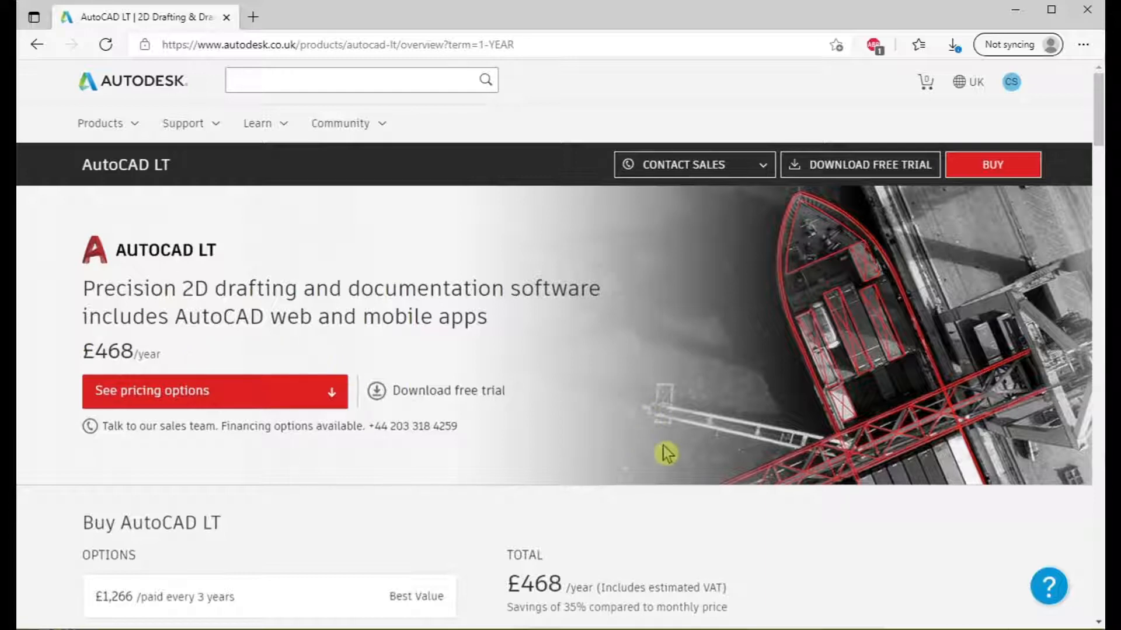
{"action": "mouse_move", "coordinate": [689, 461]}
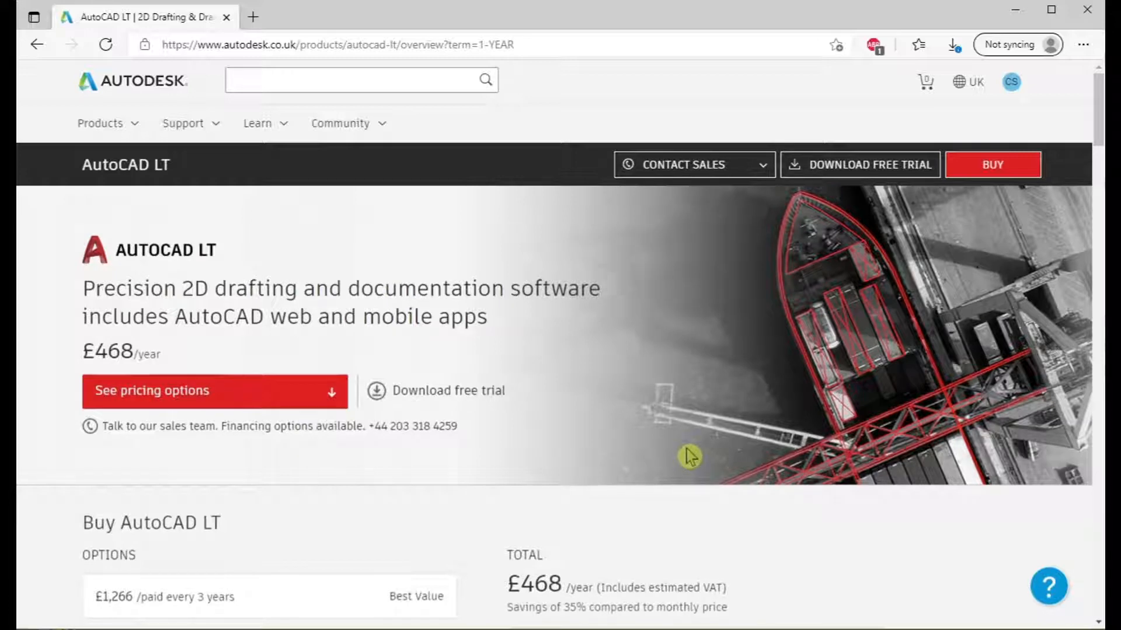
{"action": "mouse_move", "coordinate": [397, 377]}
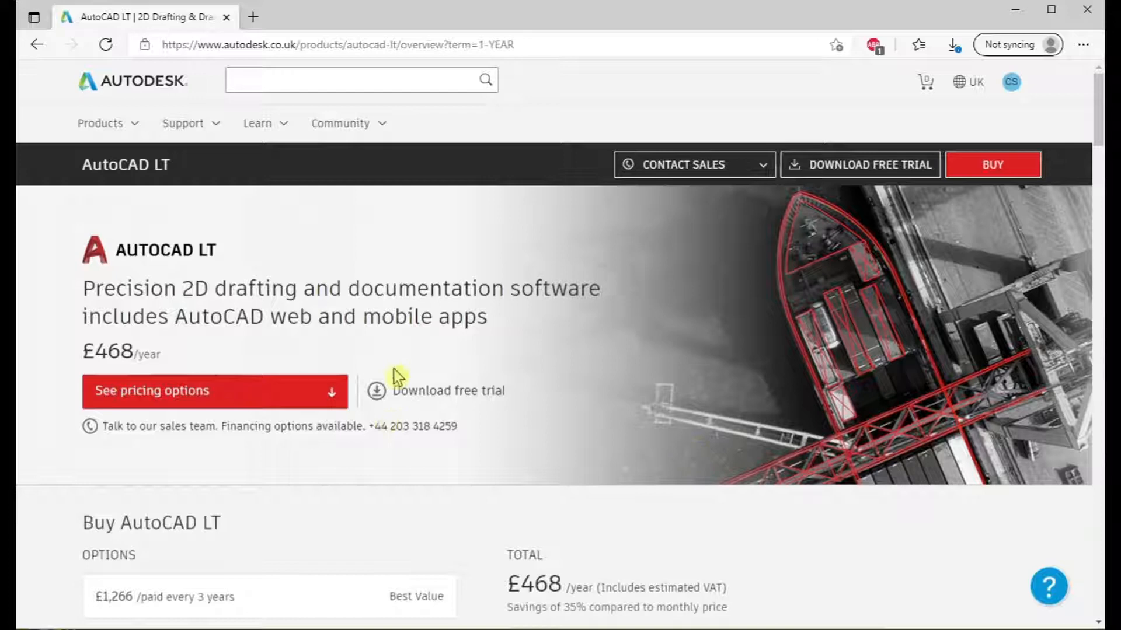
Browse the full AutoCAD product page, then return toward AutoCAD LT via Products
{"action": "left_click", "coordinate": [100, 123]}
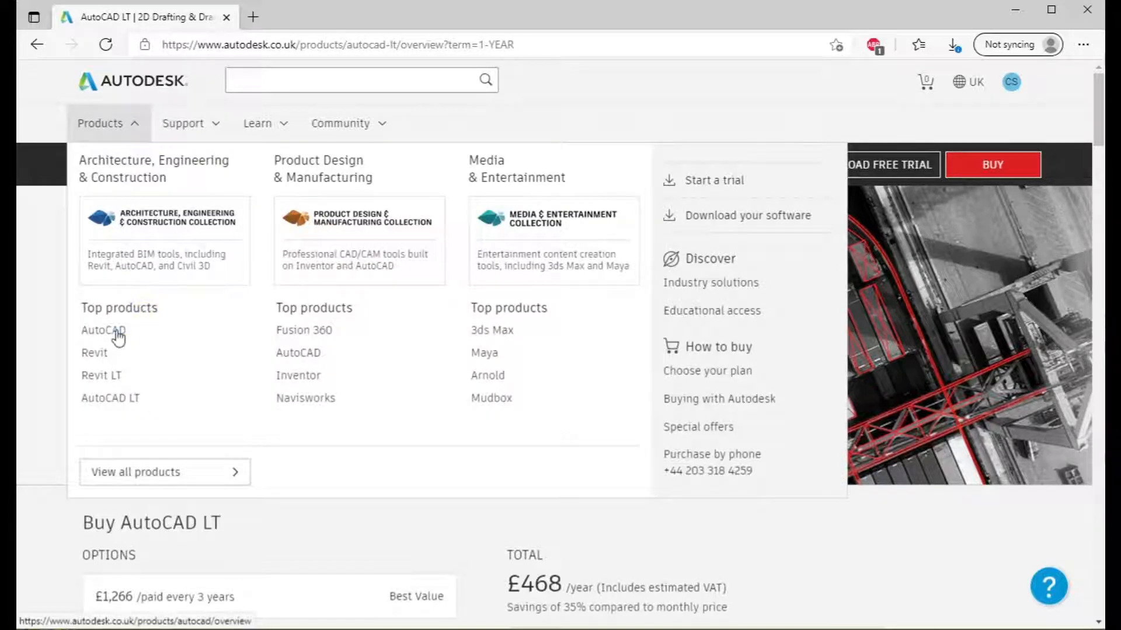
{"action": "left_click", "coordinate": [103, 329]}
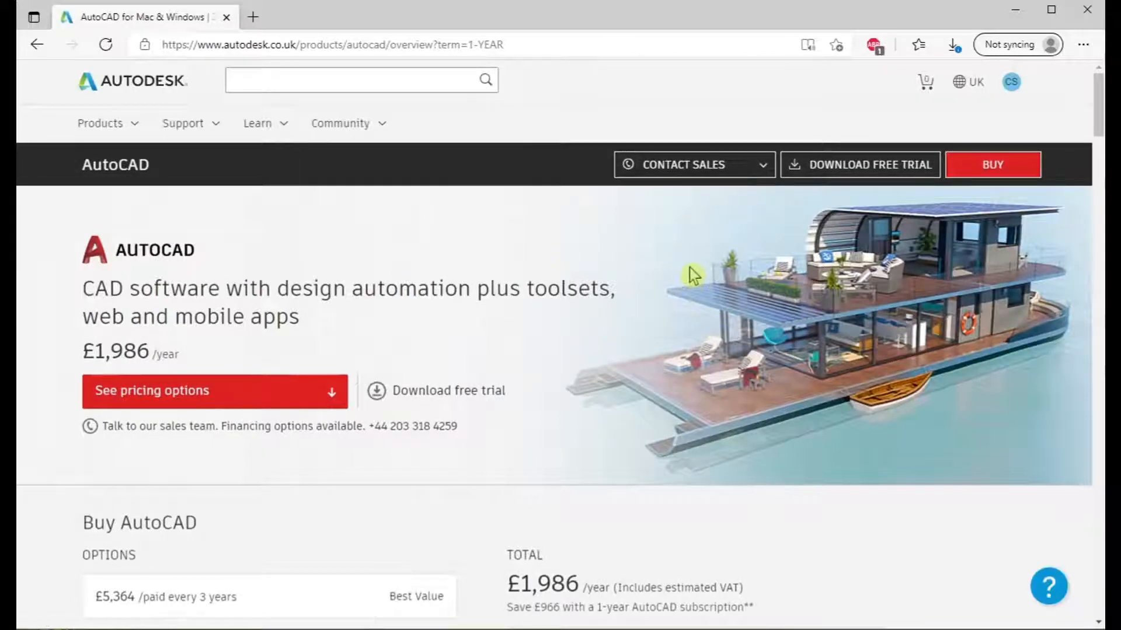
{"action": "mouse_move", "coordinate": [694, 299]}
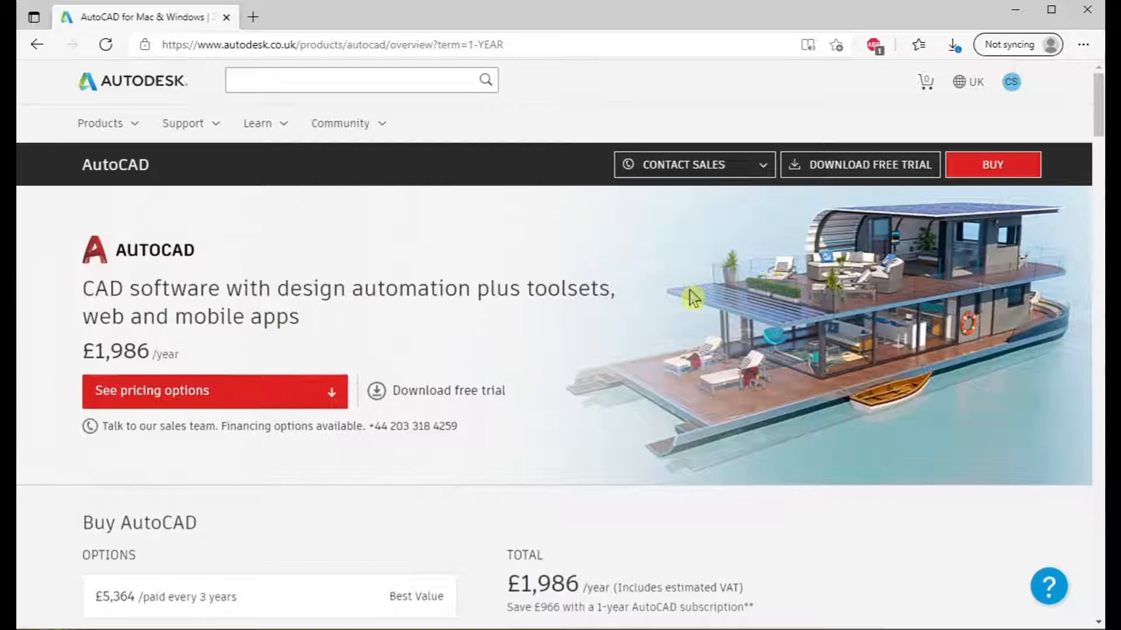
{"action": "scroll", "scroll_direction": "down", "scroll_amount": 3}
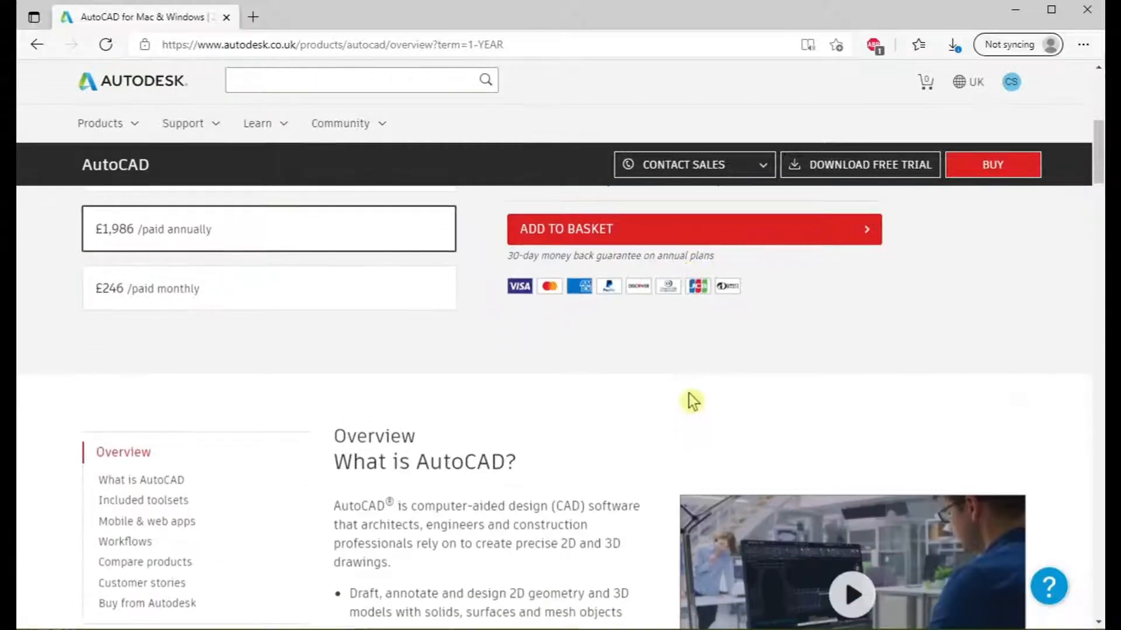
{"action": "scroll", "scroll_direction": "down", "scroll_amount": 3}
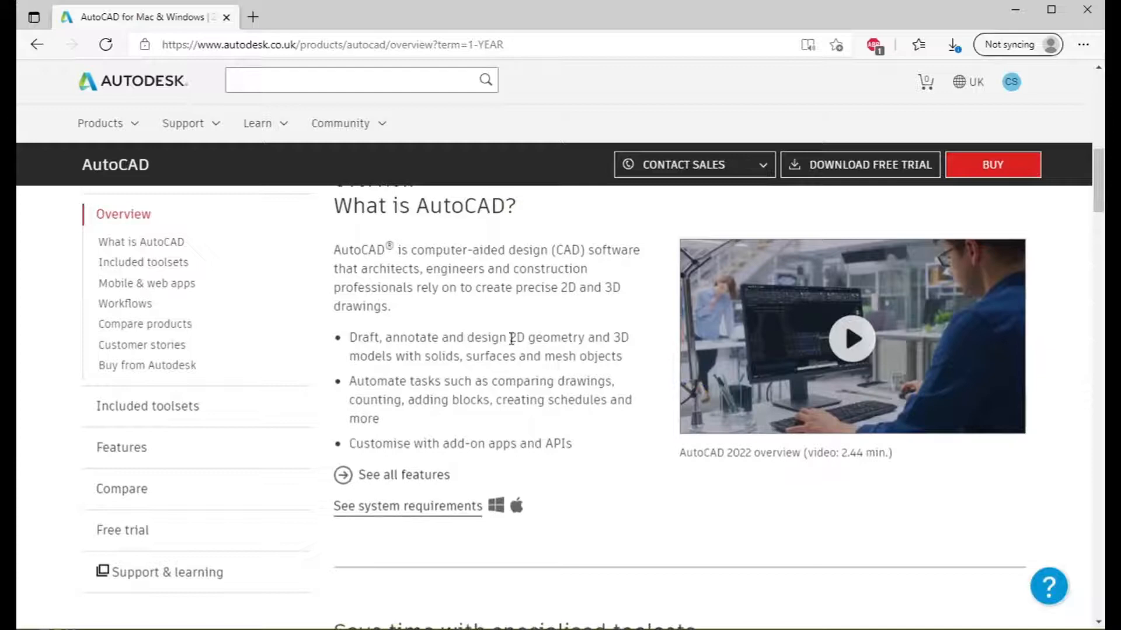
{"action": "scroll", "scroll_direction": "down", "scroll_amount": 3}
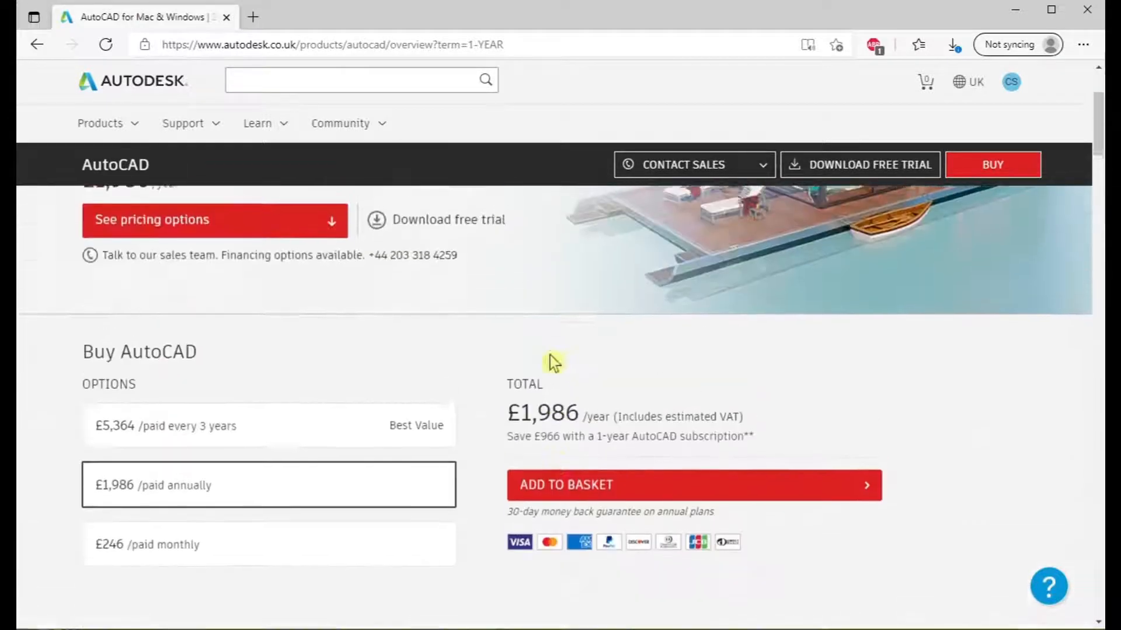
{"action": "scroll", "scroll_direction": "up", "scroll_amount": 3}
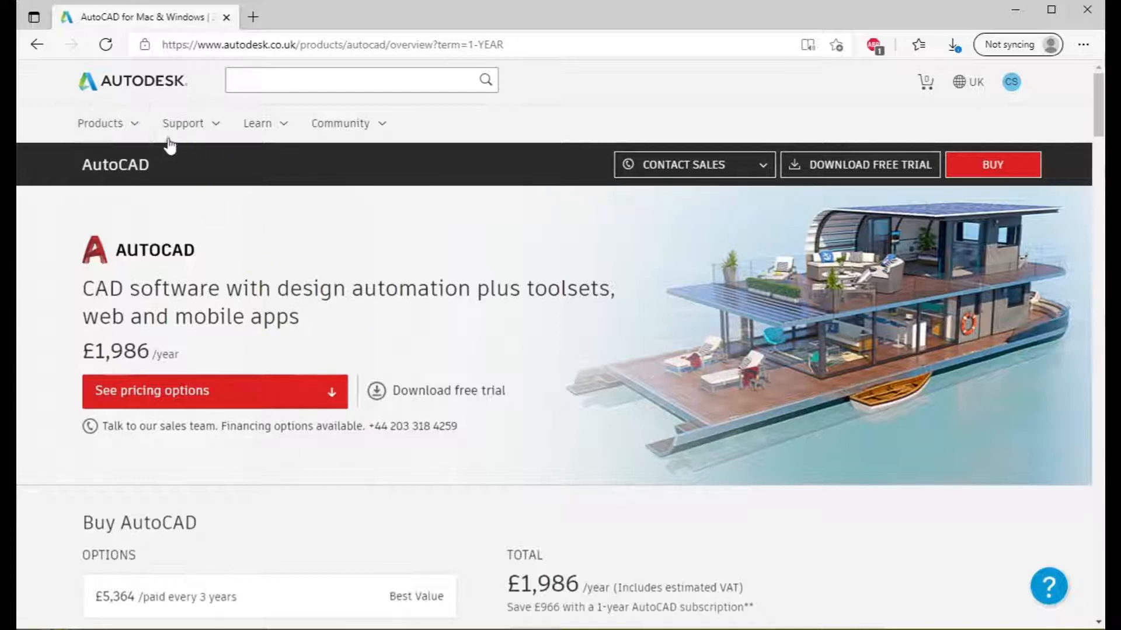
{"action": "mouse_move", "coordinate": [139, 127]}
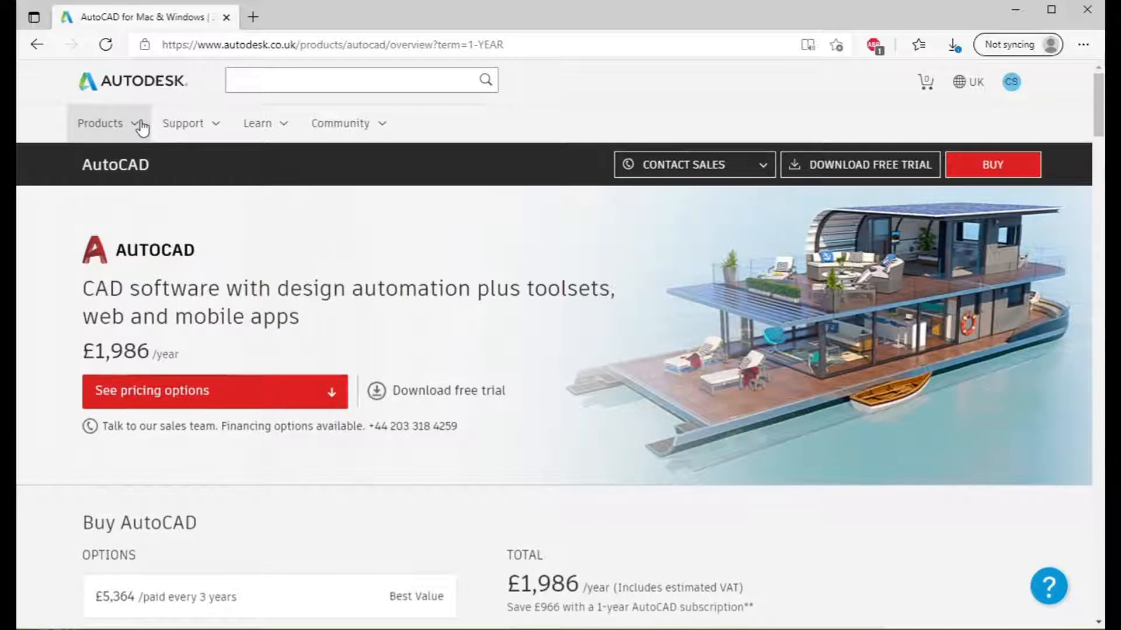
{"action": "mouse_move", "coordinate": [147, 139]}
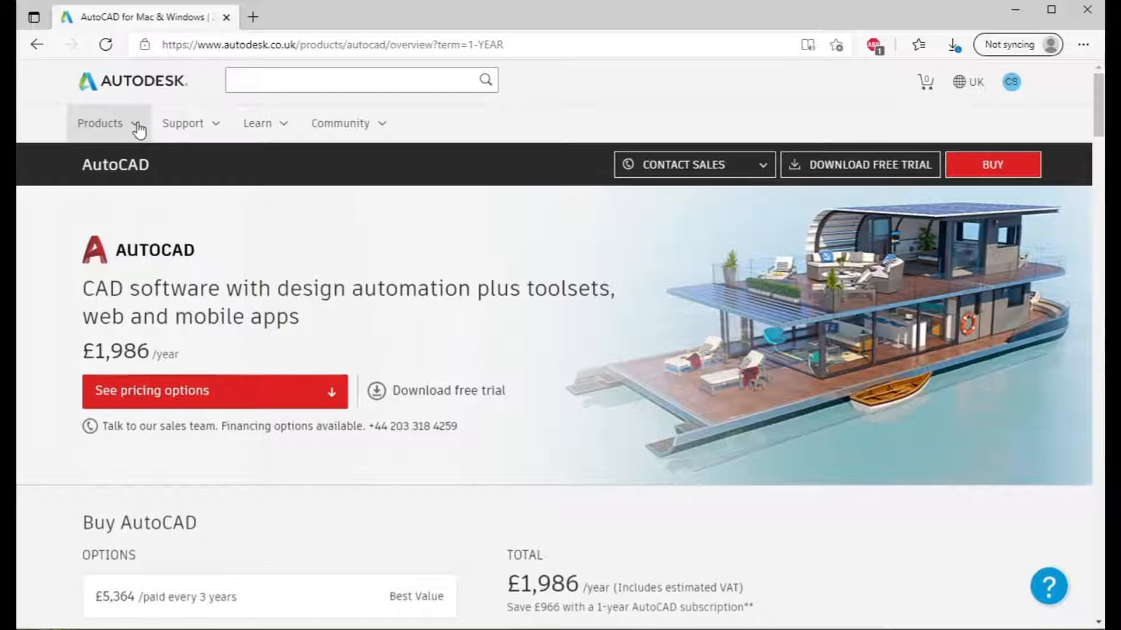
{"action": "left_click", "coordinate": [101, 123]}
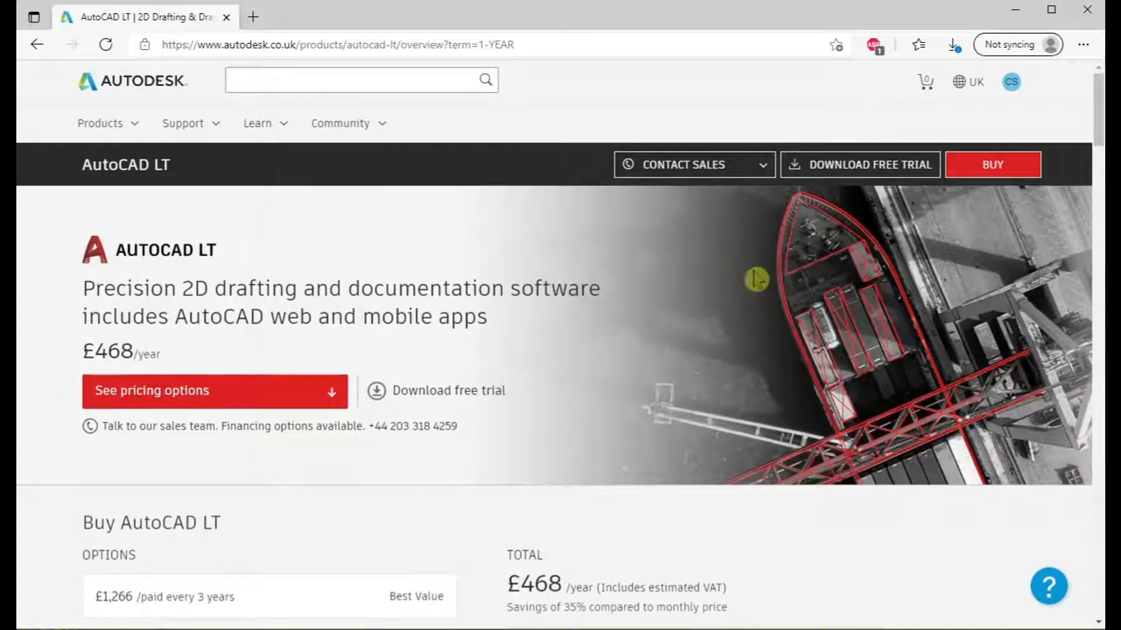
{"action": "mouse_move", "coordinate": [865, 192]}
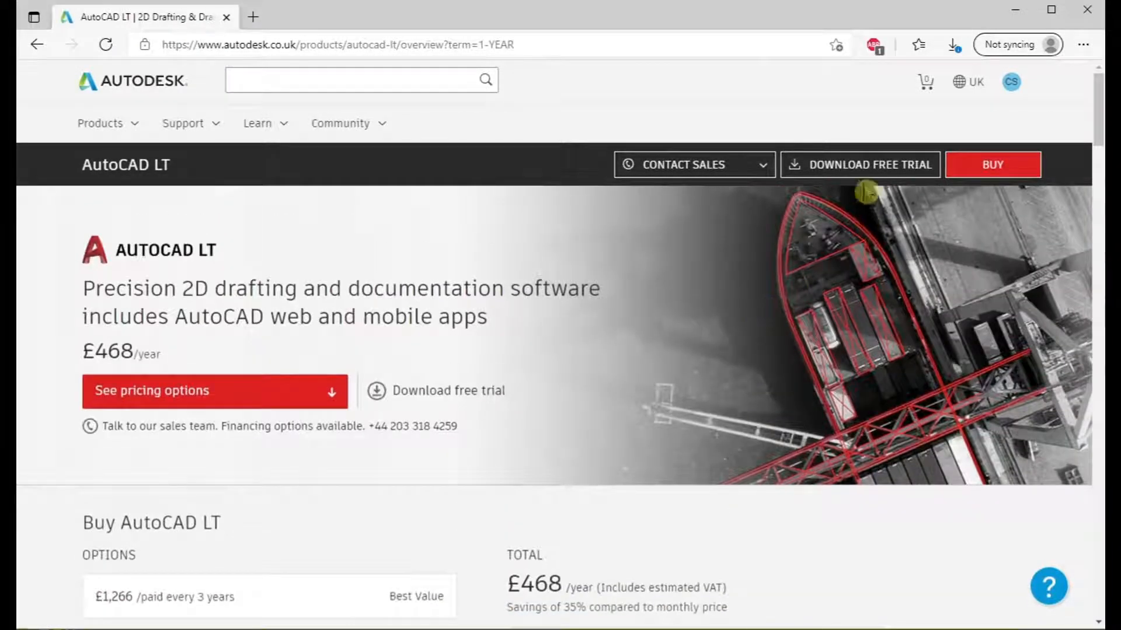
Request the AutoCAD LT free trial and save the 2022 installer to Downloads
{"action": "left_click", "coordinate": [860, 165]}
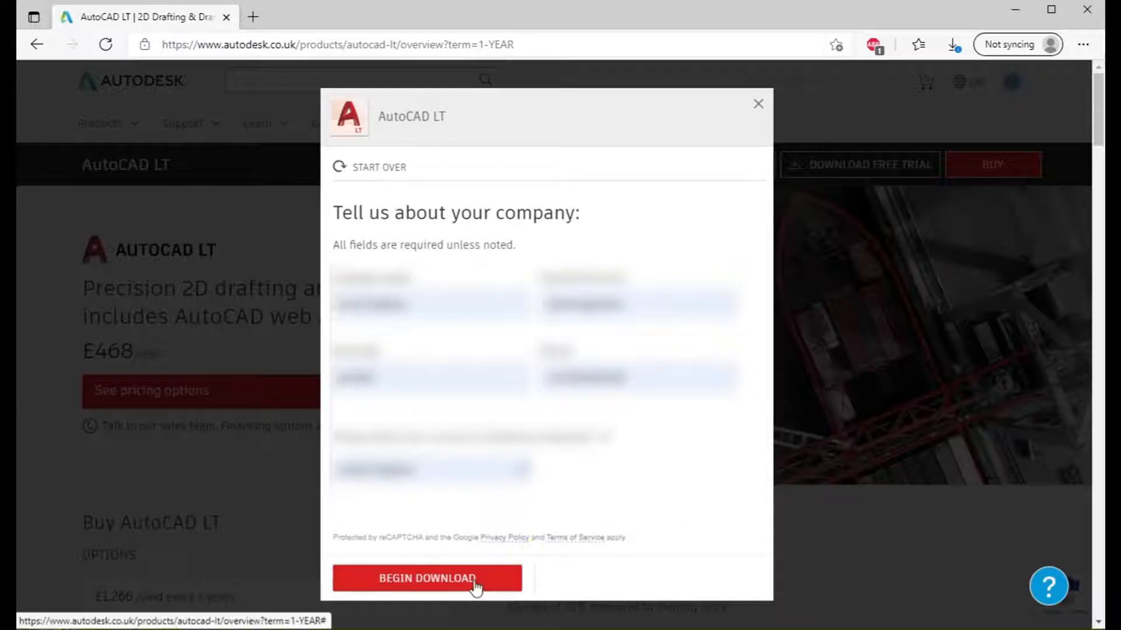
{"action": "left_click", "coordinate": [427, 579]}
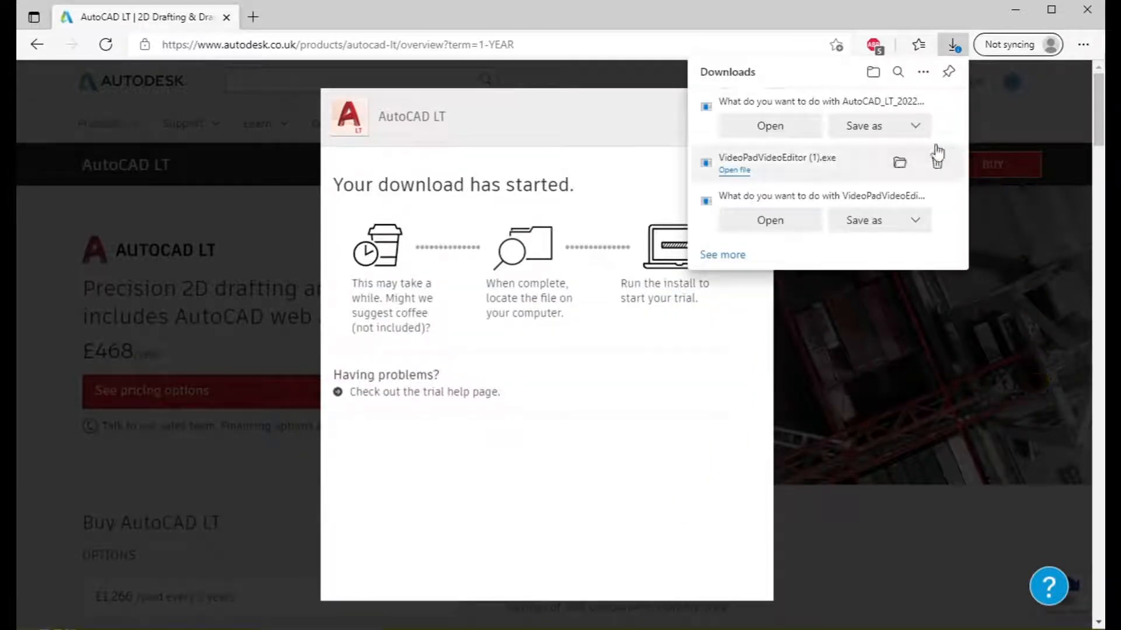
{"action": "left_click", "coordinate": [864, 126]}
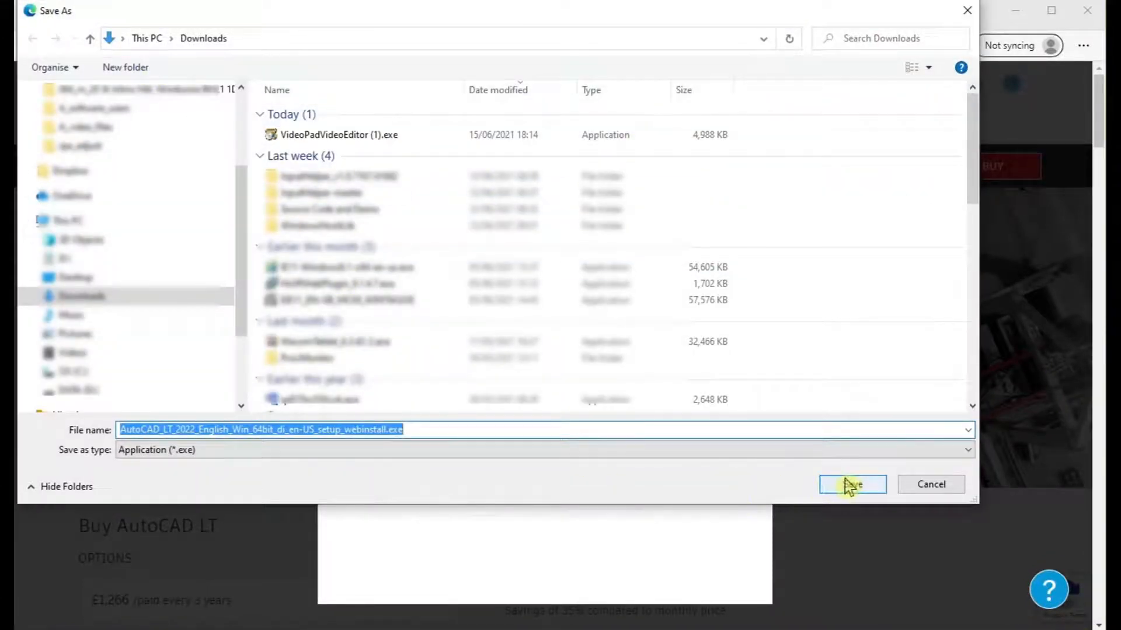
{"action": "left_click", "coordinate": [851, 484]}
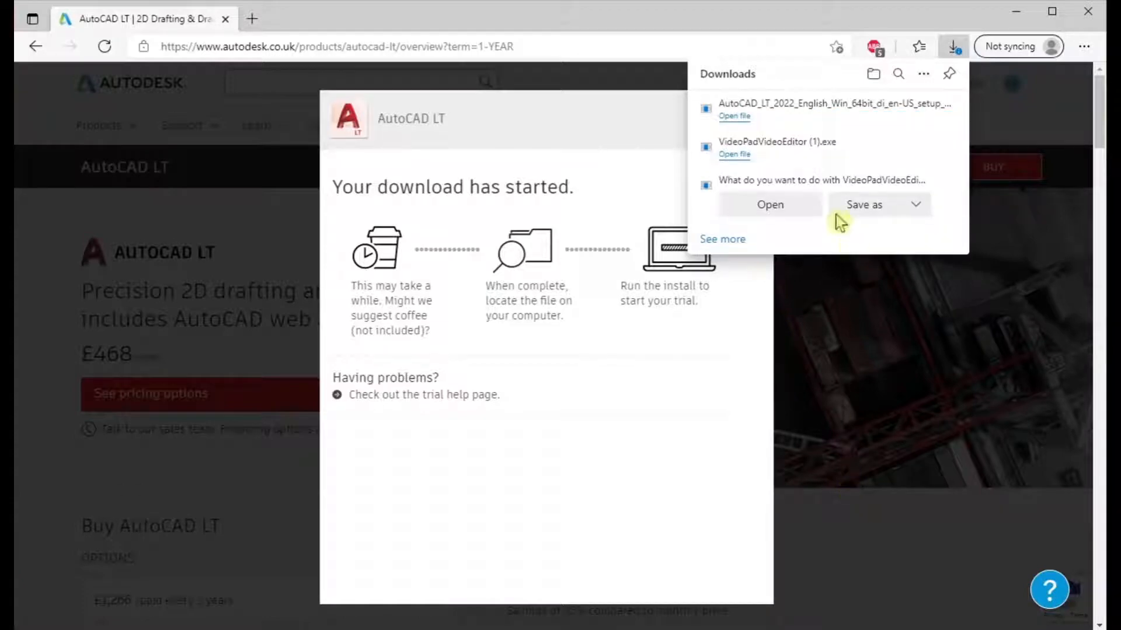
{"action": "mouse_move", "coordinate": [966, 511]}
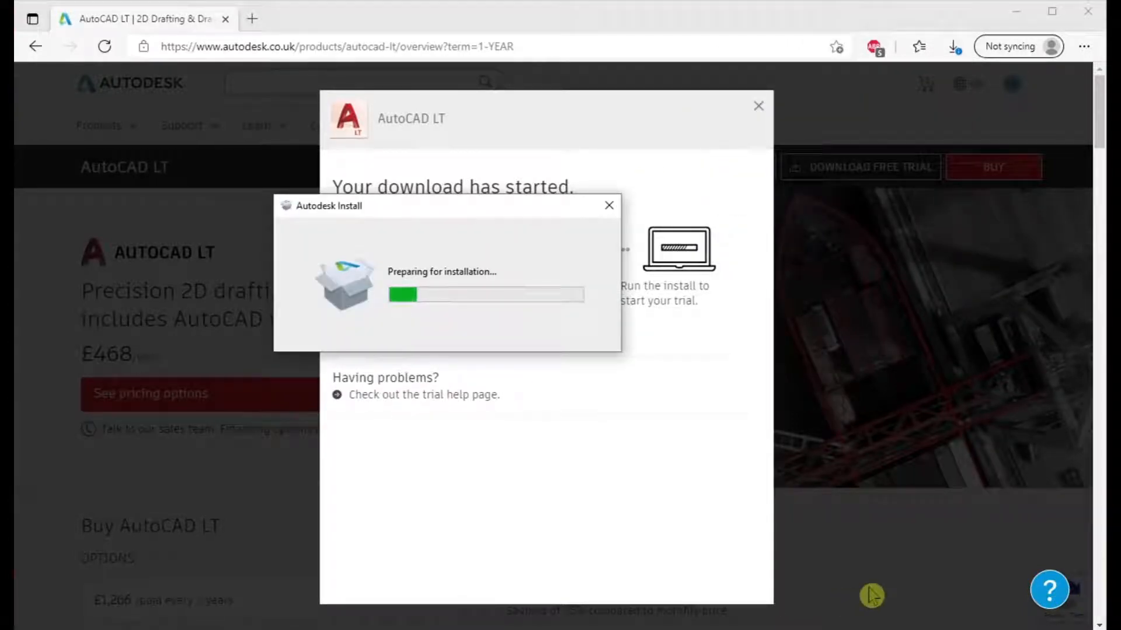
{"action": "mouse_move", "coordinate": [976, 506]}
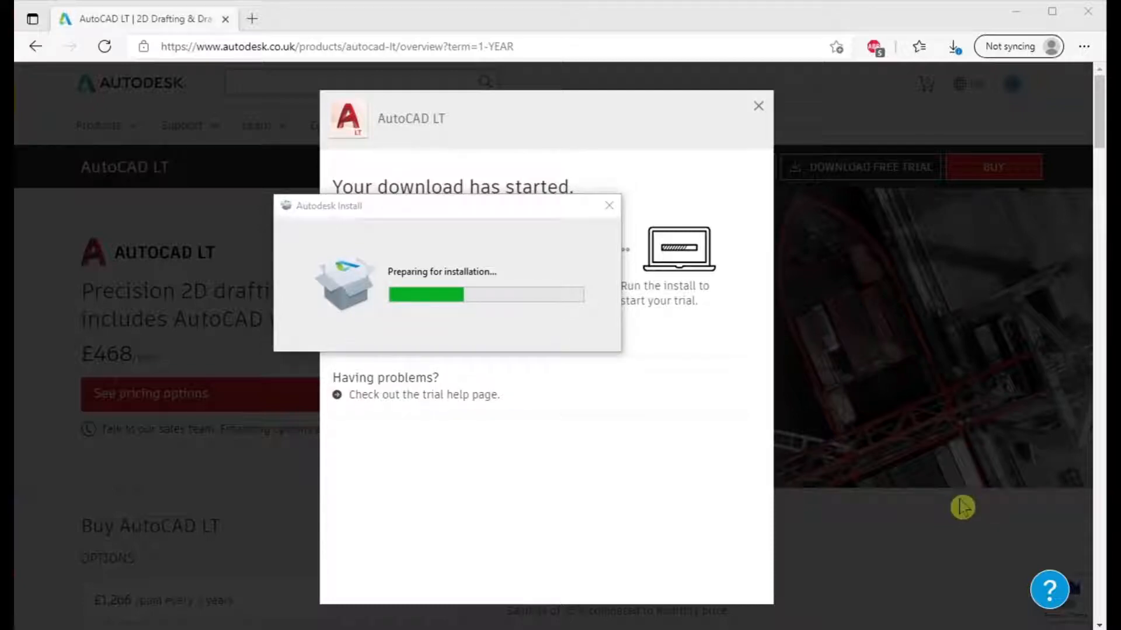
{"action": "mouse_move", "coordinate": [942, 482]}
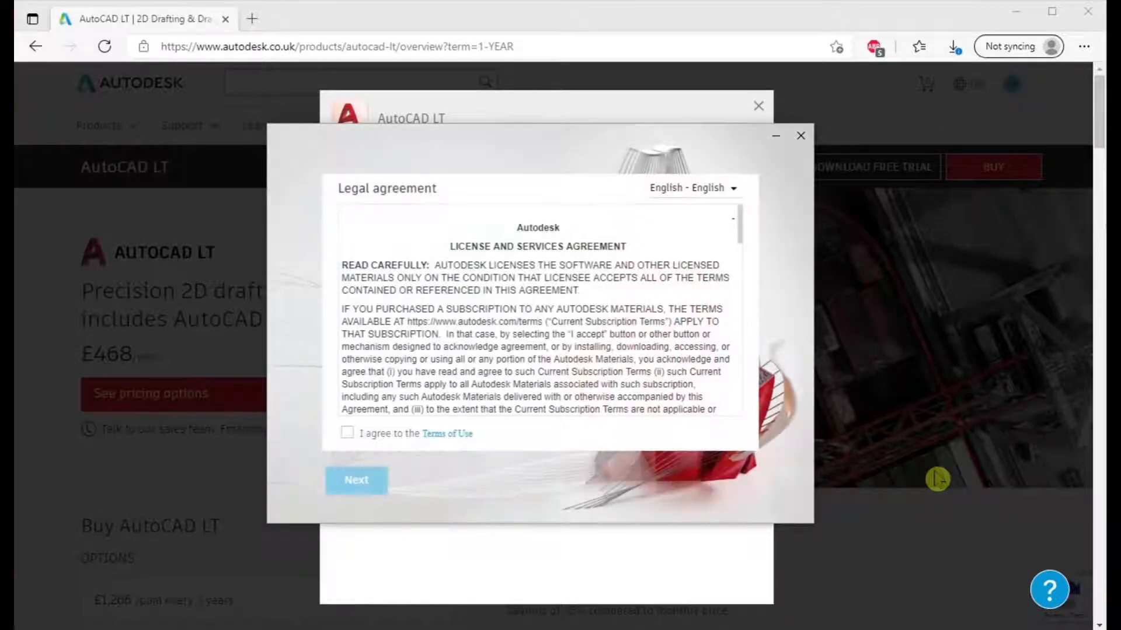
Accept the licence terms and install AutoCAD LT 2022 to C:\Program Files\Autodesk
{"action": "left_click", "coordinate": [348, 431]}
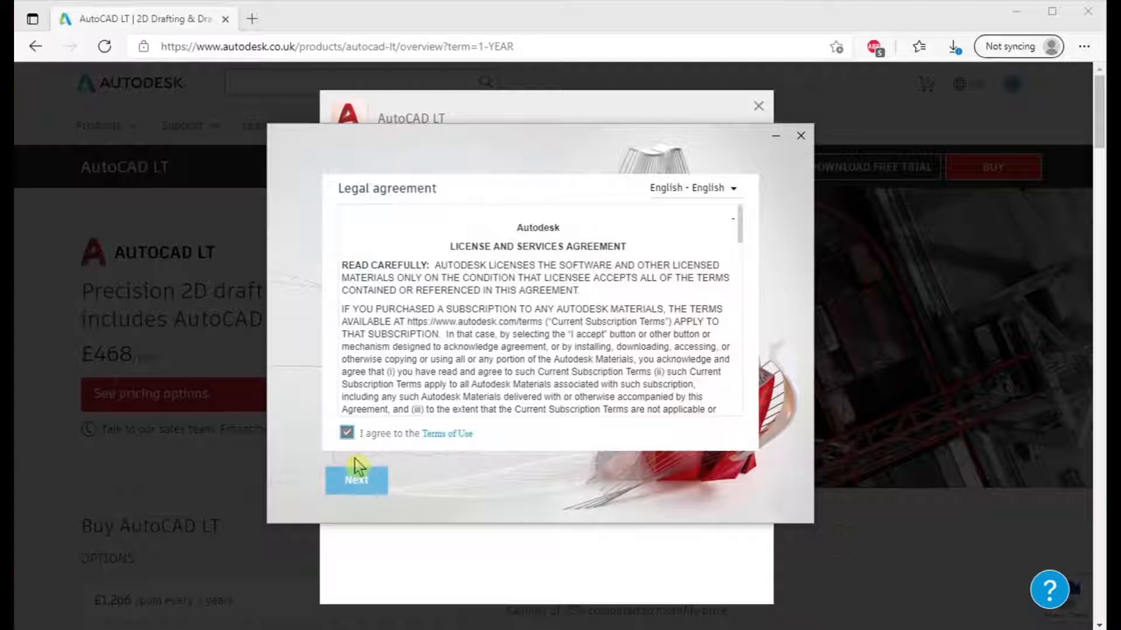
{"action": "left_click", "coordinate": [355, 480]}
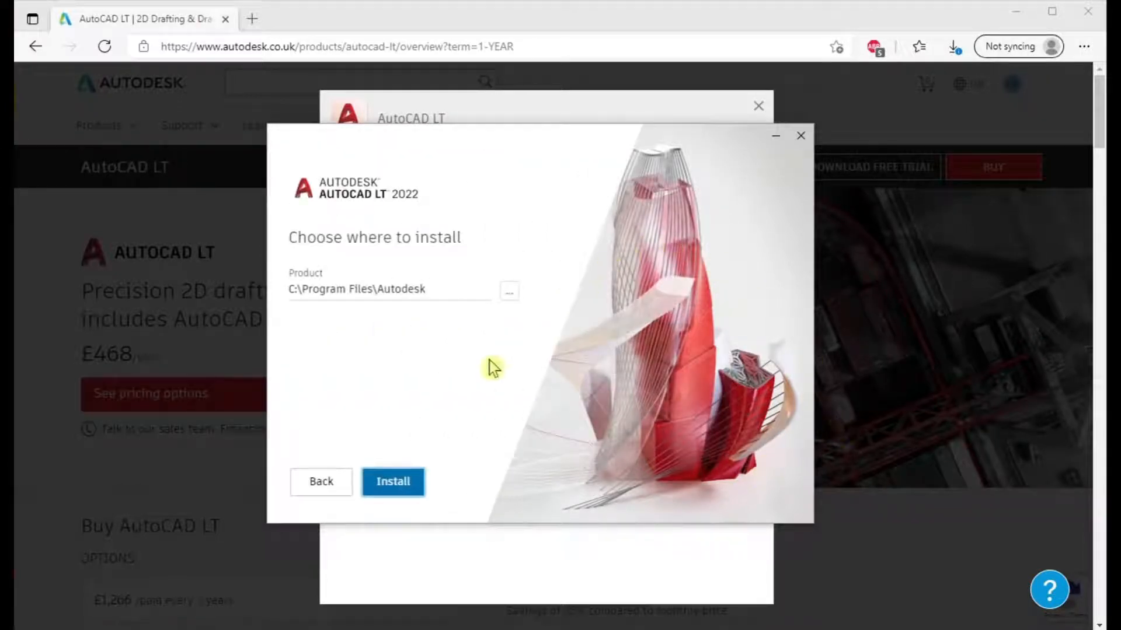
{"action": "left_click", "coordinate": [393, 481]}
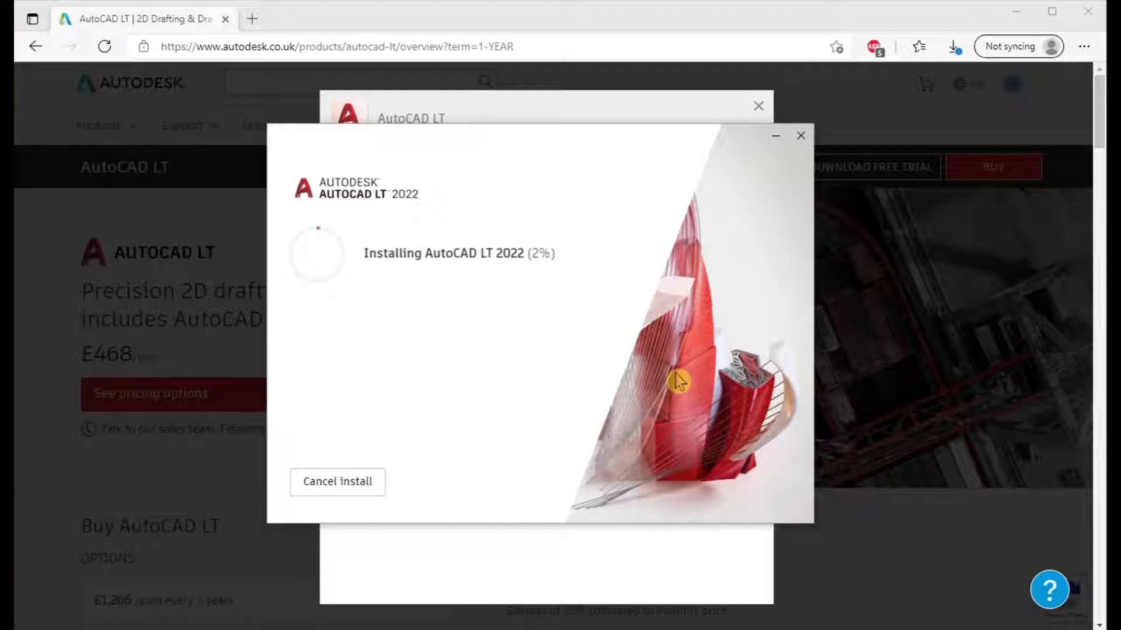
{"action": "mouse_move", "coordinate": [704, 347]}
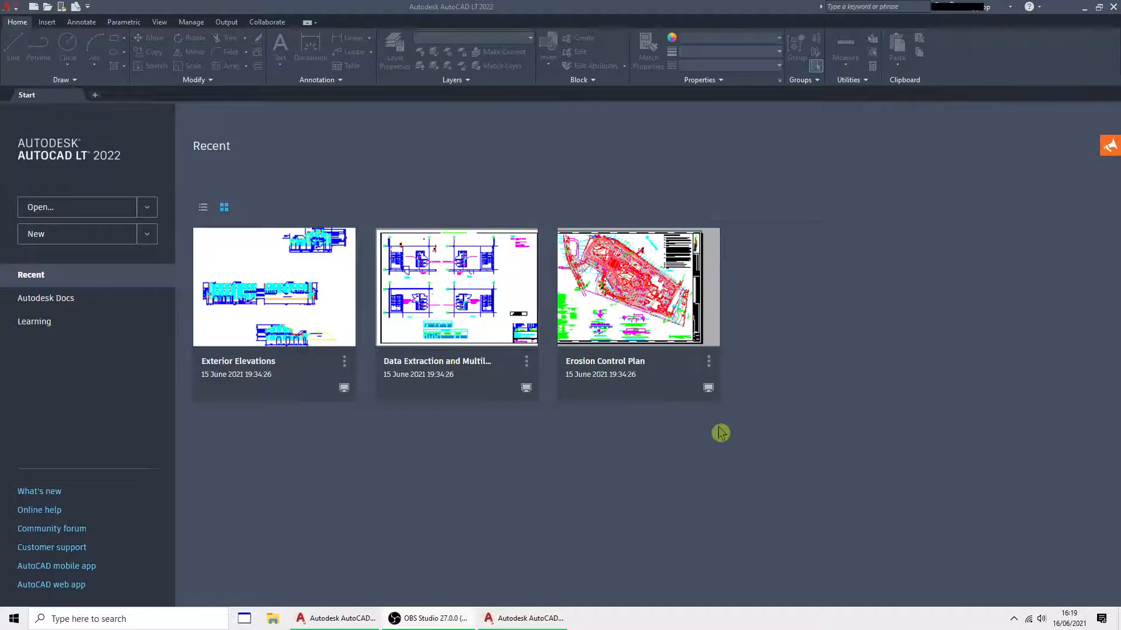
{"action": "mouse_move", "coordinate": [493, 128]}
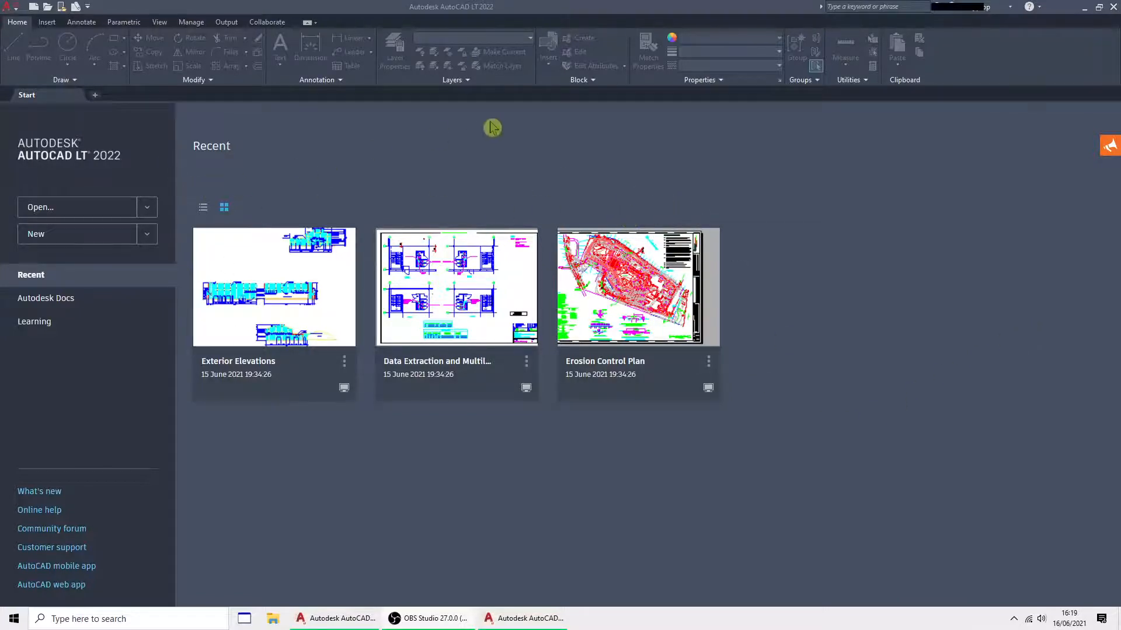
{"action": "mouse_move", "coordinate": [295, 98]}
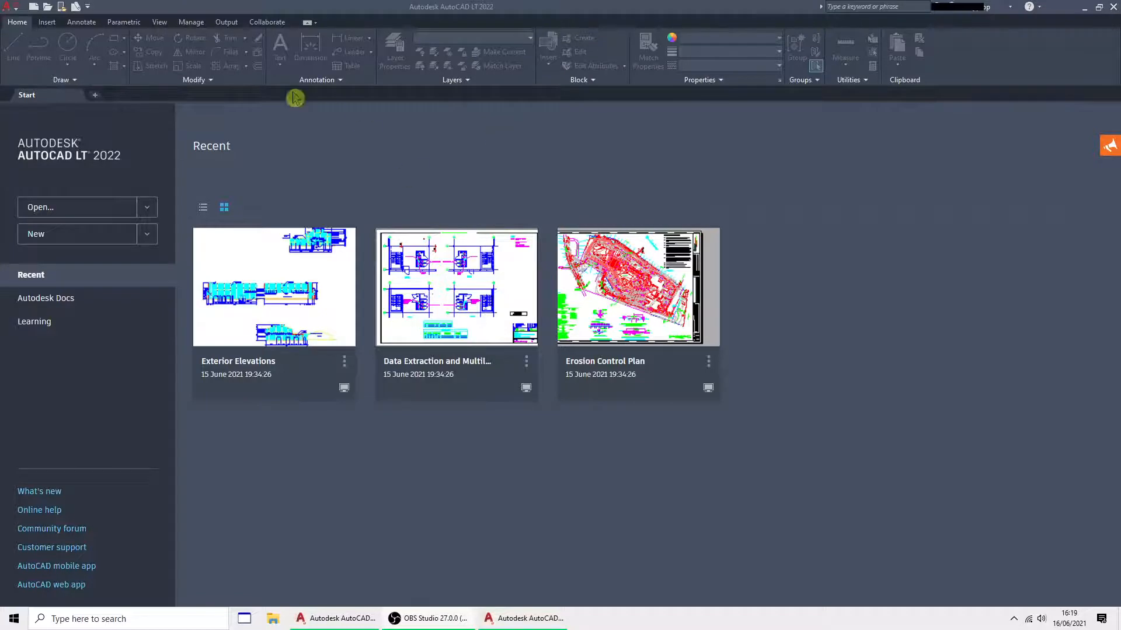
{"action": "mouse_move", "coordinate": [980, 228]}
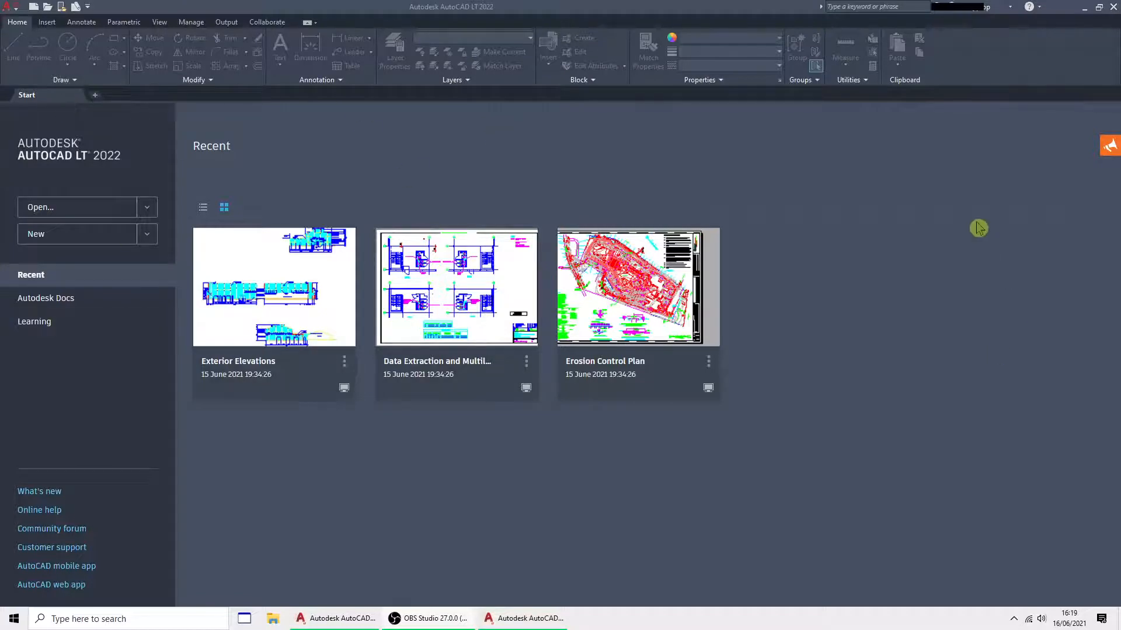
{"action": "mouse_move", "coordinate": [934, 339]}
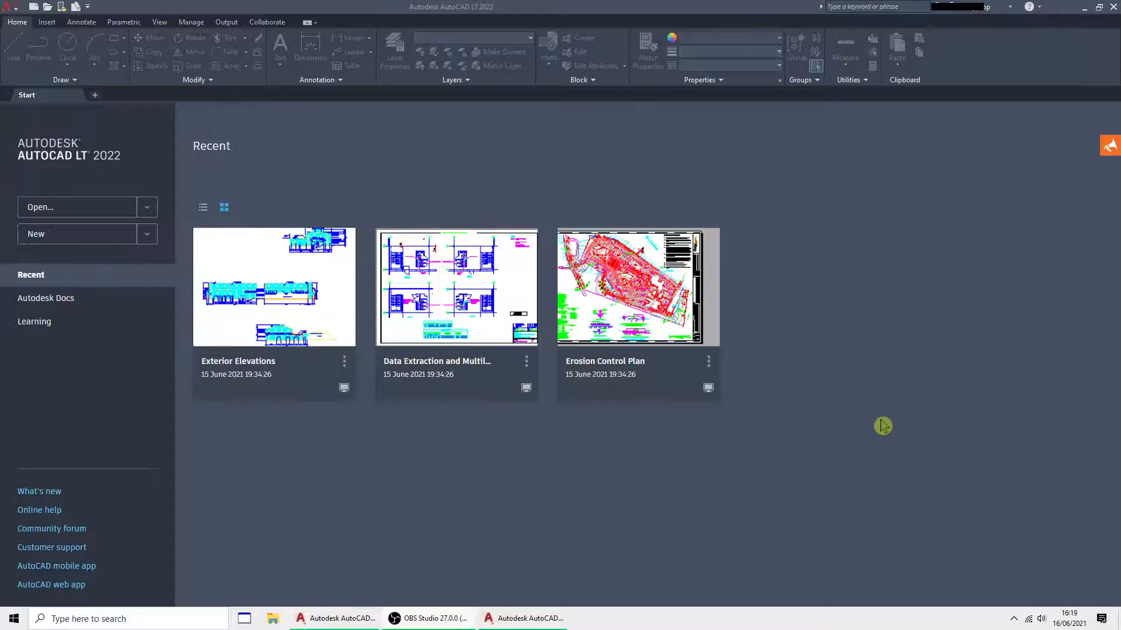
{"action": "mouse_move", "coordinate": [889, 422]}
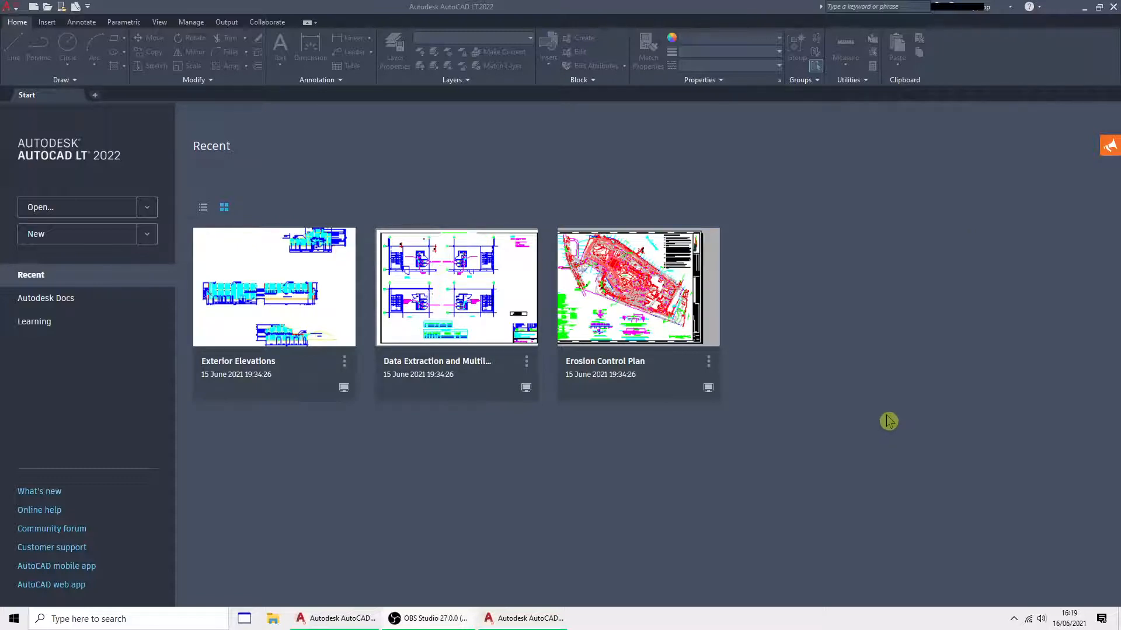
{"action": "mouse_move", "coordinate": [346, 501]}
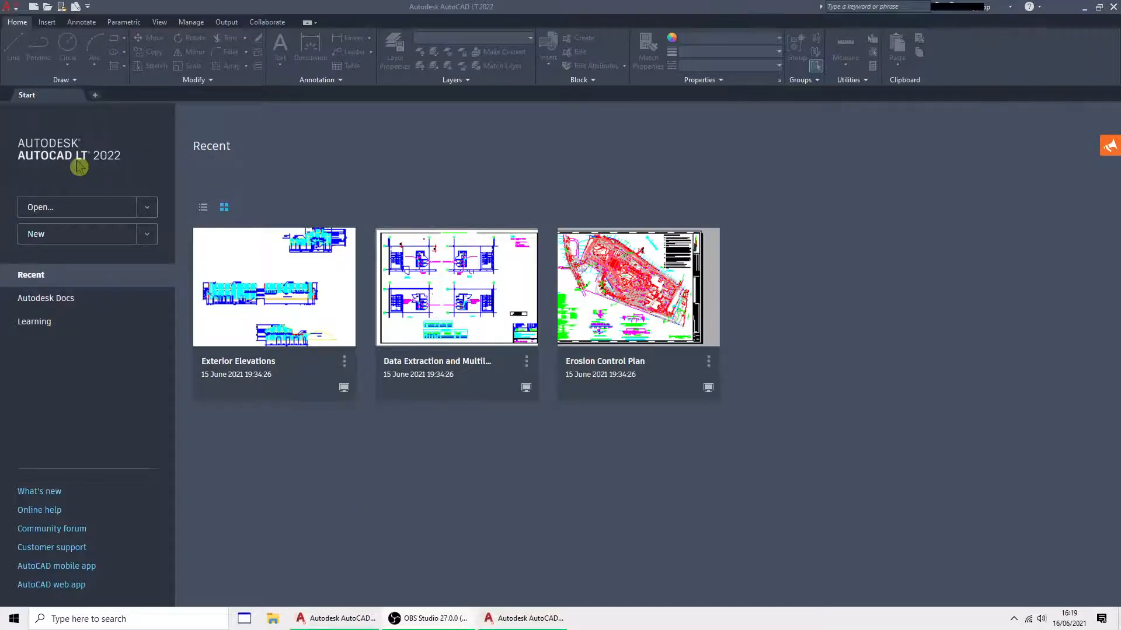
{"action": "mouse_move", "coordinate": [95, 94]}
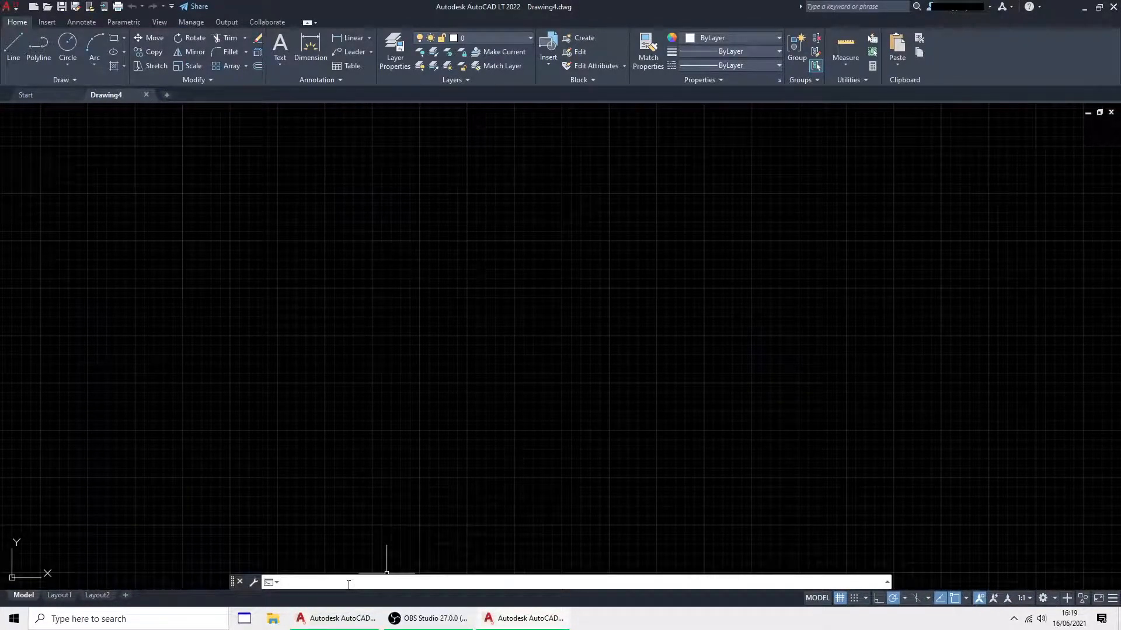
Set STARTMODE to 0 so the Start tab closes, leaving Drawing4
{"action": "type", "text": "Strs"}
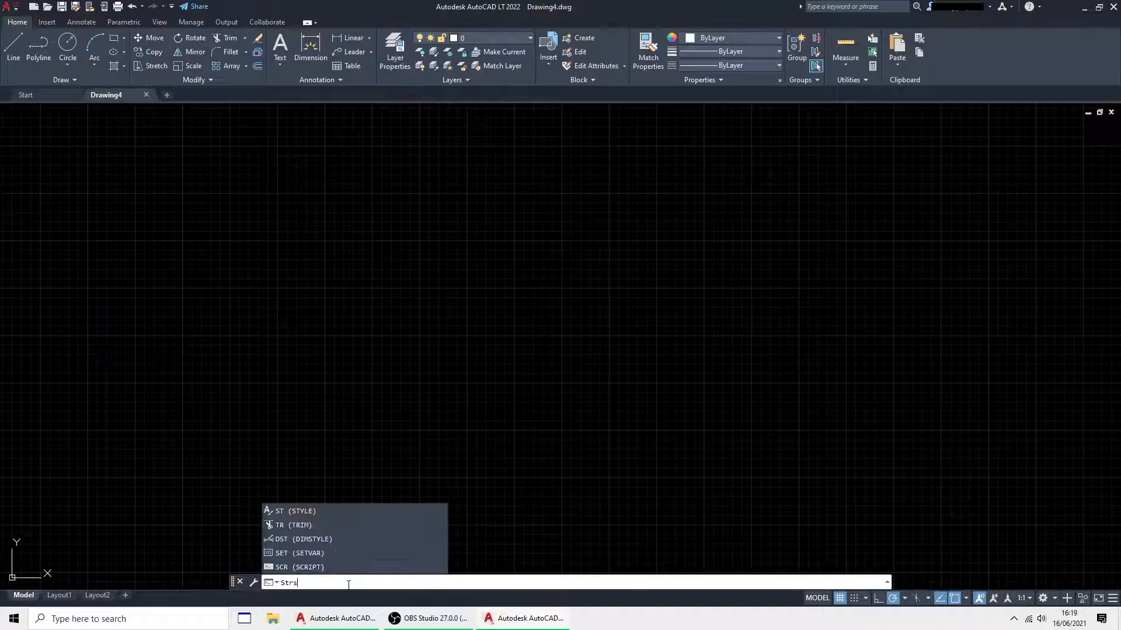
{"action": "type", "text": "r"}
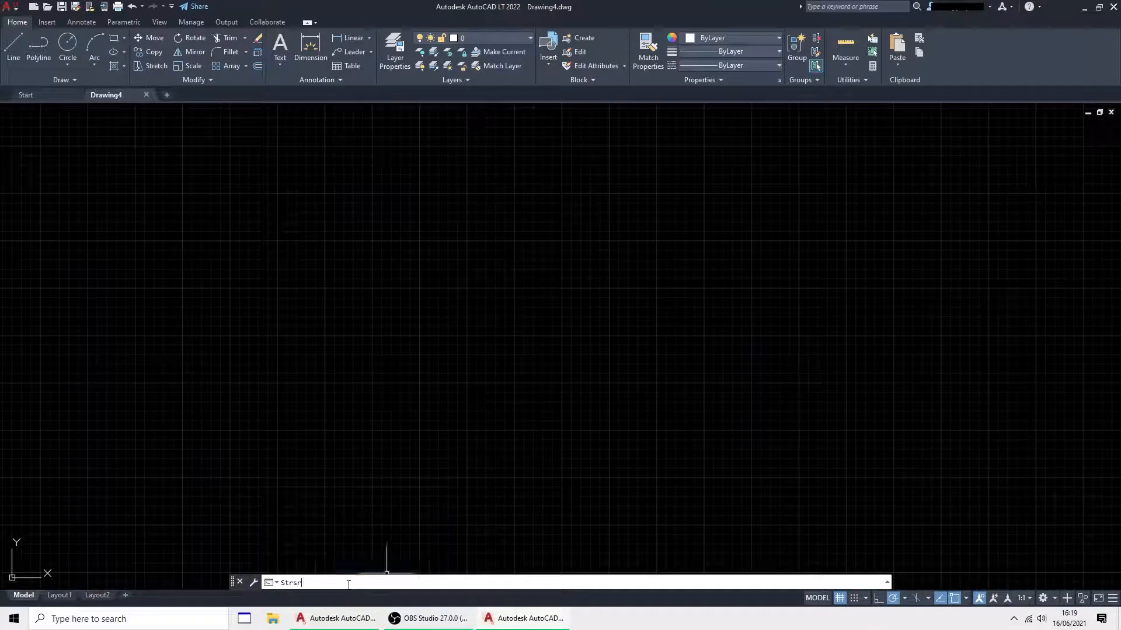
{"action": "type", "text": "STAr"}
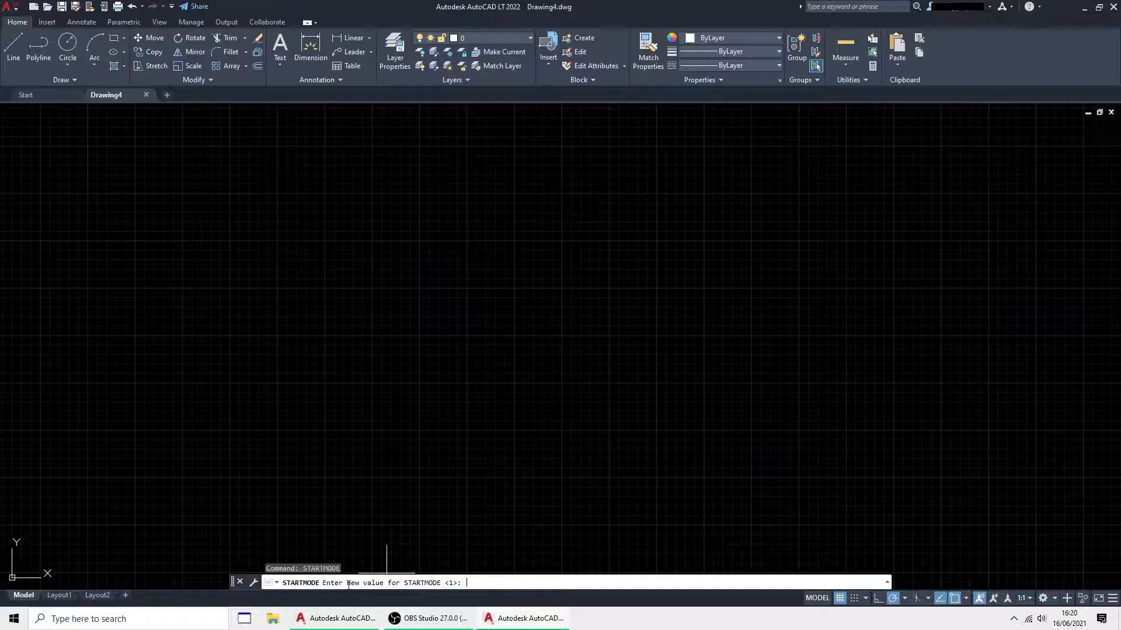
{"action": "type", "text": "0"}
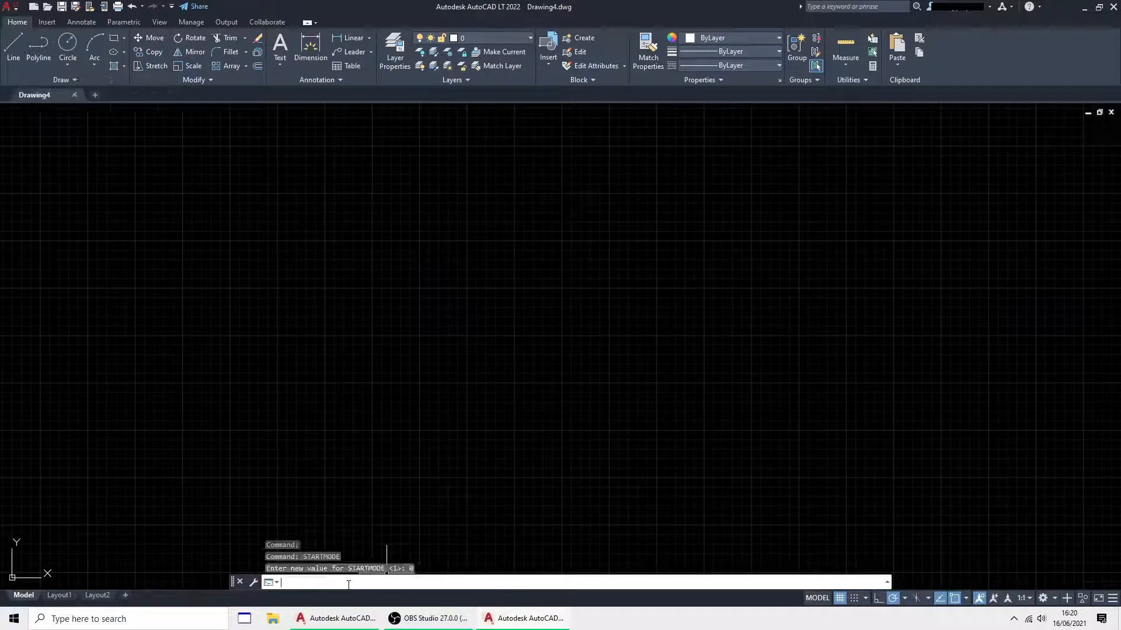
{"action": "type", "text": "0"}
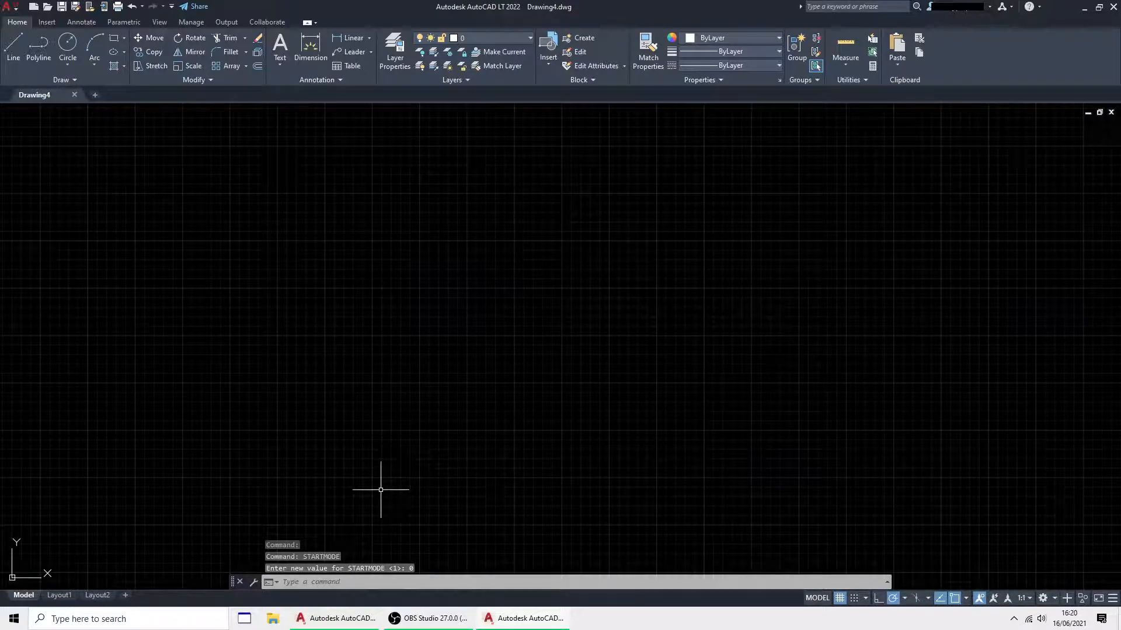
{"action": "mouse_move", "coordinate": [481, 362]}
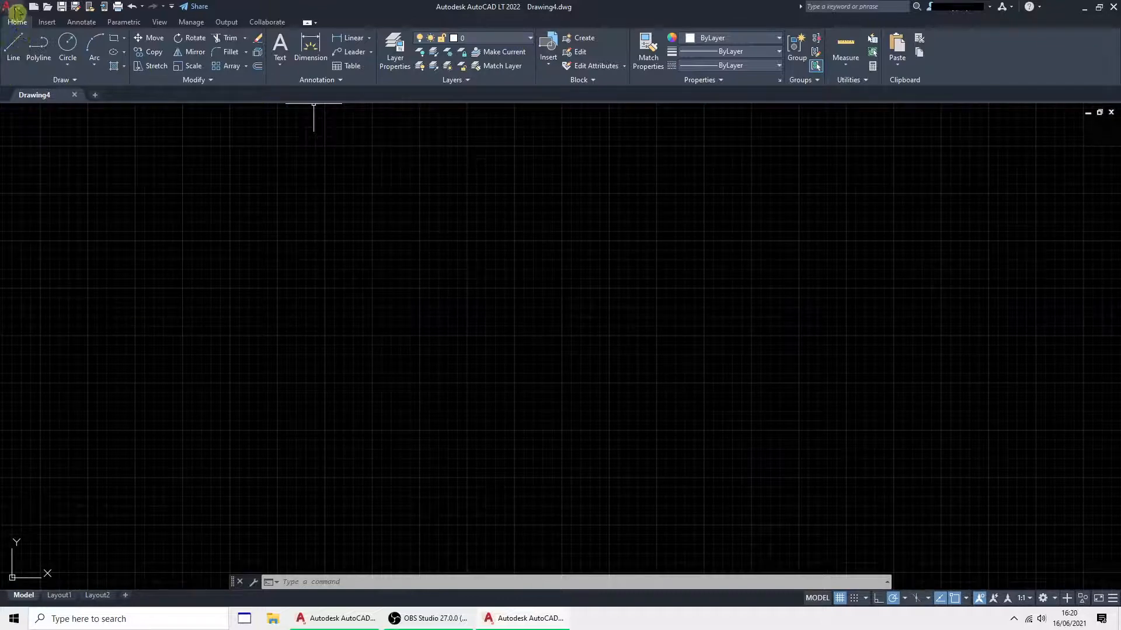
Reach the Display settings in the program Options
{"action": "left_click", "coordinate": [13, 9]}
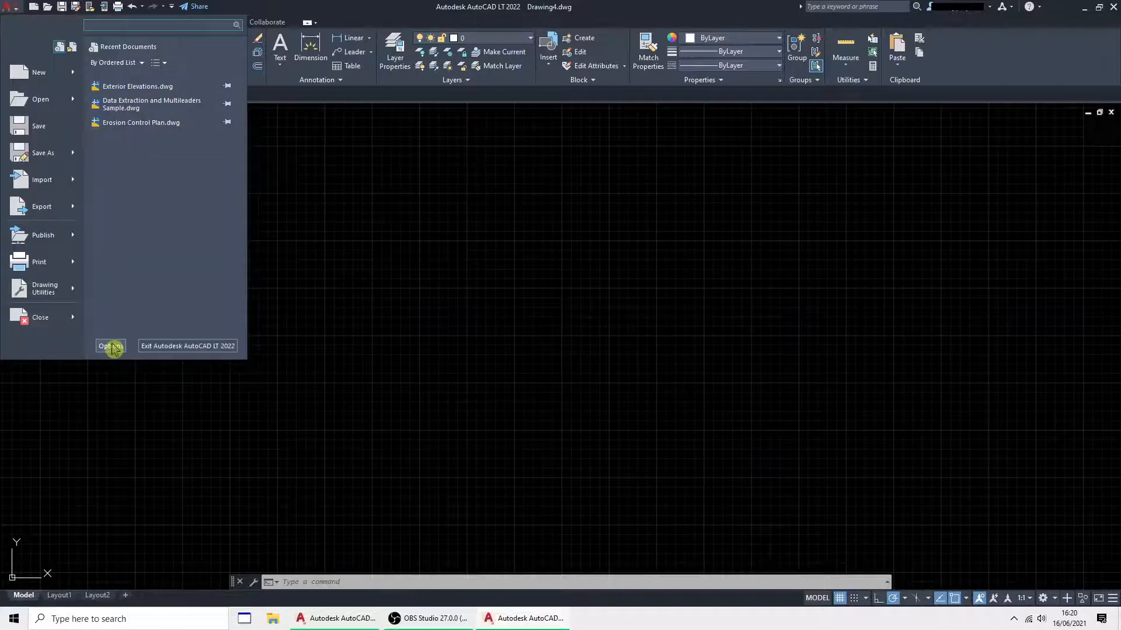
{"action": "left_click", "coordinate": [109, 350]}
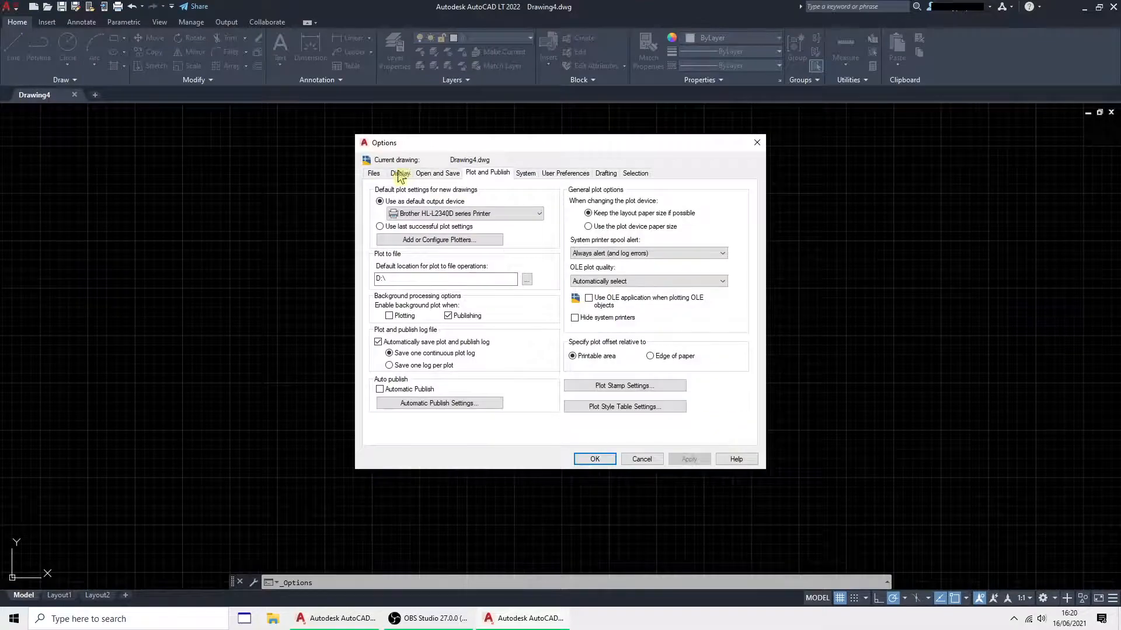
{"action": "left_click", "coordinate": [374, 173]}
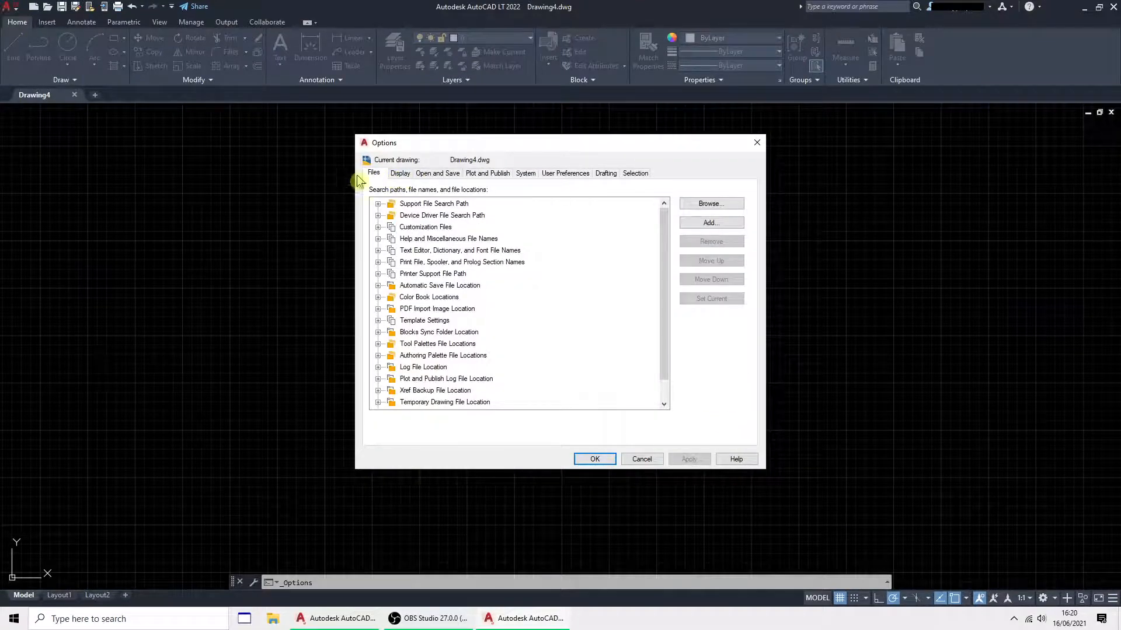
{"action": "left_click", "coordinate": [400, 173]}
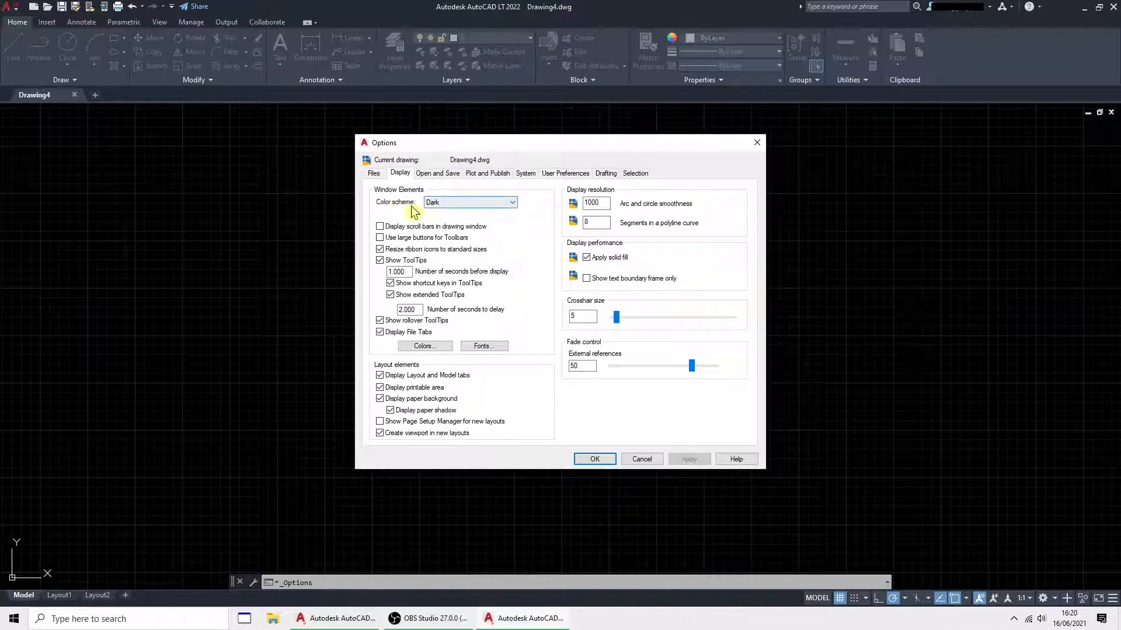
Apply the Light colour scheme and bring up Drawing Window Colors
{"action": "left_click", "coordinate": [511, 202]}
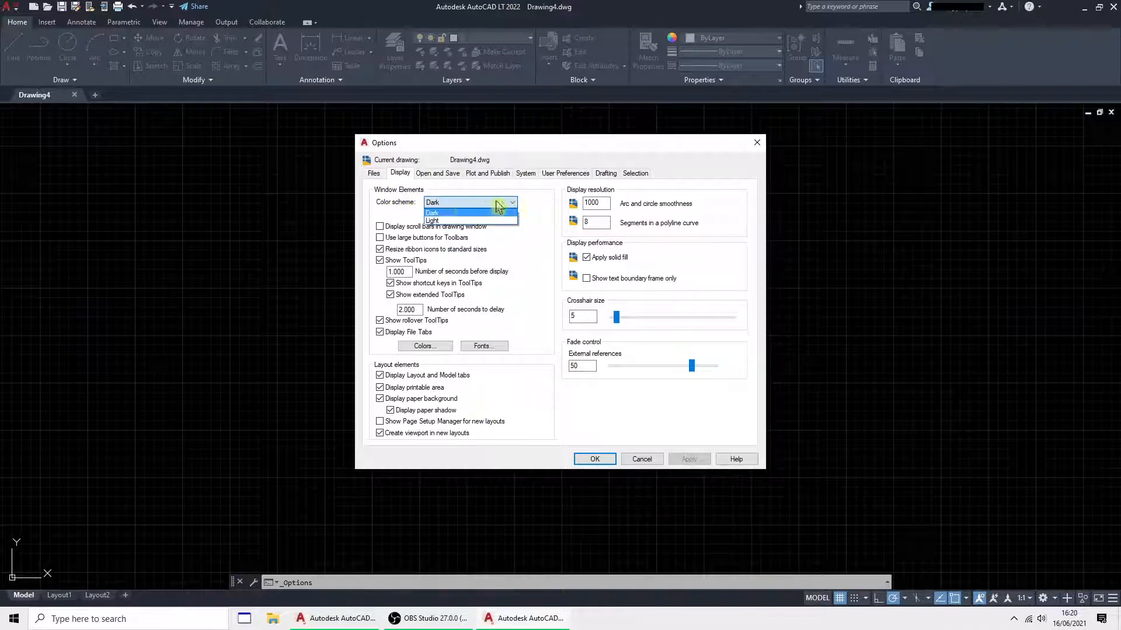
{"action": "left_click", "coordinate": [432, 220]}
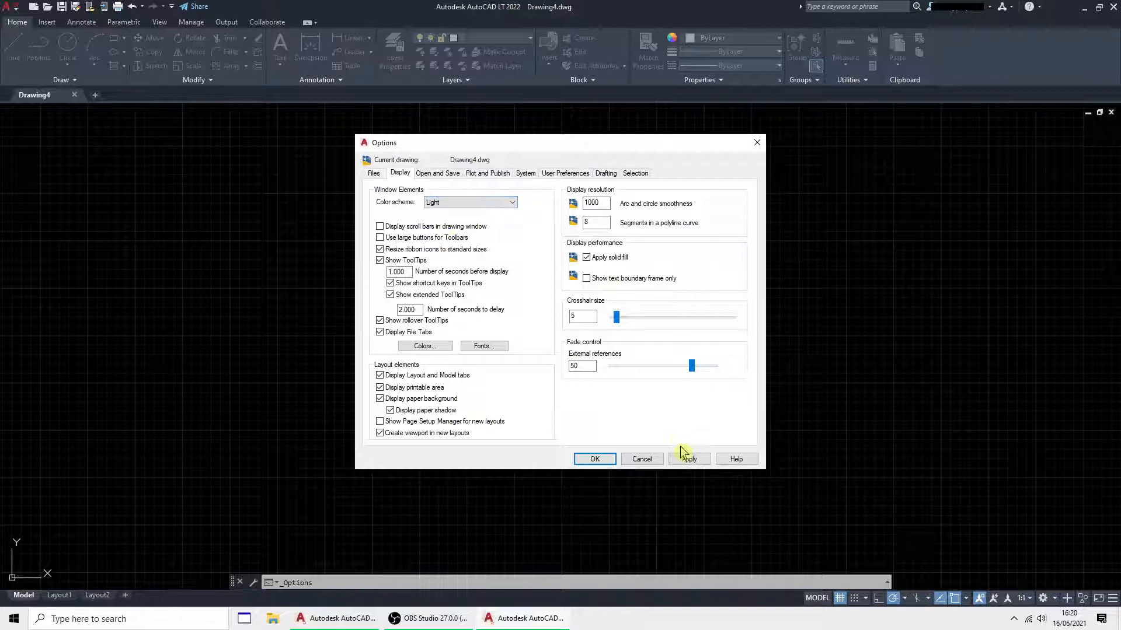
{"action": "left_click", "coordinate": [689, 458]}
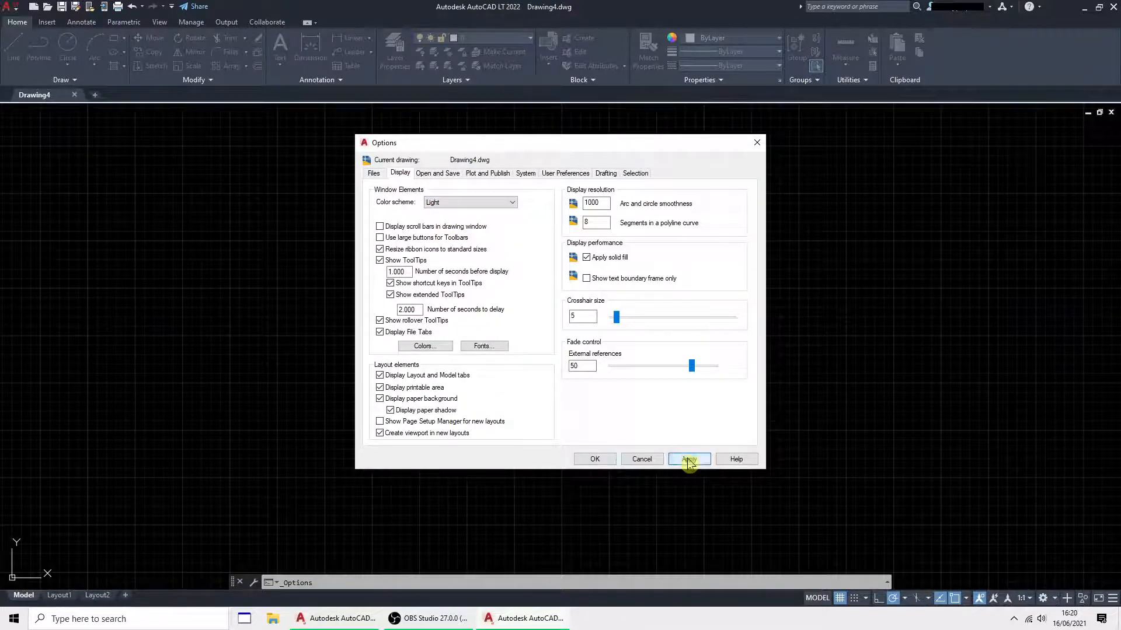
{"action": "left_click", "coordinate": [689, 458]}
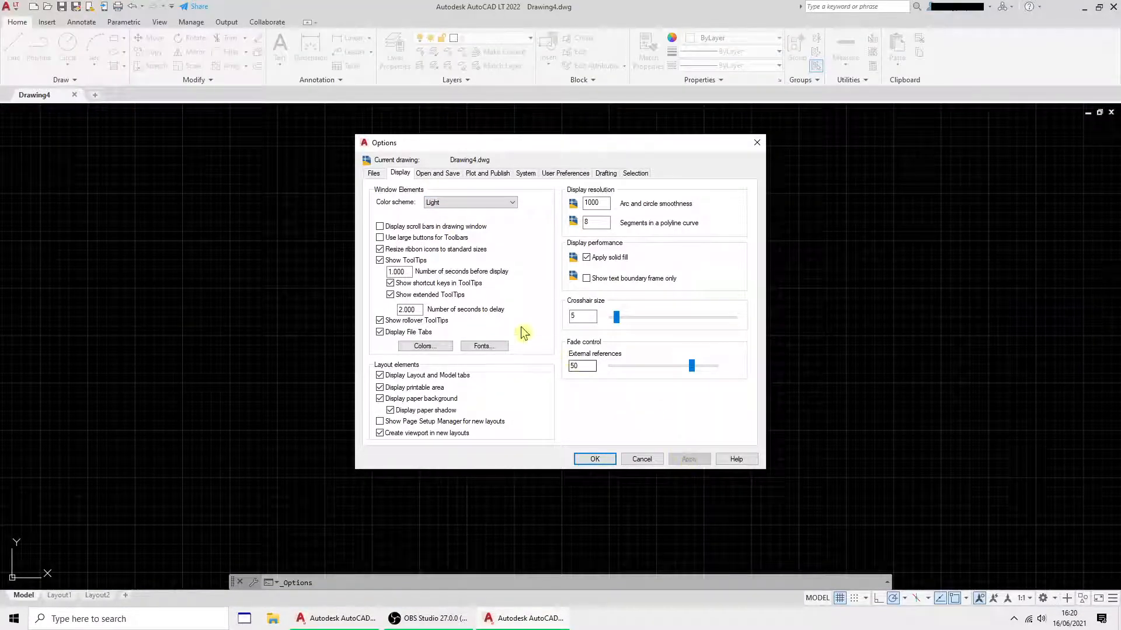
{"action": "left_click", "coordinate": [423, 345]}
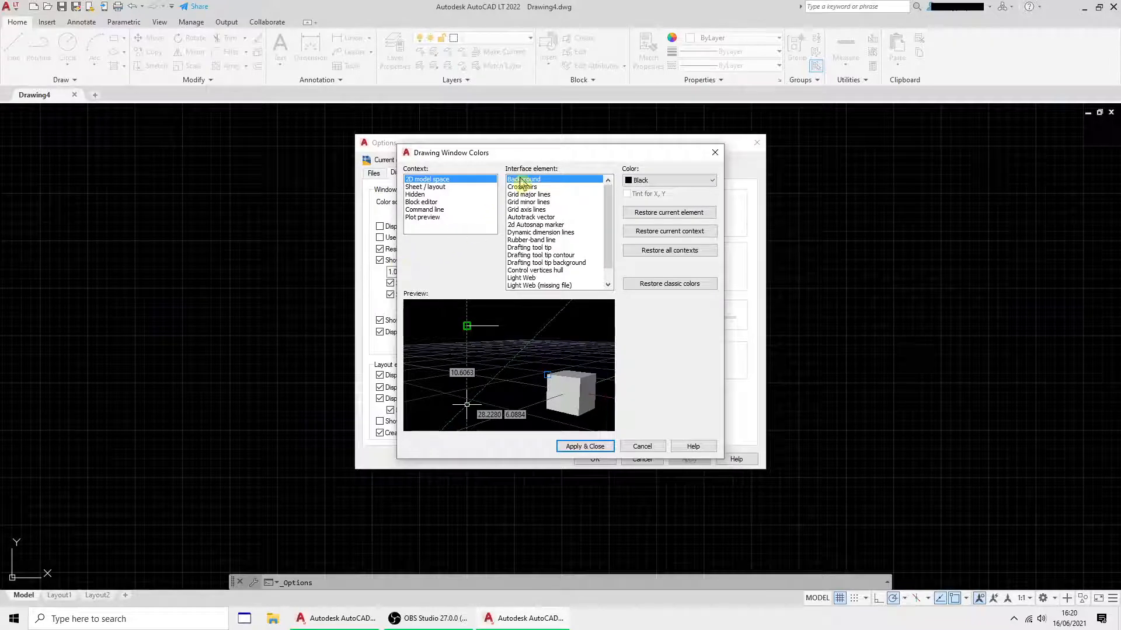
Set the 2D model space uniform background colour to White
{"action": "left_click", "coordinate": [711, 180]}
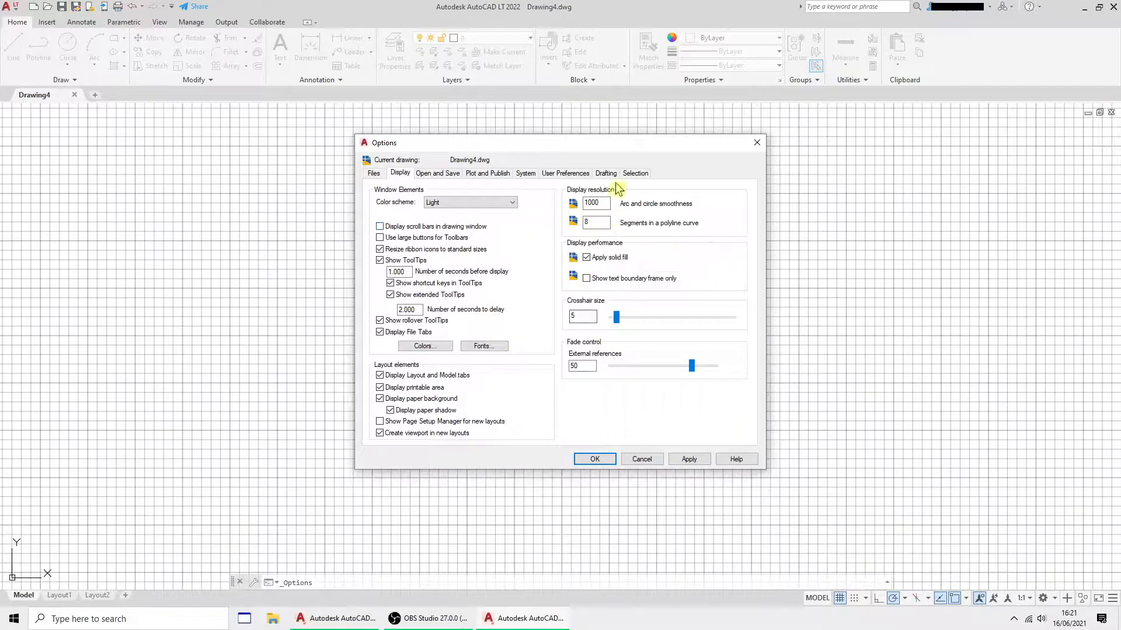
Disable 'Allow press and drag for Lasso' in Selection settings and confirm Options
{"action": "left_click", "coordinate": [635, 172]}
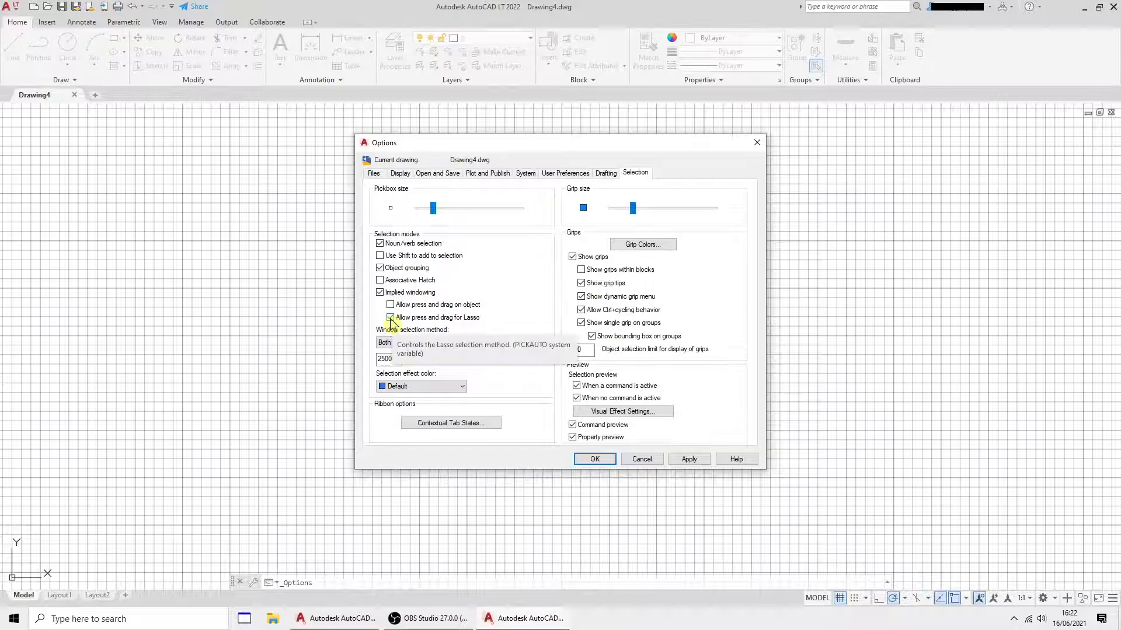
{"action": "left_click", "coordinate": [381, 317]}
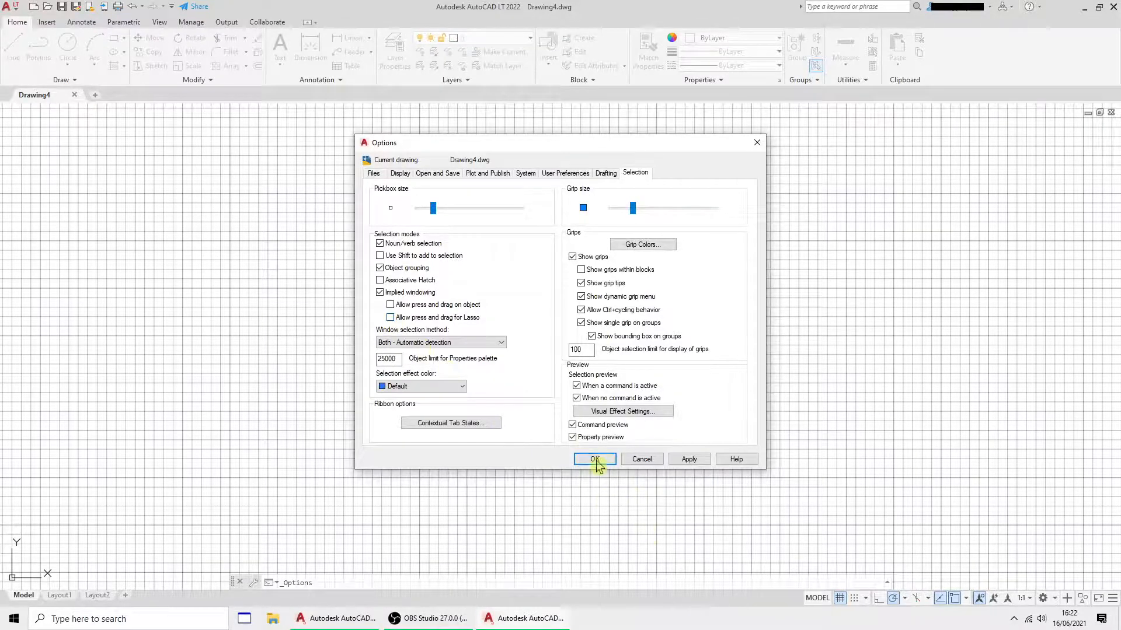
{"action": "left_click", "coordinate": [595, 459]}
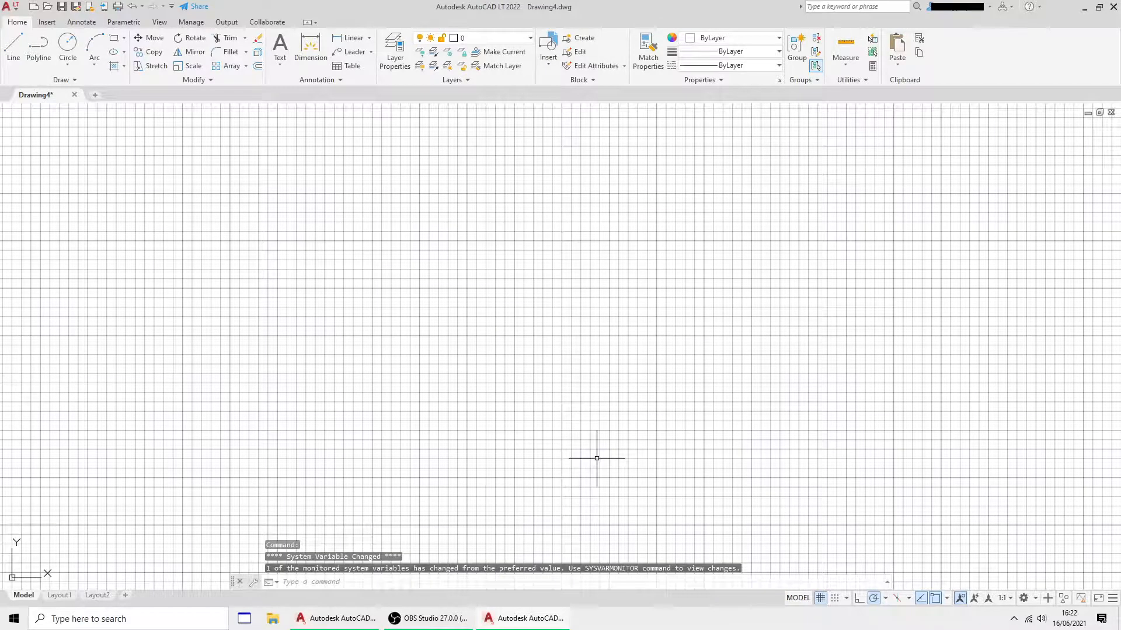
{"action": "mouse_move", "coordinate": [479, 317]}
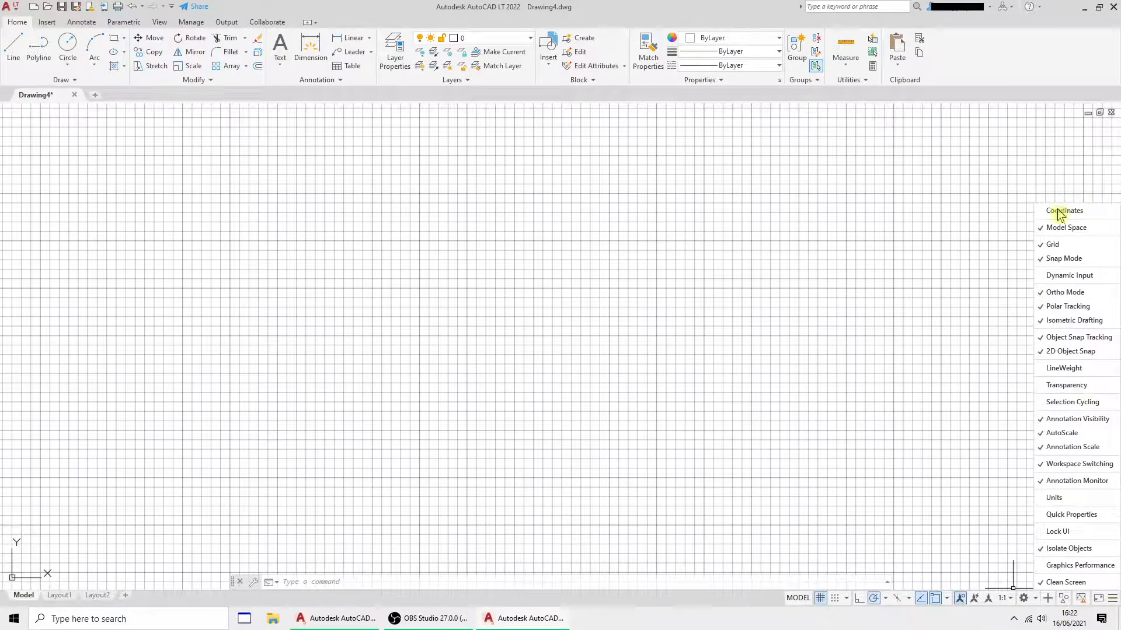
{"action": "mouse_move", "coordinate": [1071, 276]}
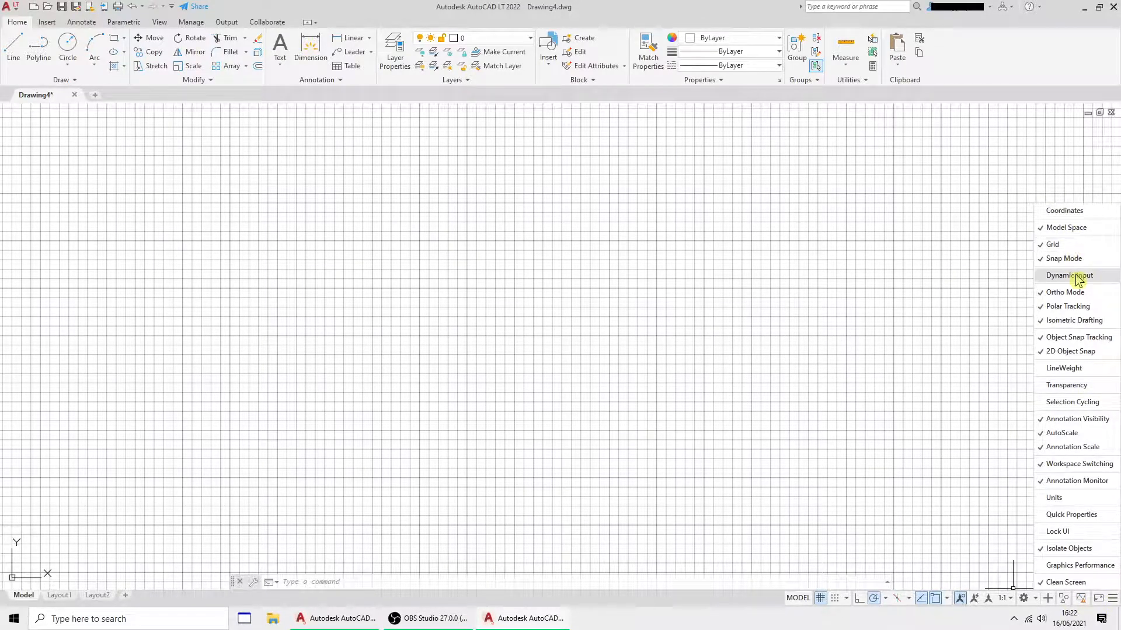
Hide the dynamic input and polar tracking status-bar toggles, then show the View ribbon
{"action": "left_click", "coordinate": [1068, 276]}
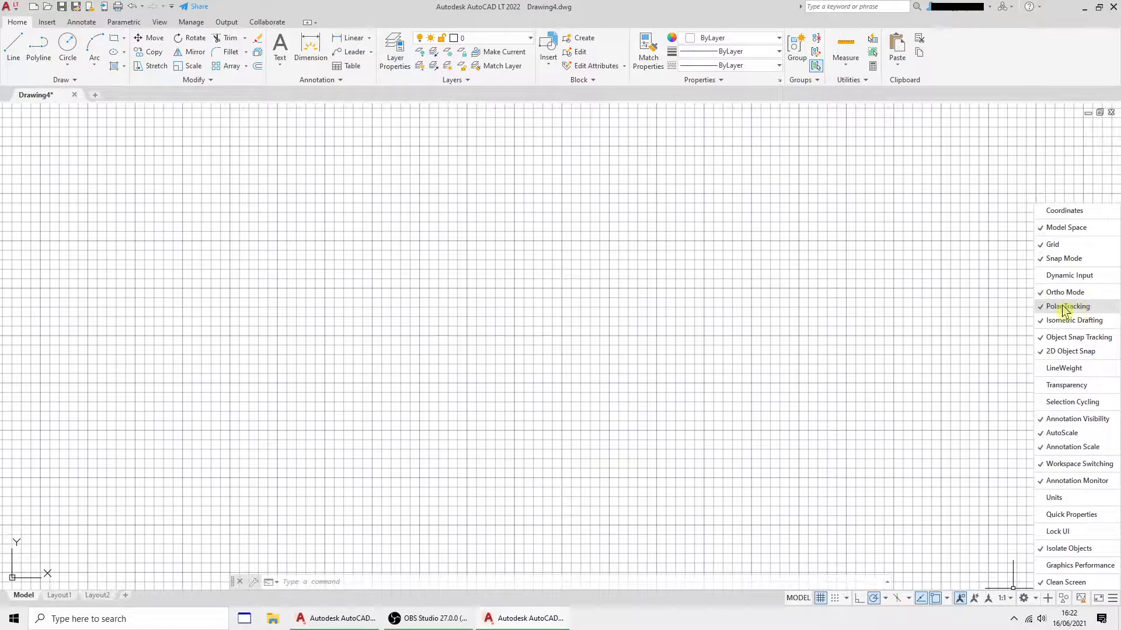
{"action": "left_click", "coordinate": [1067, 306]}
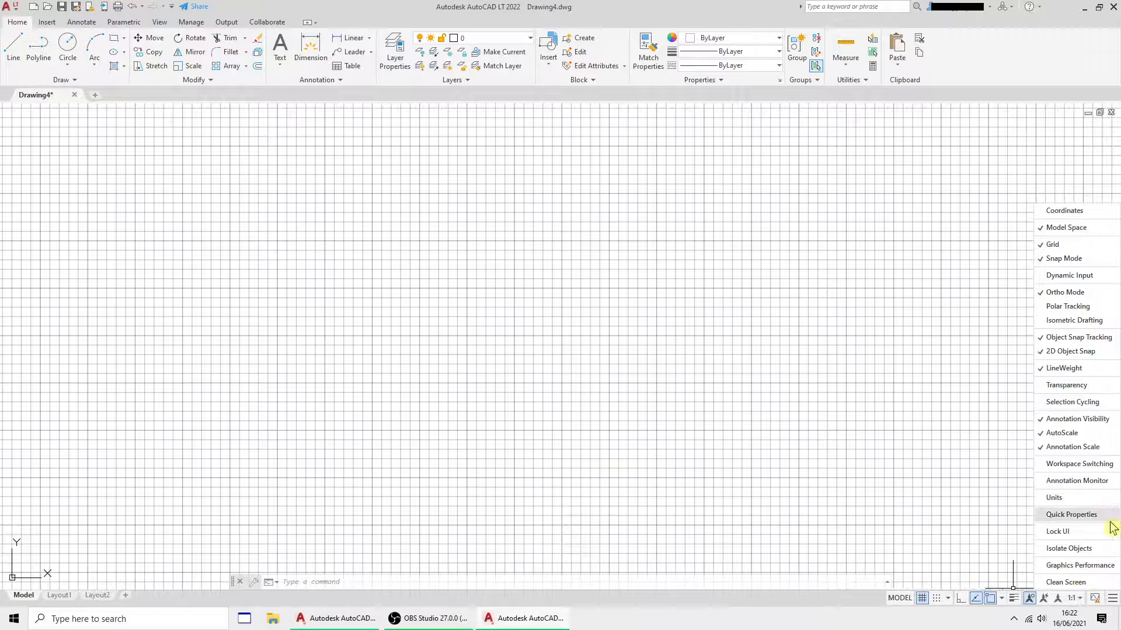
{"action": "mouse_move", "coordinate": [983, 422]}
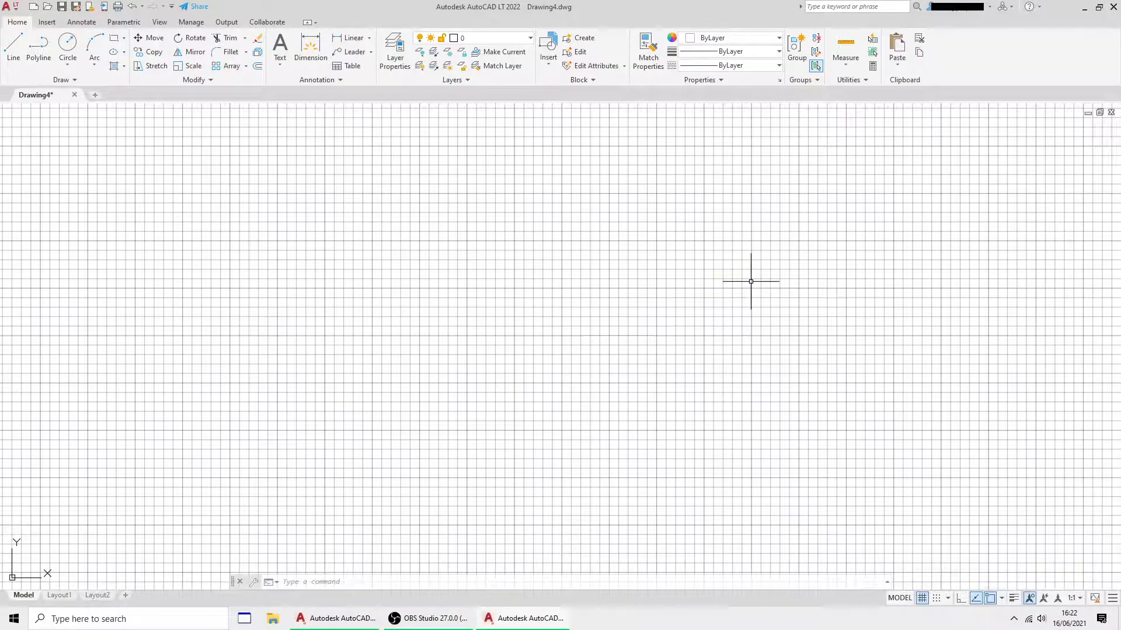
{"action": "mouse_move", "coordinate": [676, 318]}
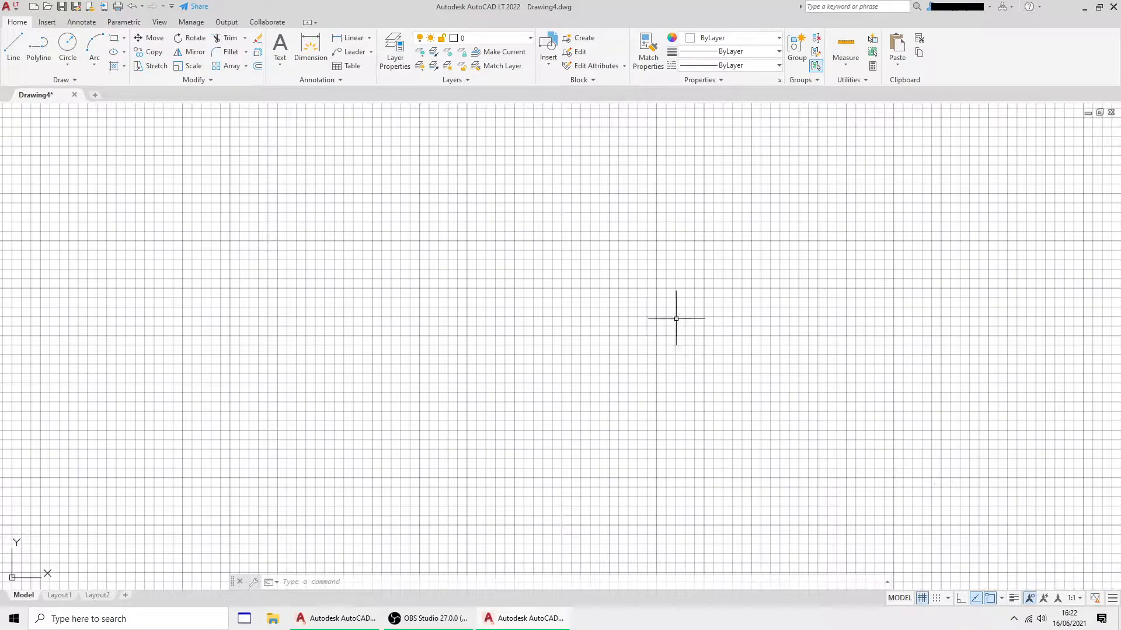
{"action": "mouse_move", "coordinate": [132, 161]}
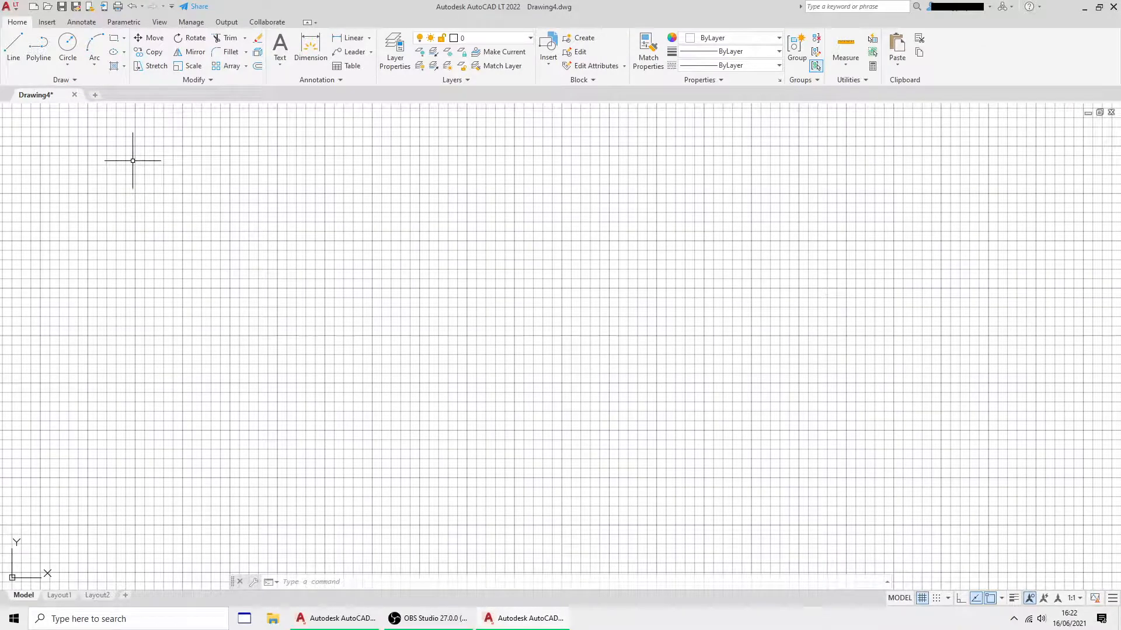
{"action": "mouse_move", "coordinate": [1043, 130]}
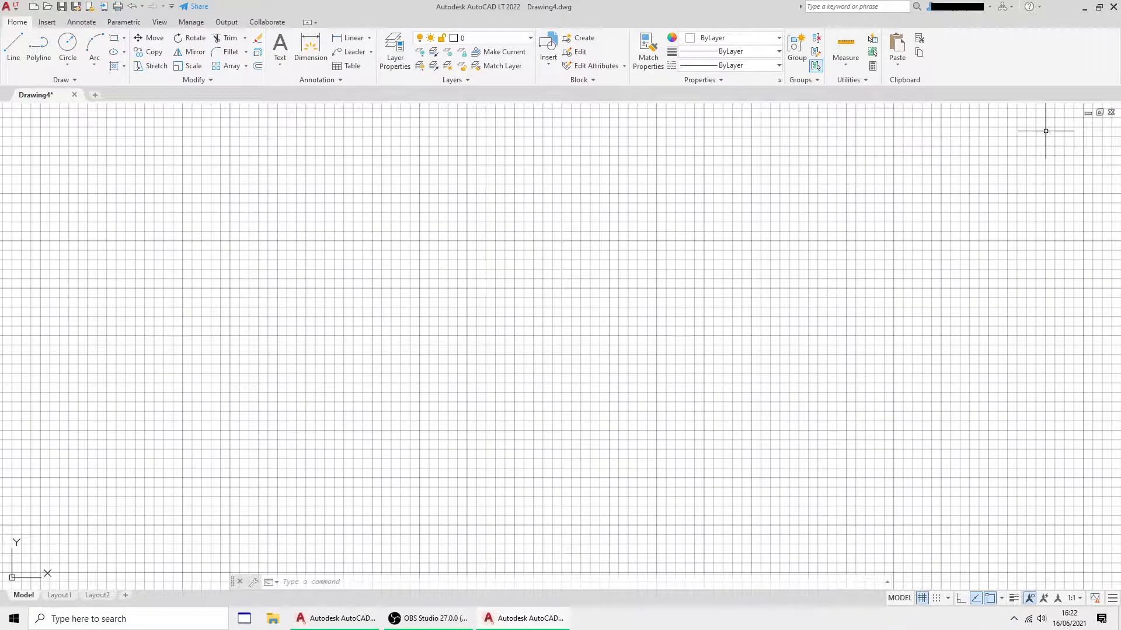
{"action": "mouse_move", "coordinate": [925, 263]}
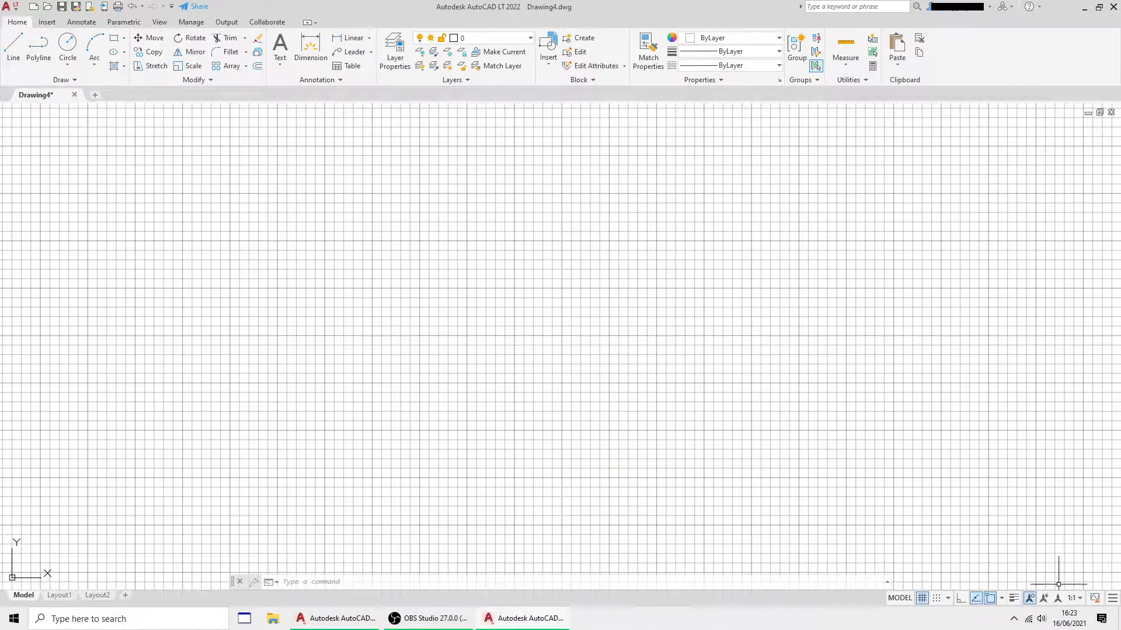
{"action": "mouse_move", "coordinate": [267, 251]}
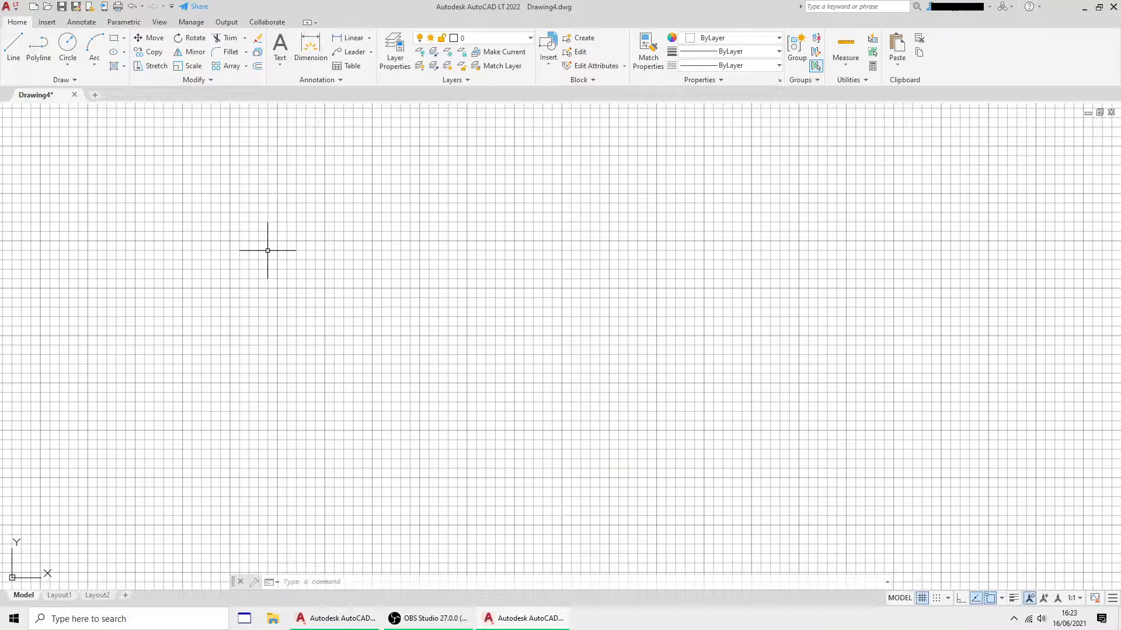
{"action": "left_click", "coordinate": [160, 21]}
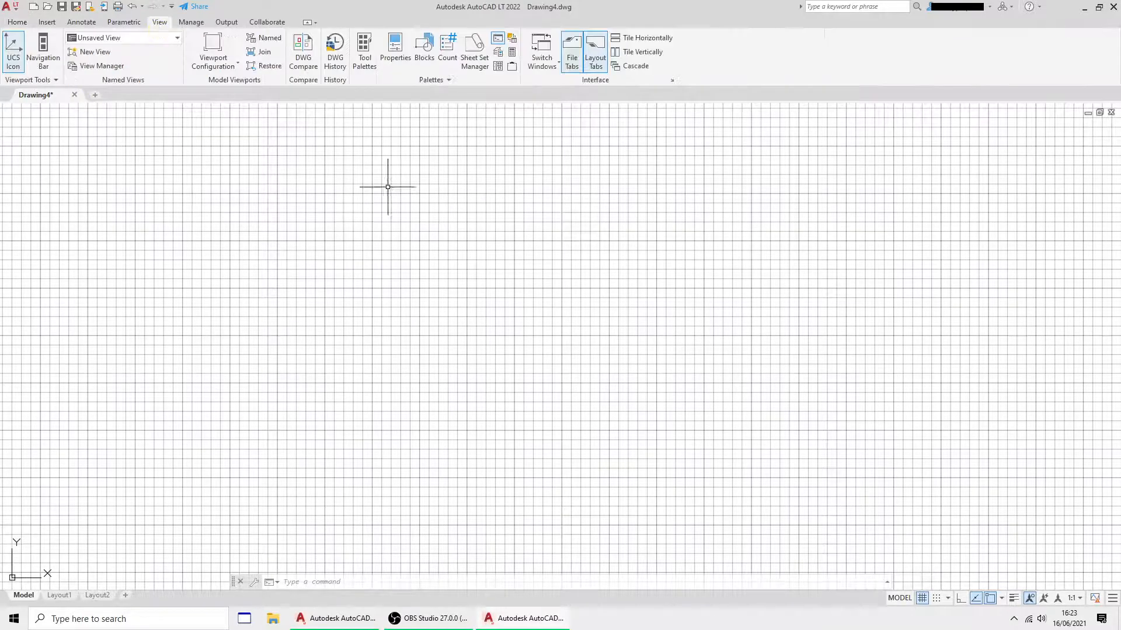
Show the Properties palette and dock it at the right of the drawing area
{"action": "left_click", "coordinate": [395, 51]}
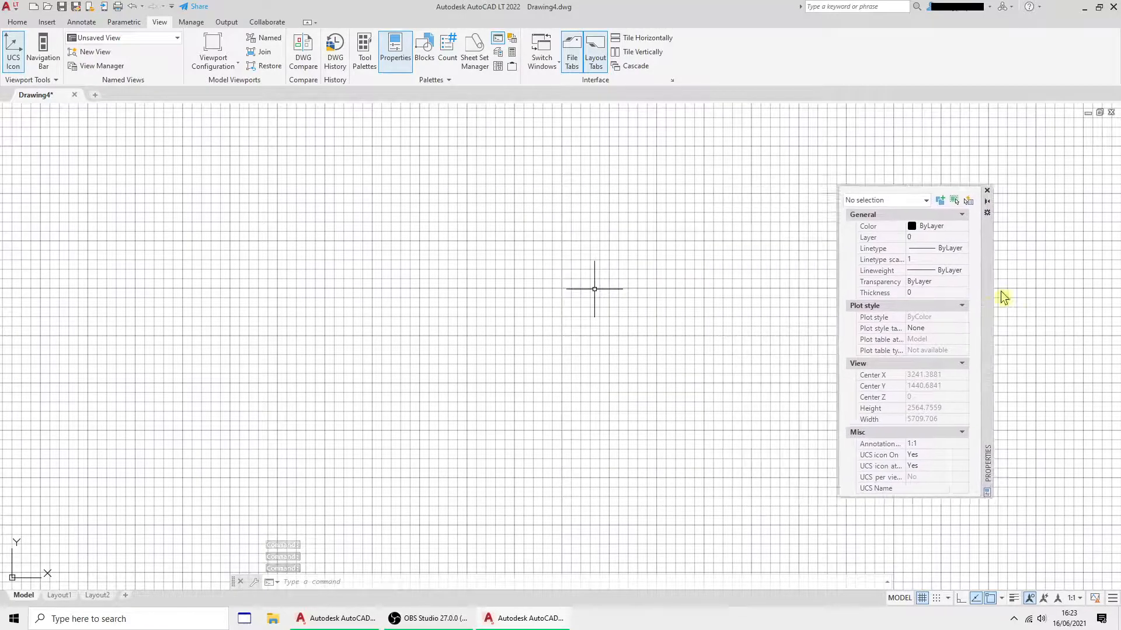
{"action": "left_click", "coordinate": [988, 190]}
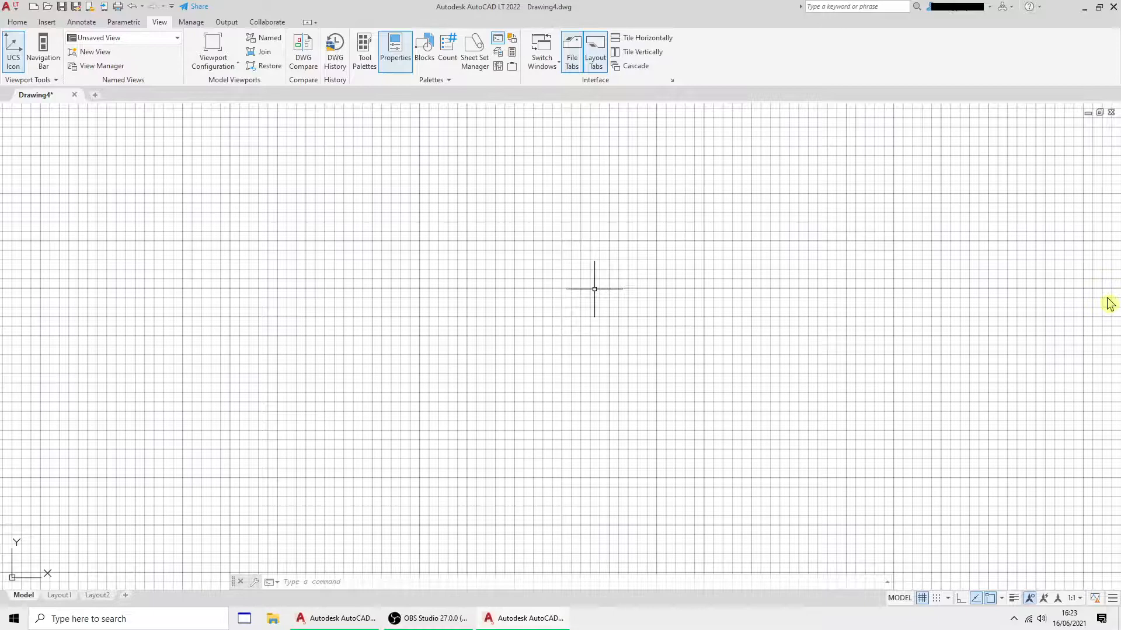
{"action": "left_click", "coordinate": [396, 51]}
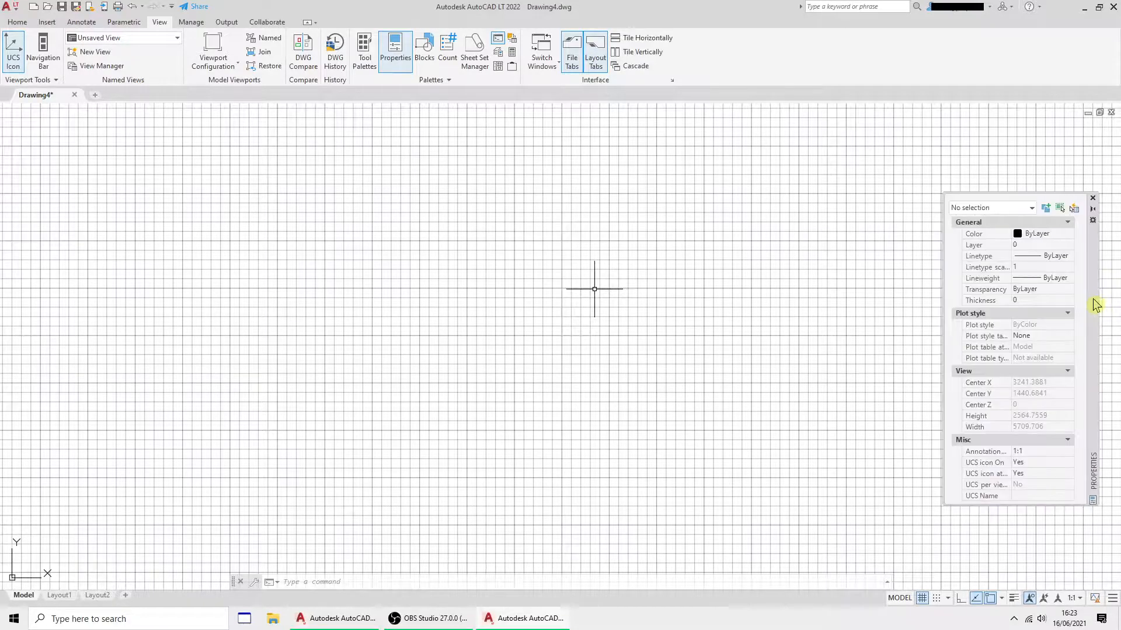
{"action": "left_click", "coordinate": [1093, 198]}
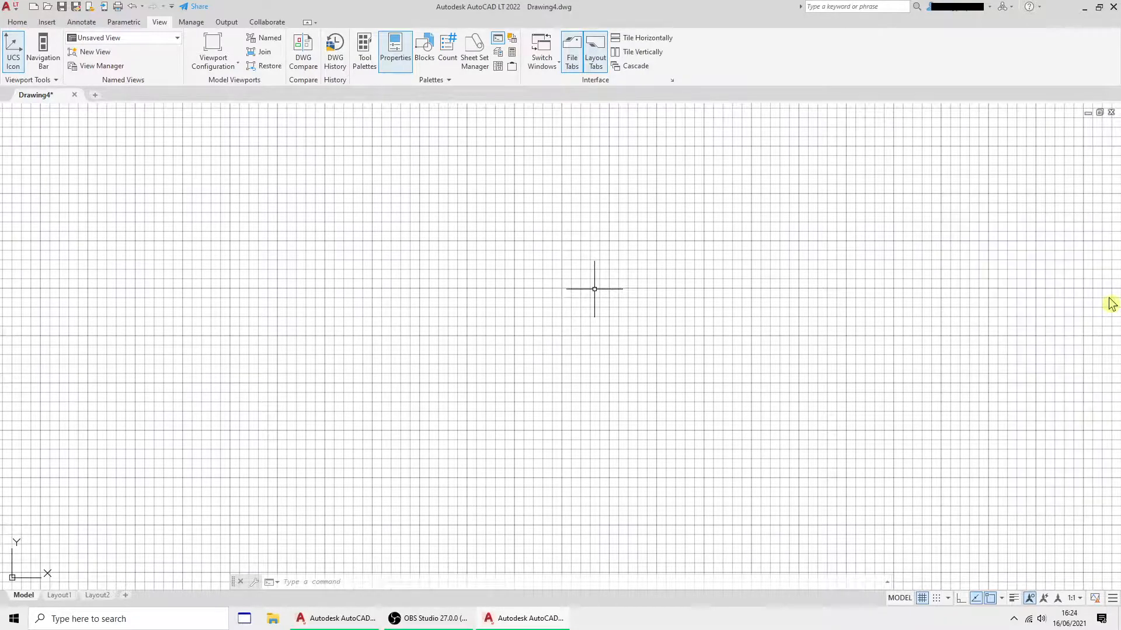
{"action": "left_click", "coordinate": [396, 52]}
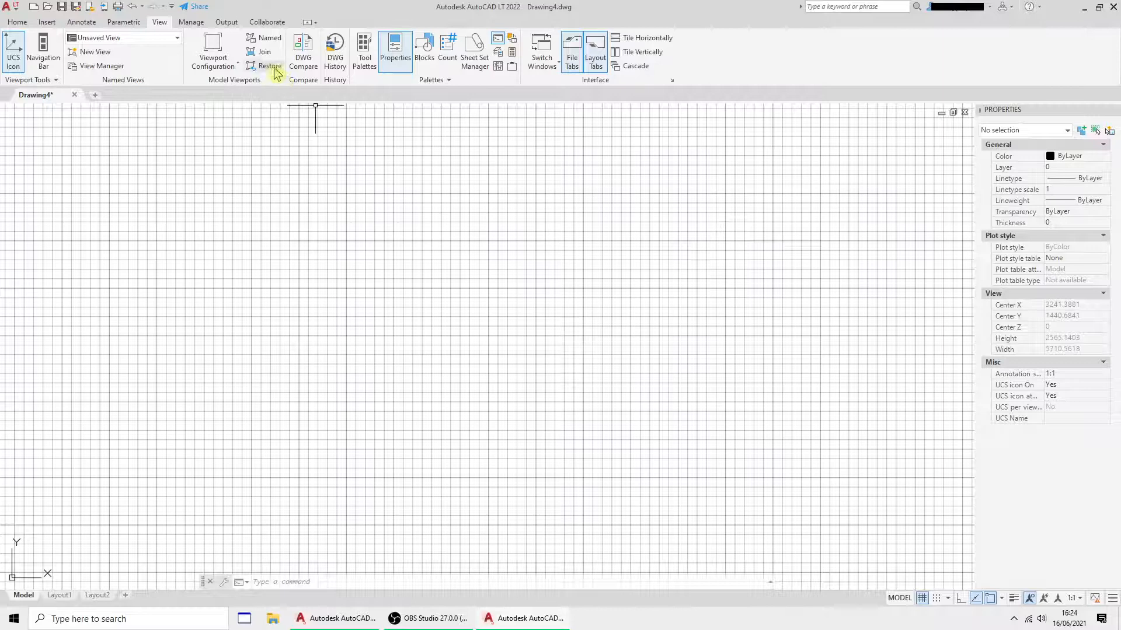
{"action": "mouse_move", "coordinate": [237, 194]}
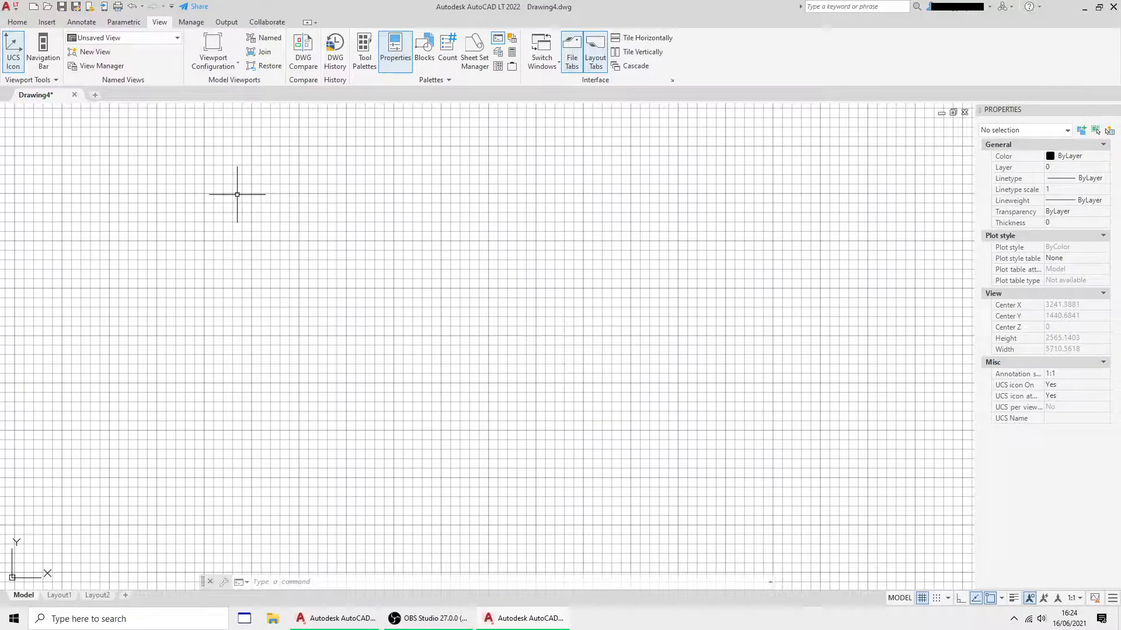
{"action": "mouse_move", "coordinate": [135, 240]}
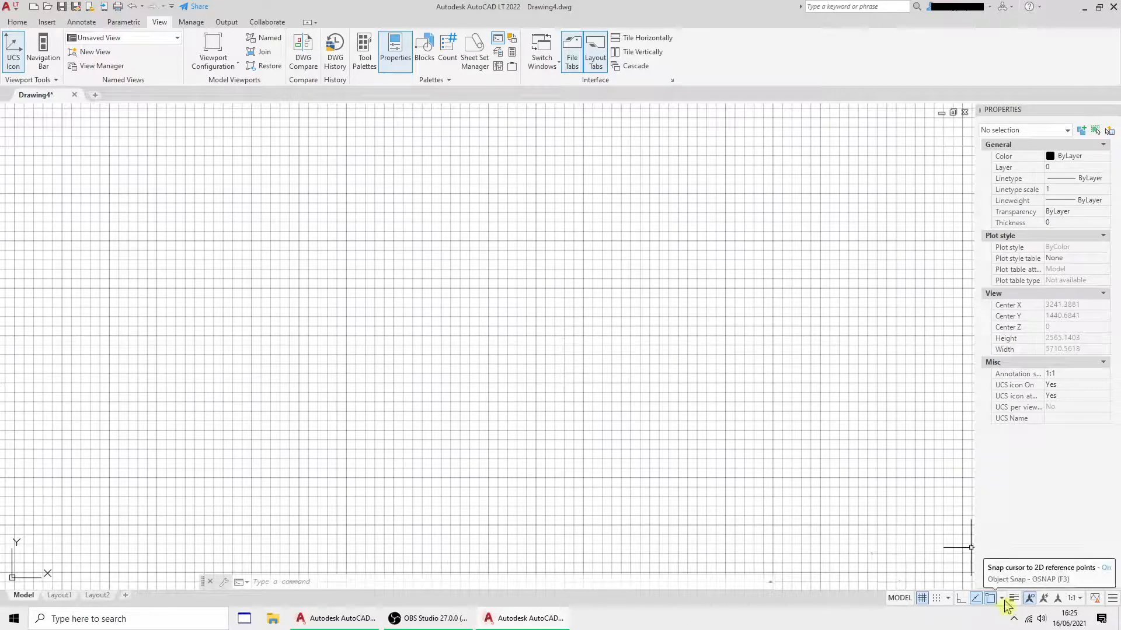
Review the object snap modes on the status bar, then reach the quick access customisation list
{"action": "left_click", "coordinate": [1004, 597]}
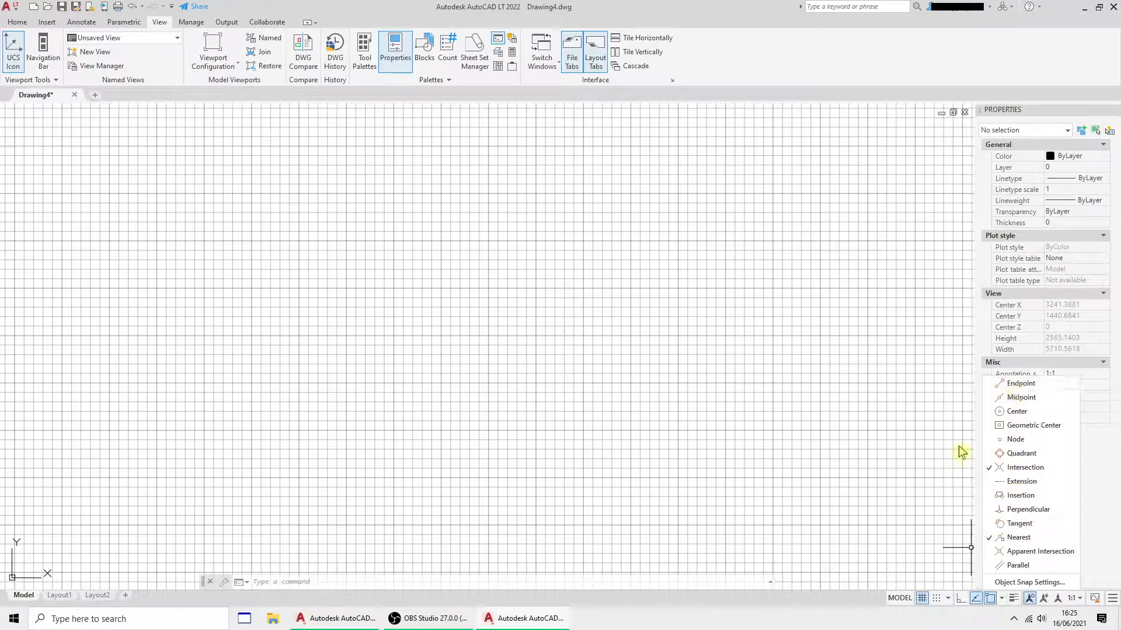
{"action": "mouse_move", "coordinate": [1017, 488]}
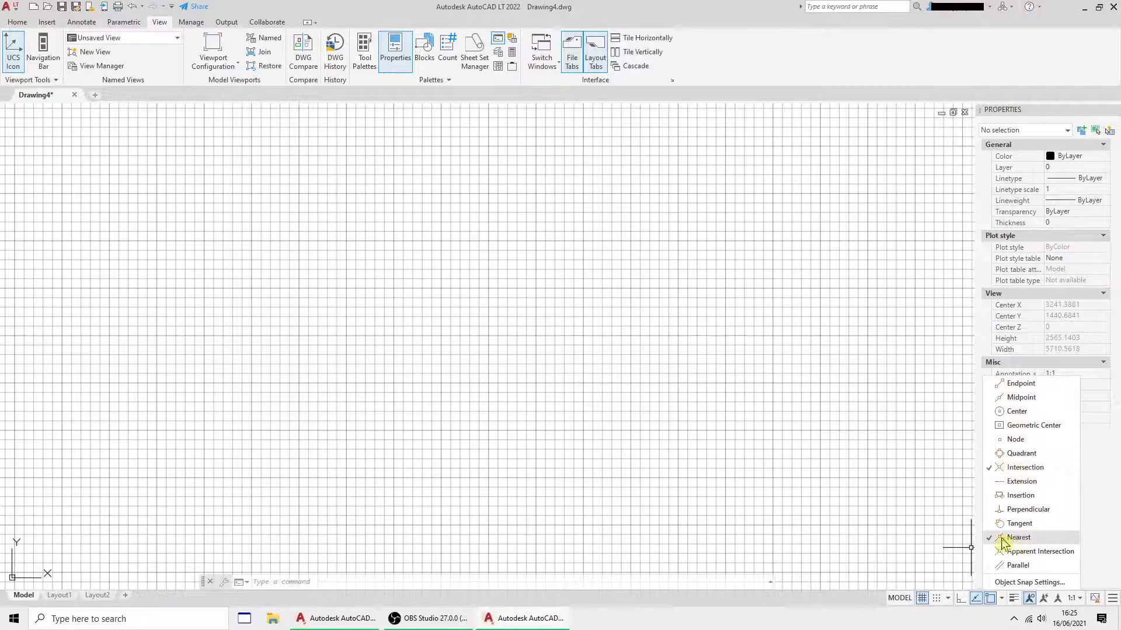
{"action": "mouse_move", "coordinate": [1017, 411]}
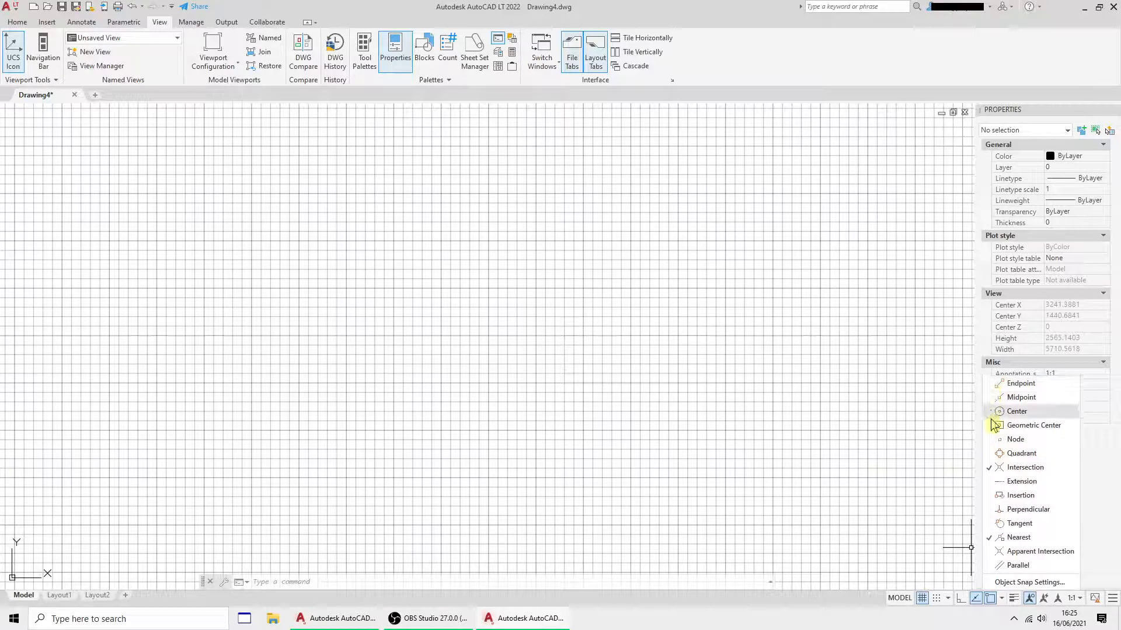
{"action": "mouse_move", "coordinate": [1019, 509]}
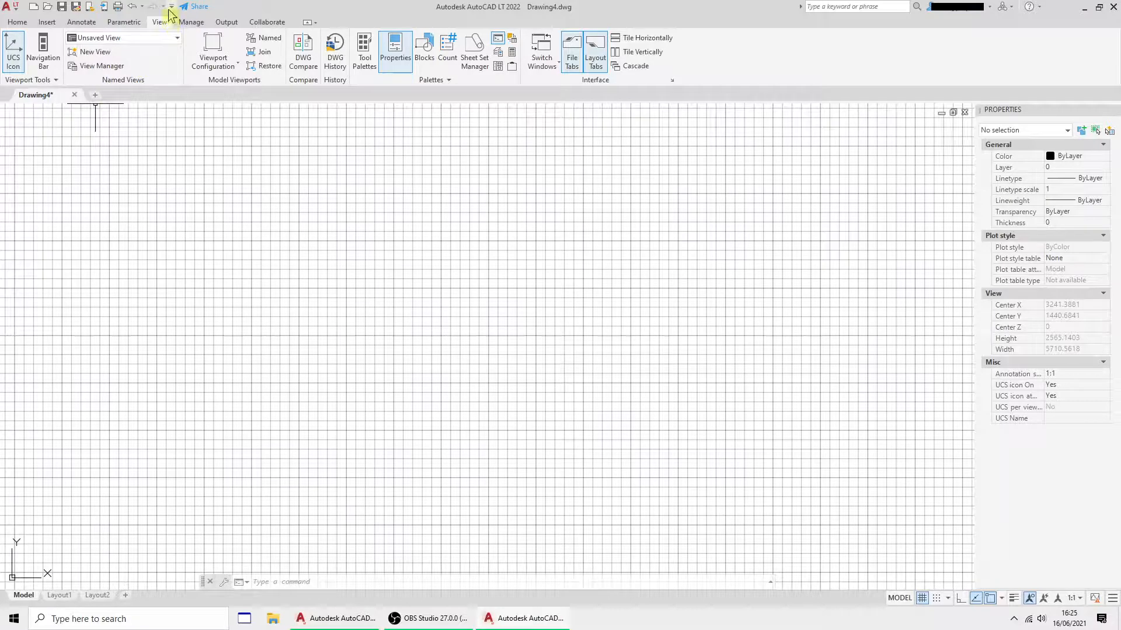
{"action": "left_click", "coordinate": [173, 13]}
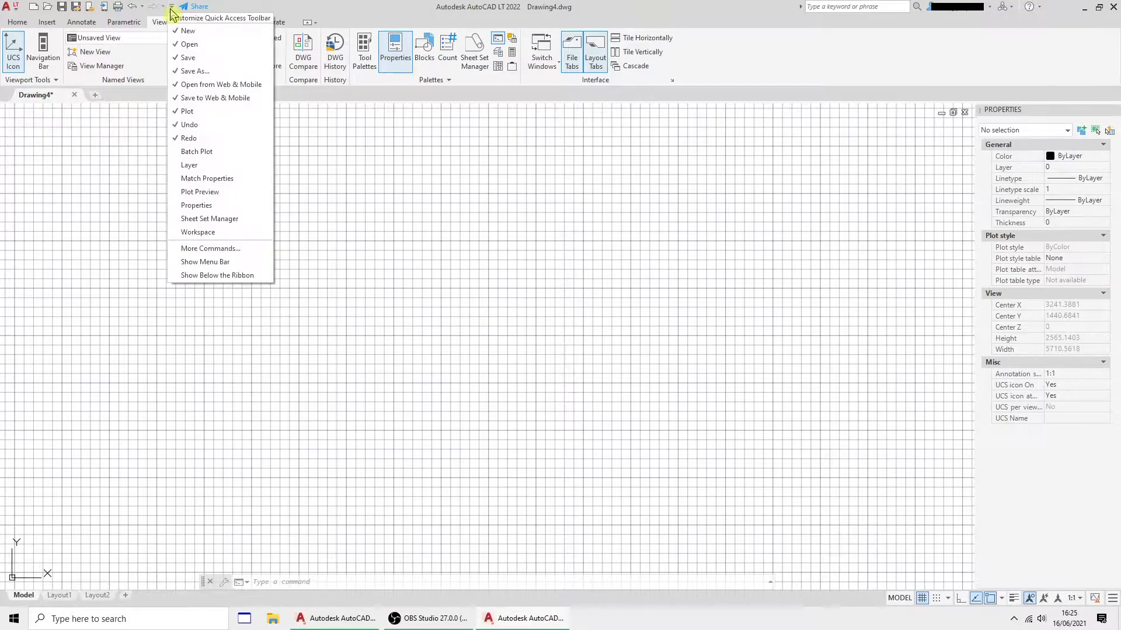
Show the classic menu bar and display the Object Snap toolbar, docking it beside the drawing
{"action": "left_click", "coordinate": [206, 261]}
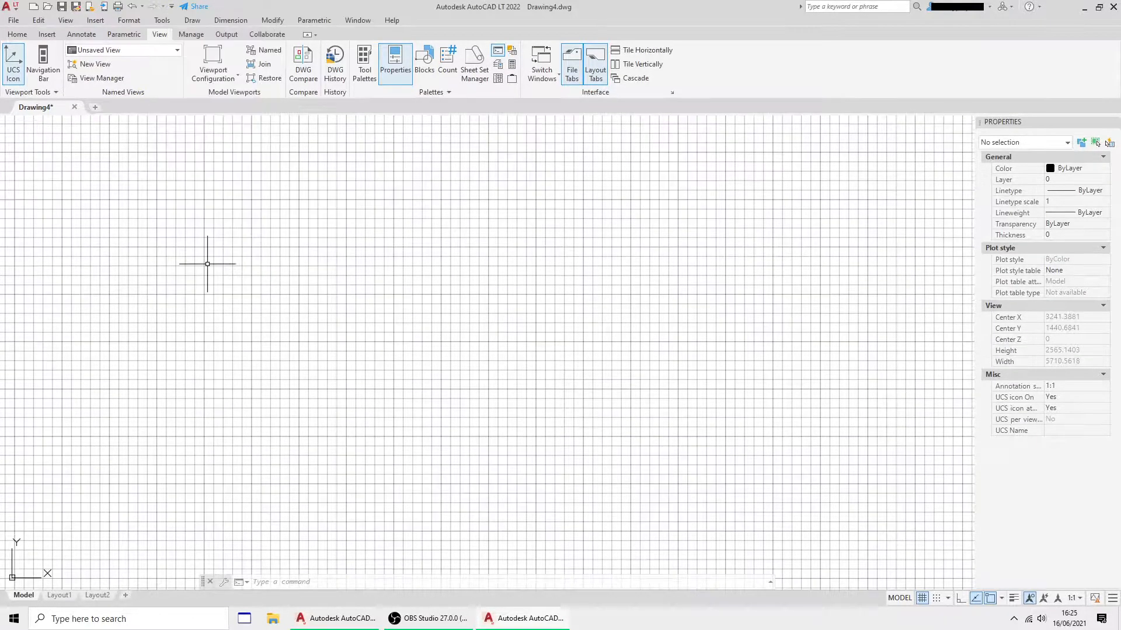
{"action": "left_click", "coordinate": [161, 20]}
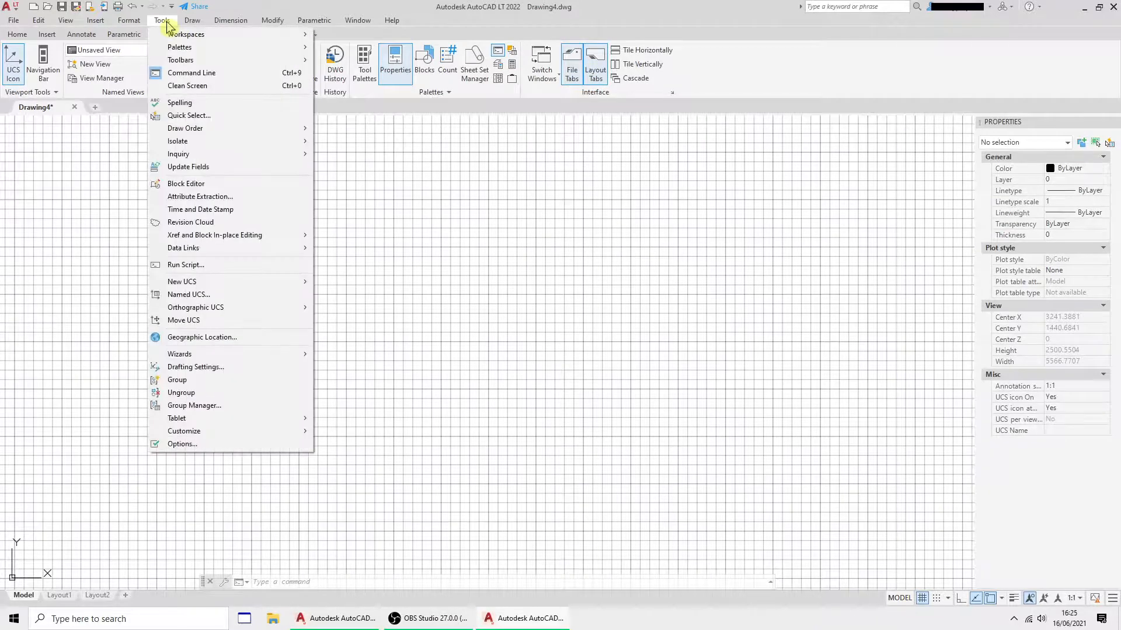
{"action": "mouse_move", "coordinate": [180, 60]}
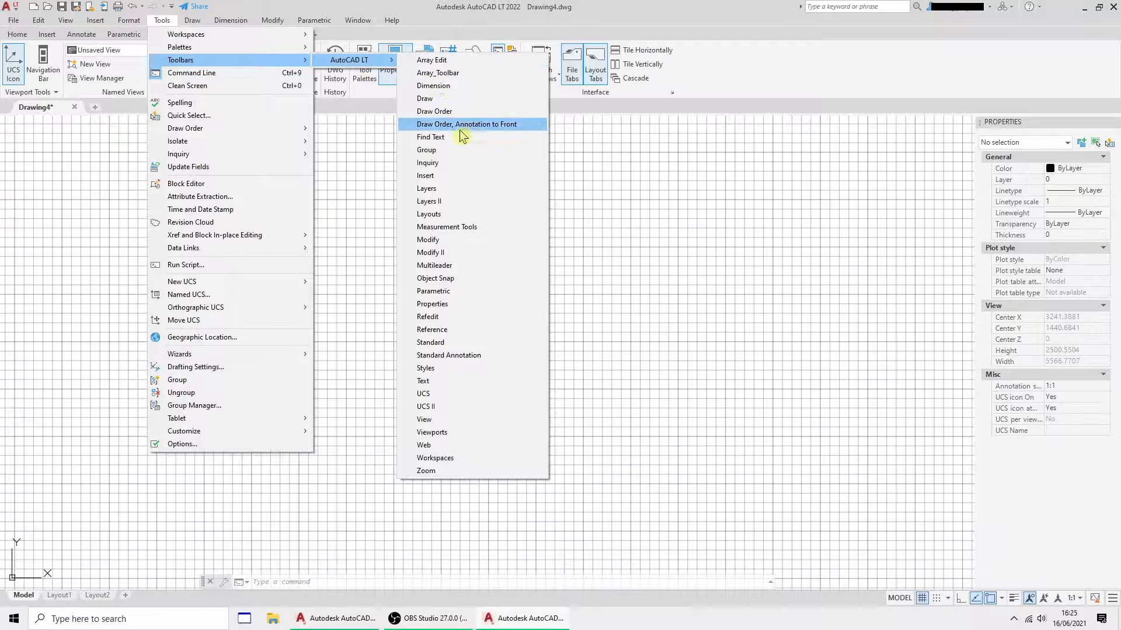
{"action": "left_click", "coordinate": [466, 124]}
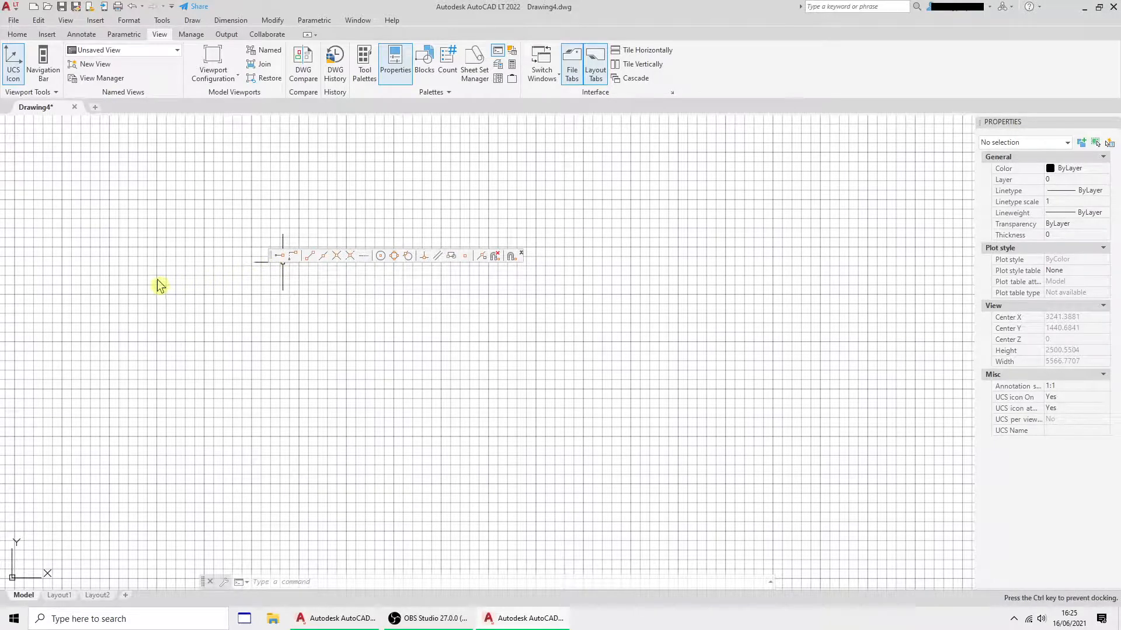
{"action": "mouse_move", "coordinate": [22, 313]}
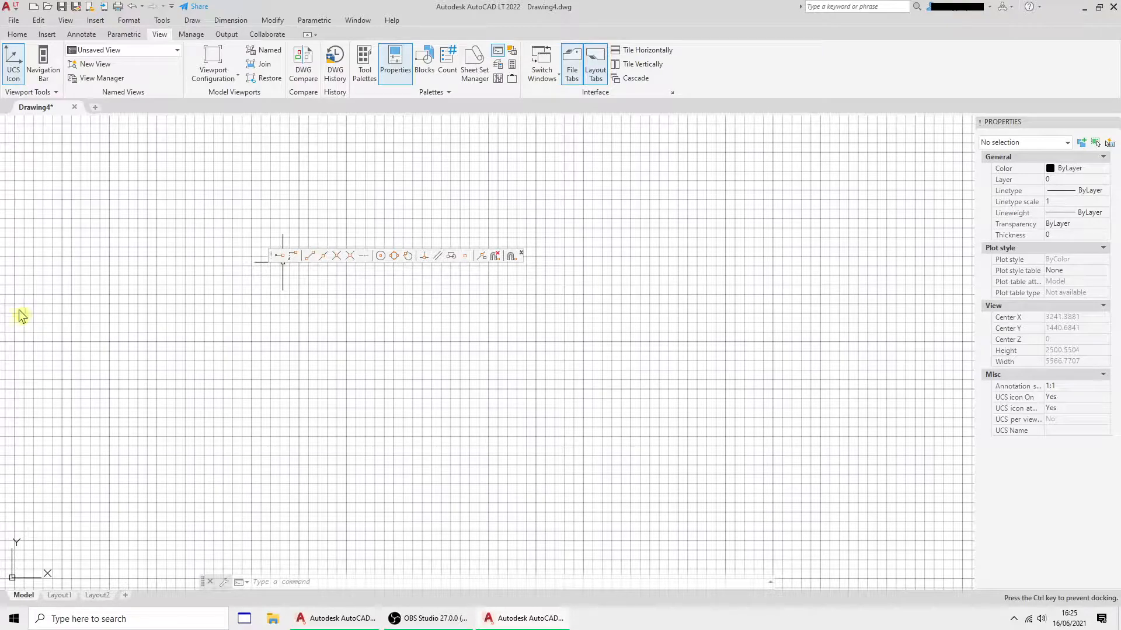
{"action": "mouse_move", "coordinate": [11, 308]}
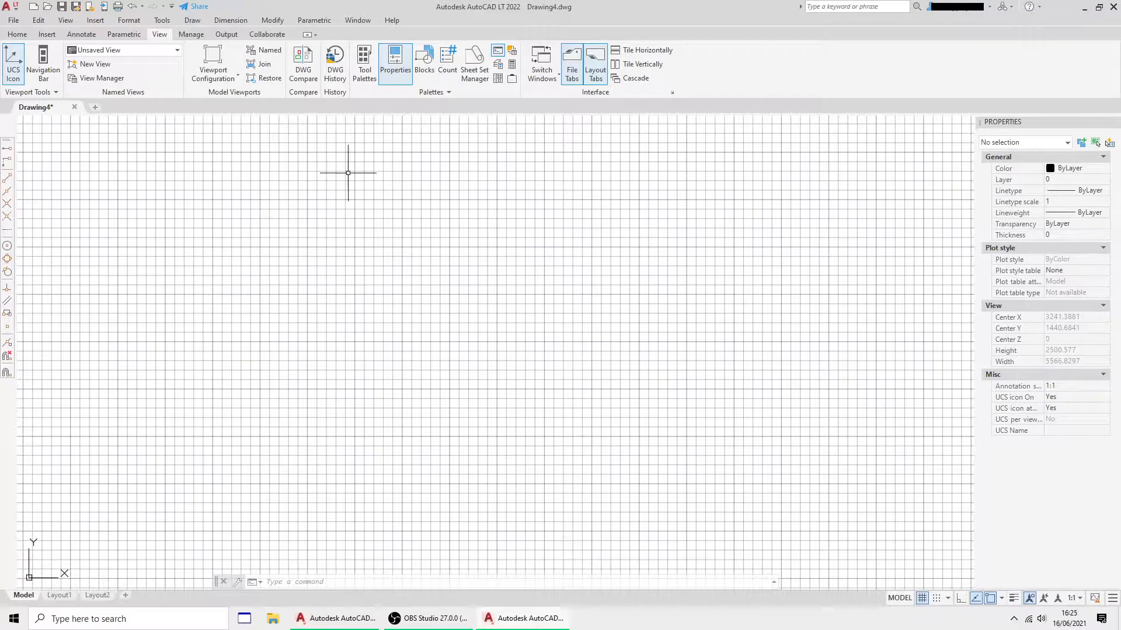
{"action": "mouse_move", "coordinate": [278, 46]}
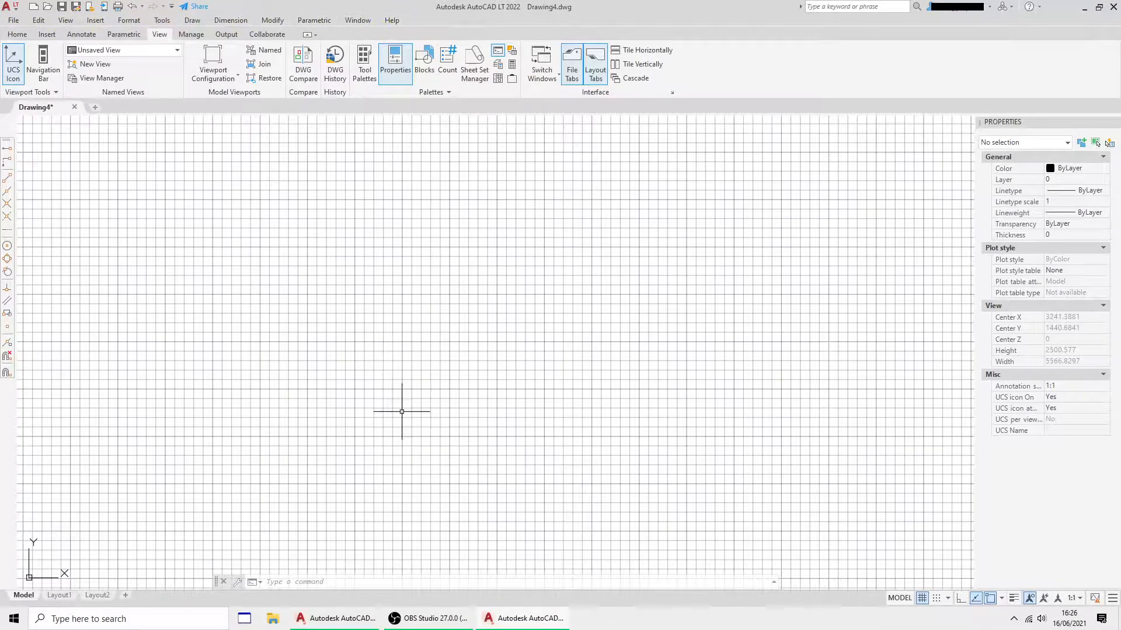
{"action": "mouse_move", "coordinate": [410, 122]}
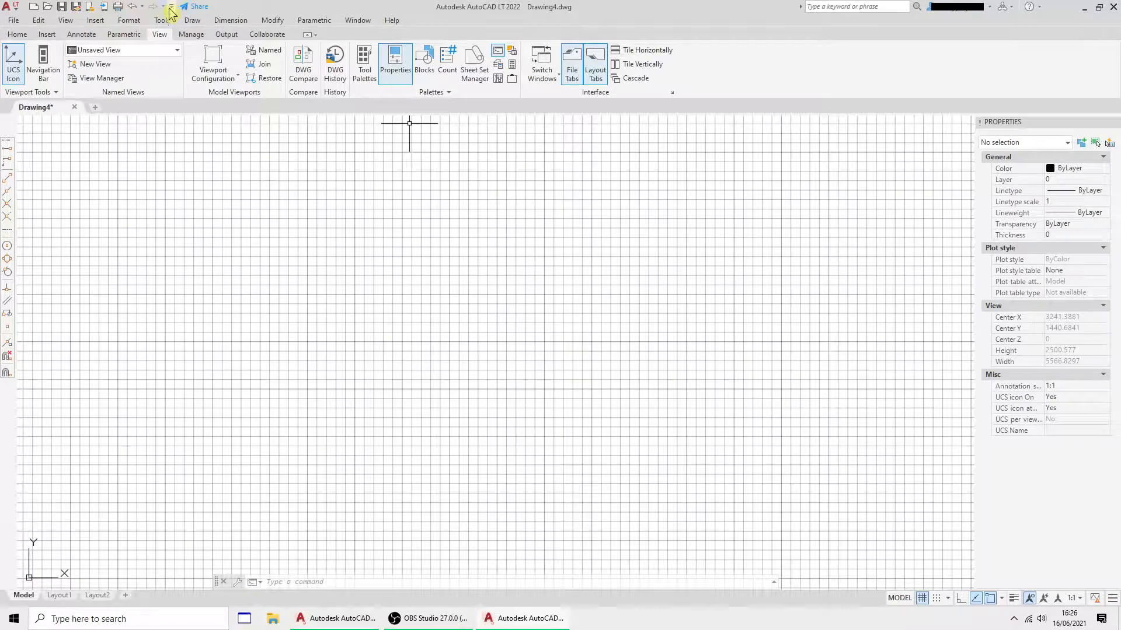
{"action": "left_click", "coordinate": [152, 7]}
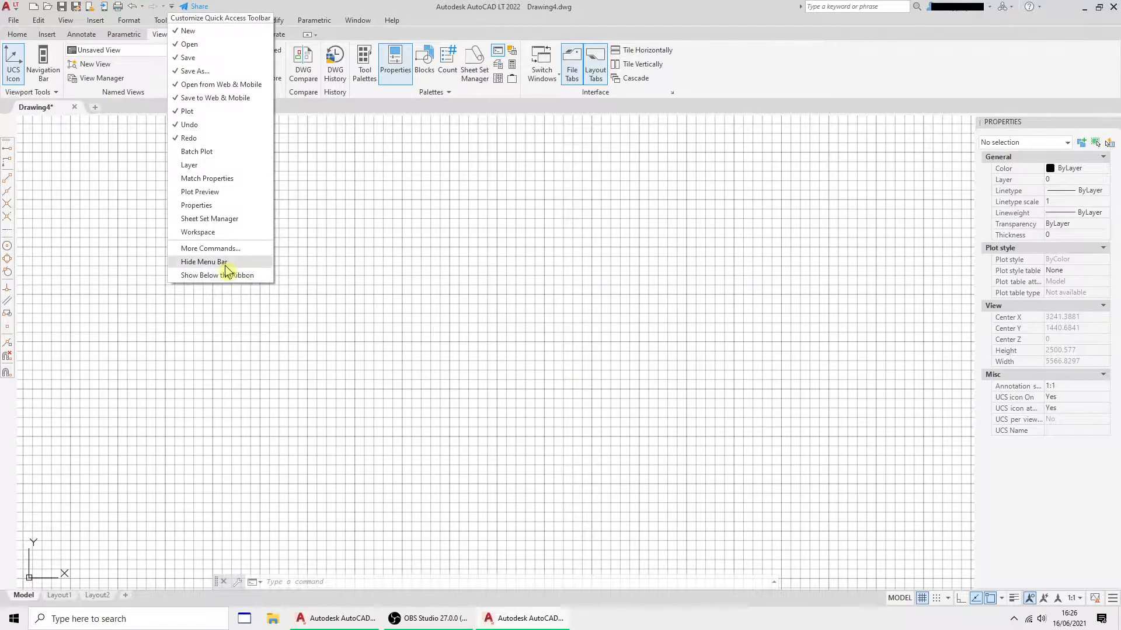
Hide the classic menu bar so only the ribbon remains
{"action": "left_click", "coordinate": [203, 262]}
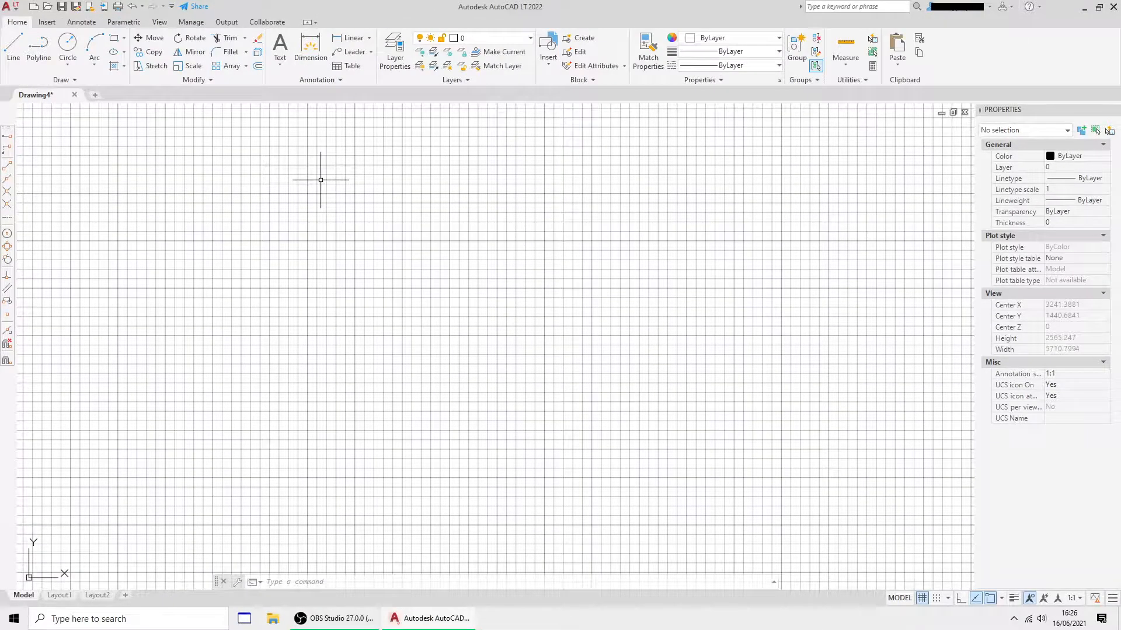
{"action": "mouse_move", "coordinate": [291, 233]}
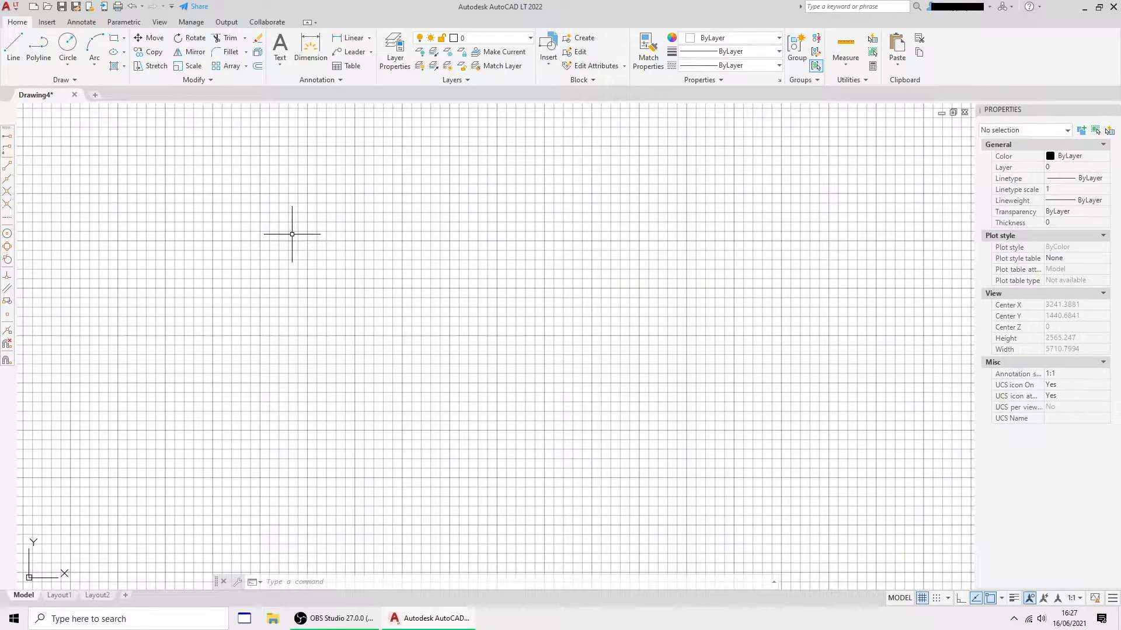
{"action": "mouse_move", "coordinate": [312, 227]}
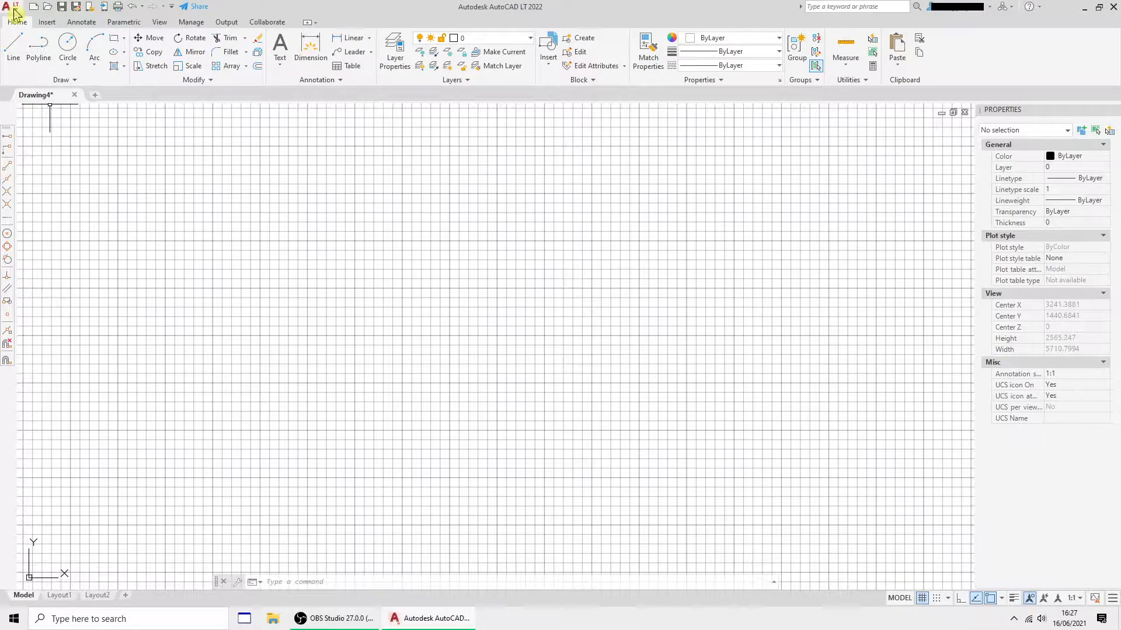
Open mercury_base.dwg and ignore the missing SHX font files
{"action": "left_click", "coordinate": [13, 7]}
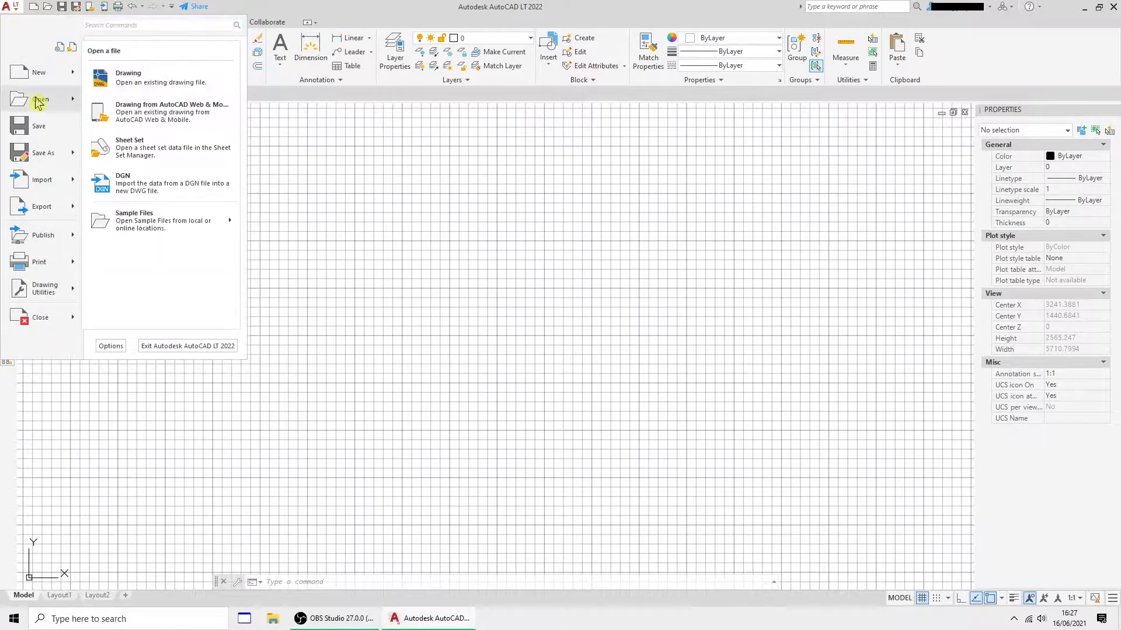
{"action": "left_click", "coordinate": [128, 77]}
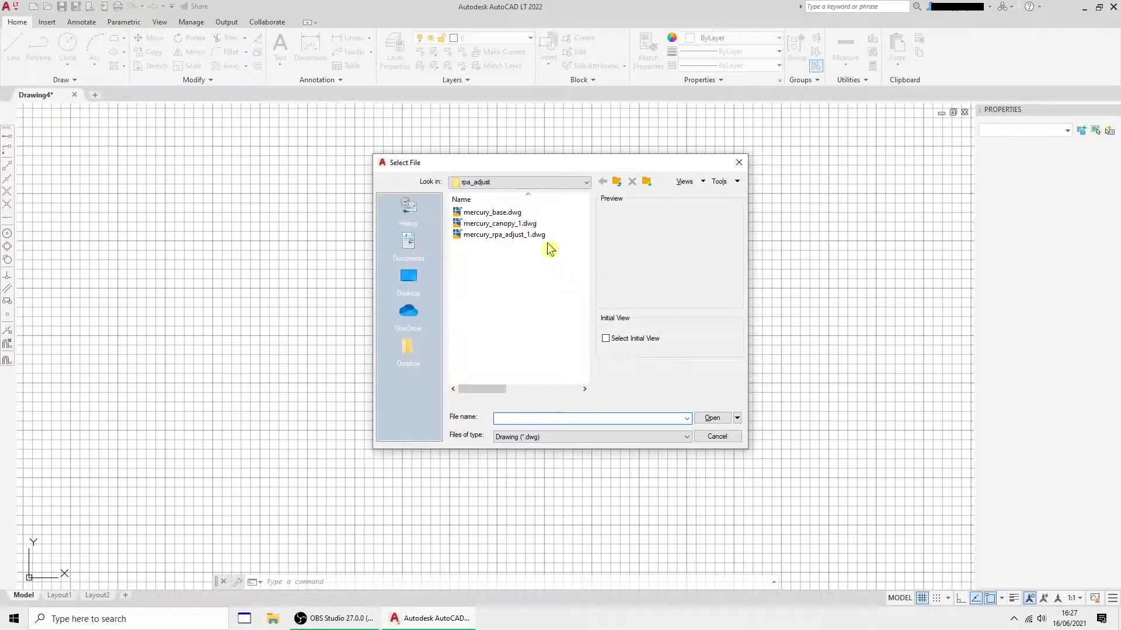
{"action": "left_click", "coordinate": [492, 212]}
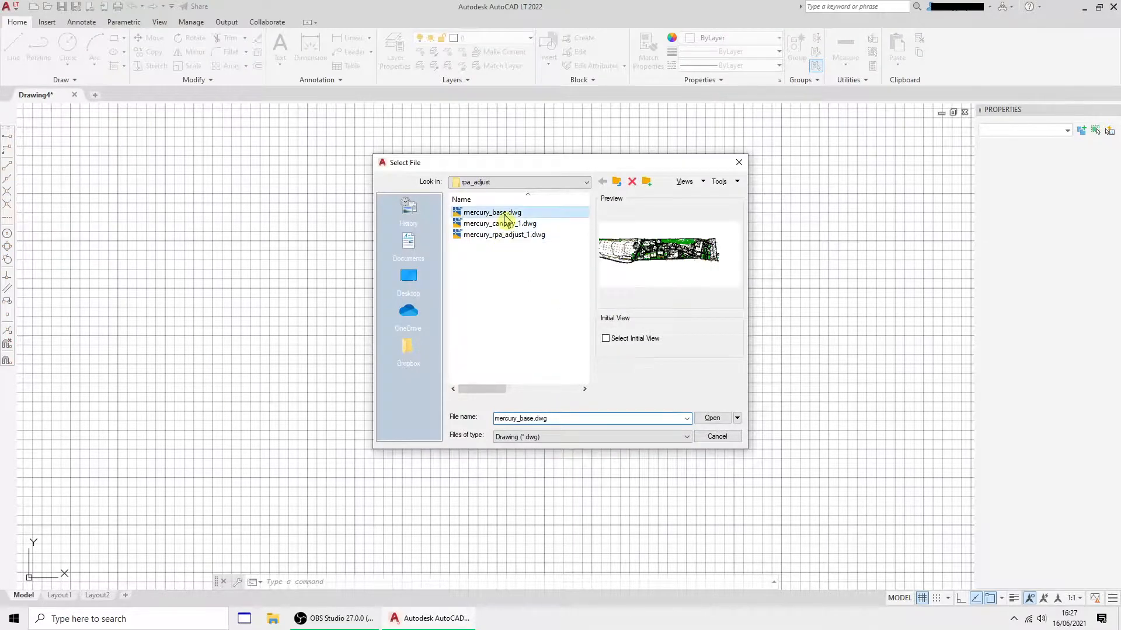
{"action": "left_click", "coordinate": [711, 418]}
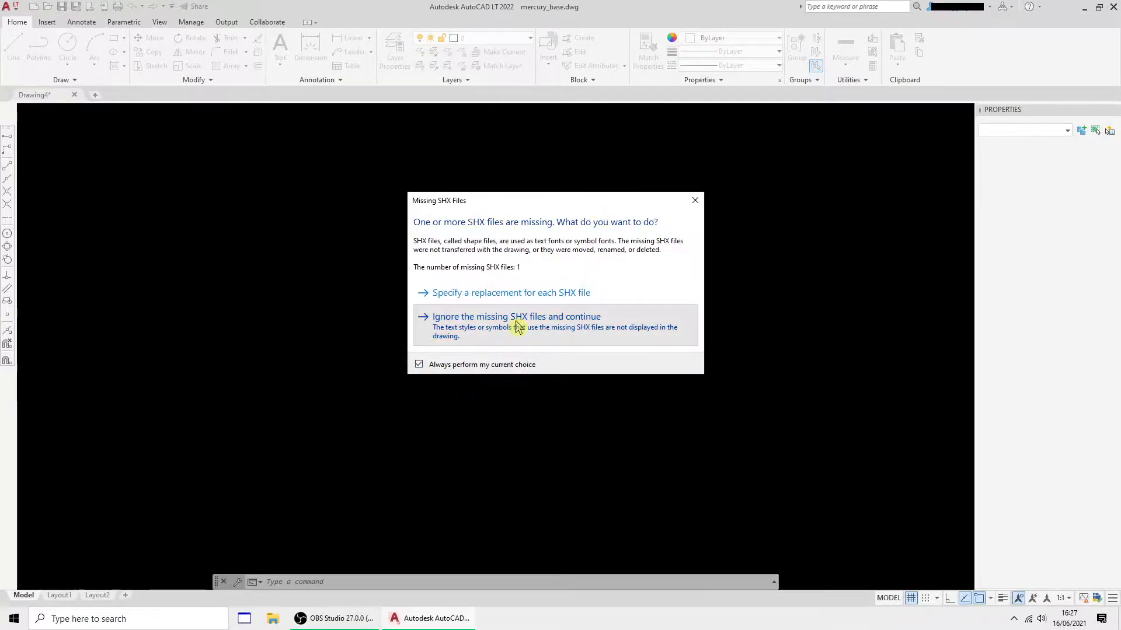
{"action": "left_click", "coordinate": [516, 316]}
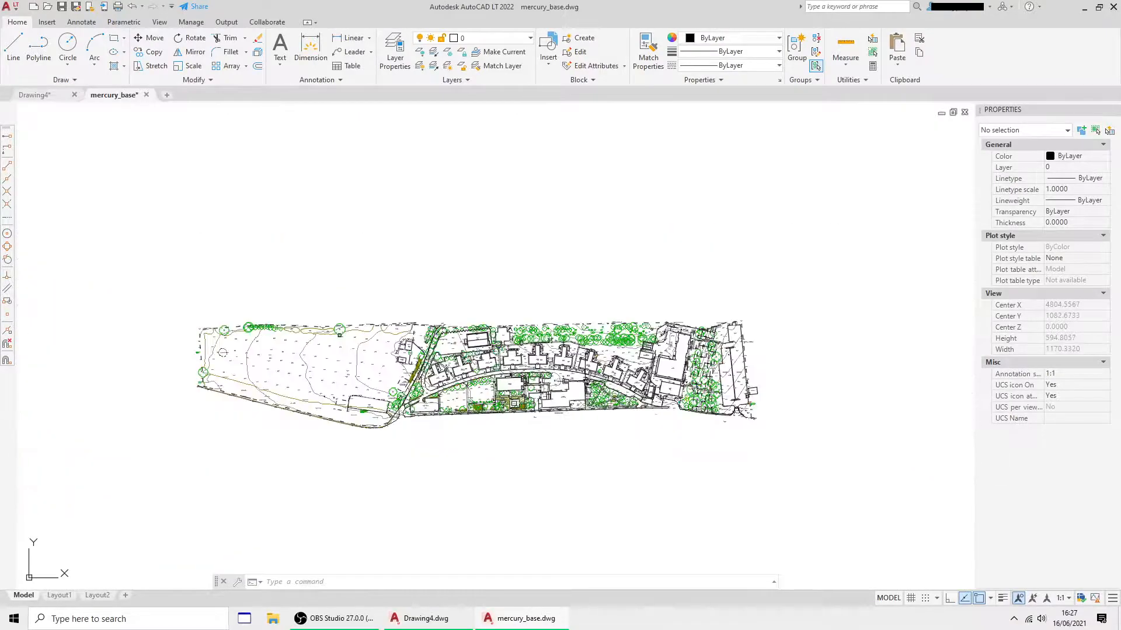
Zoom in on the boiler house area of the site plan
{"action": "scroll", "scroll_direction": "up", "scroll_amount": 3}
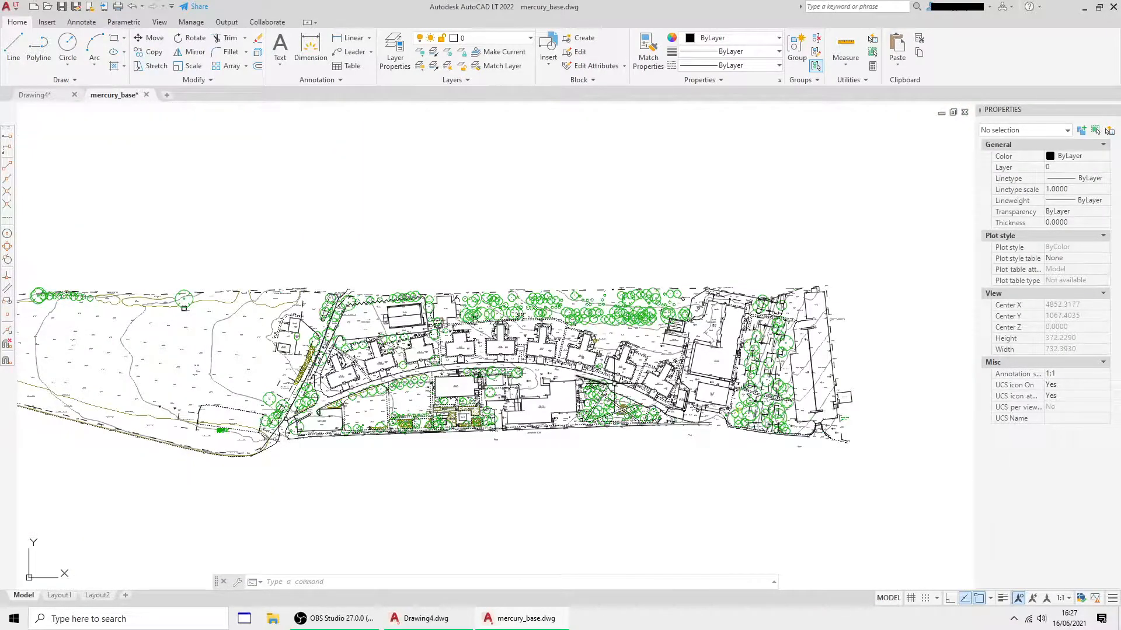
{"action": "mouse_move", "coordinate": [773, 314]}
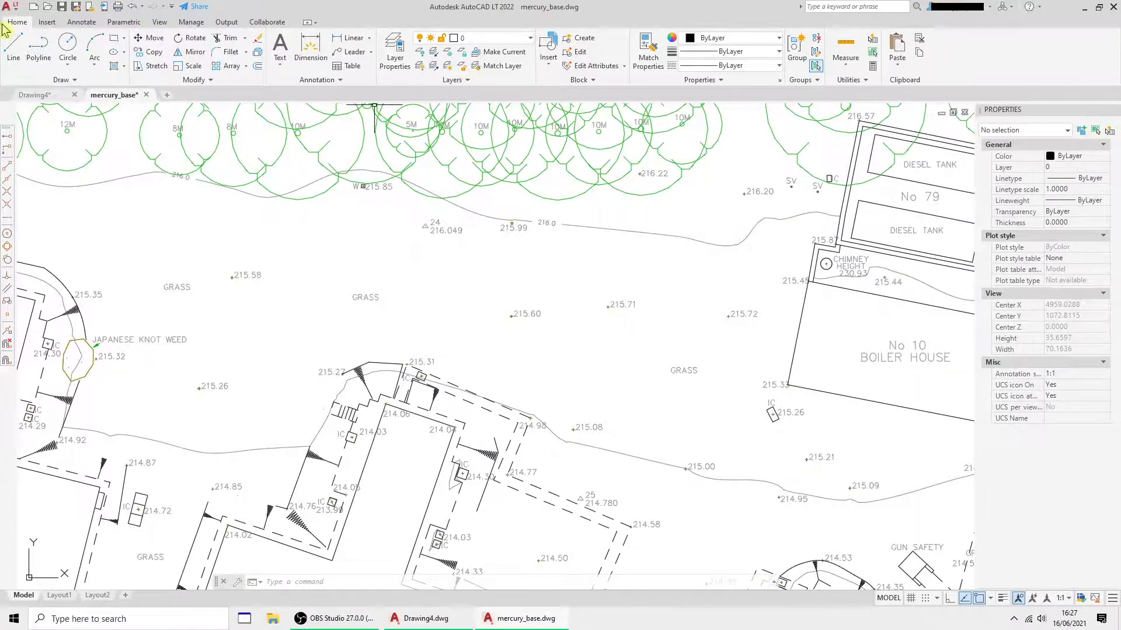
In Options > Selection, toggle the press-and-drag lasso setting
{"action": "left_click", "coordinate": [10, 7]}
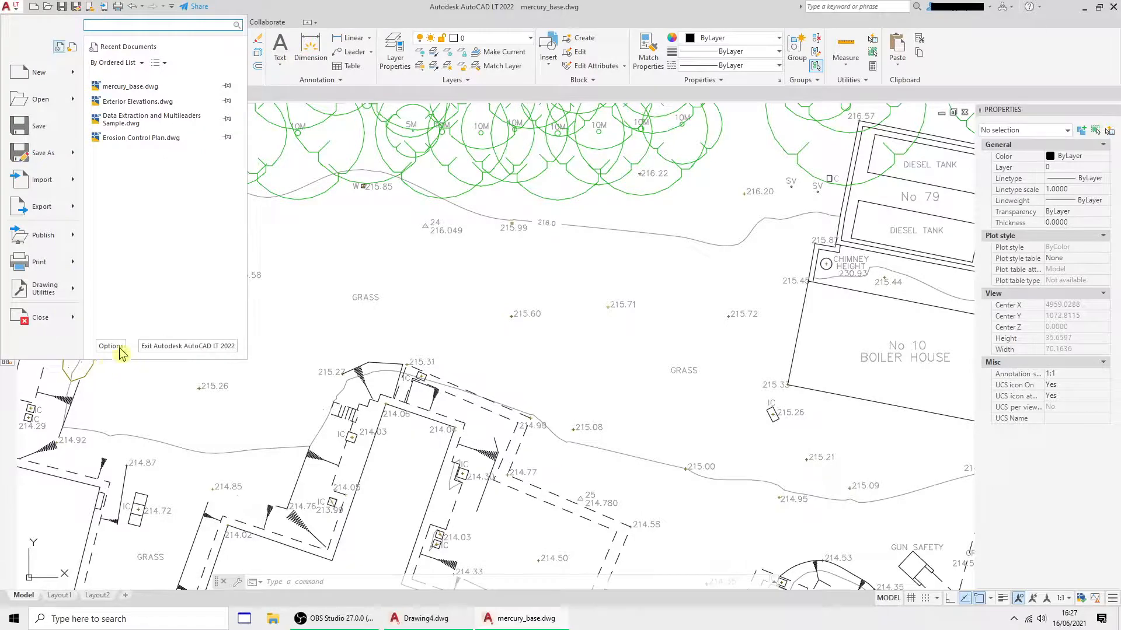
{"action": "left_click", "coordinate": [110, 345]}
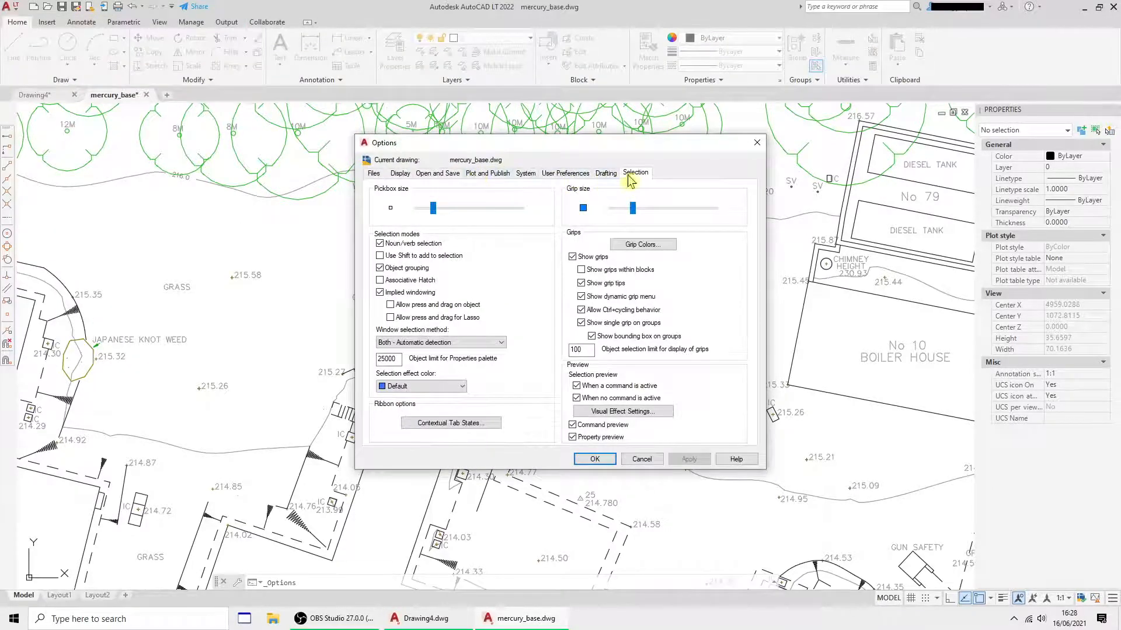
{"action": "left_click", "coordinate": [391, 317]}
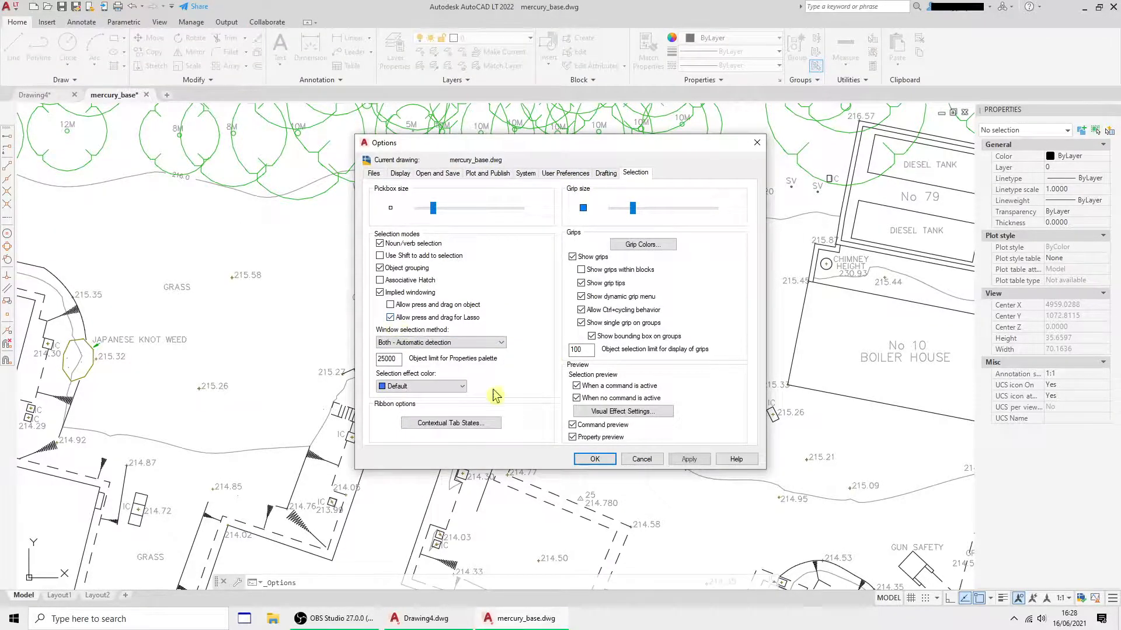
{"action": "left_click", "coordinate": [594, 459]}
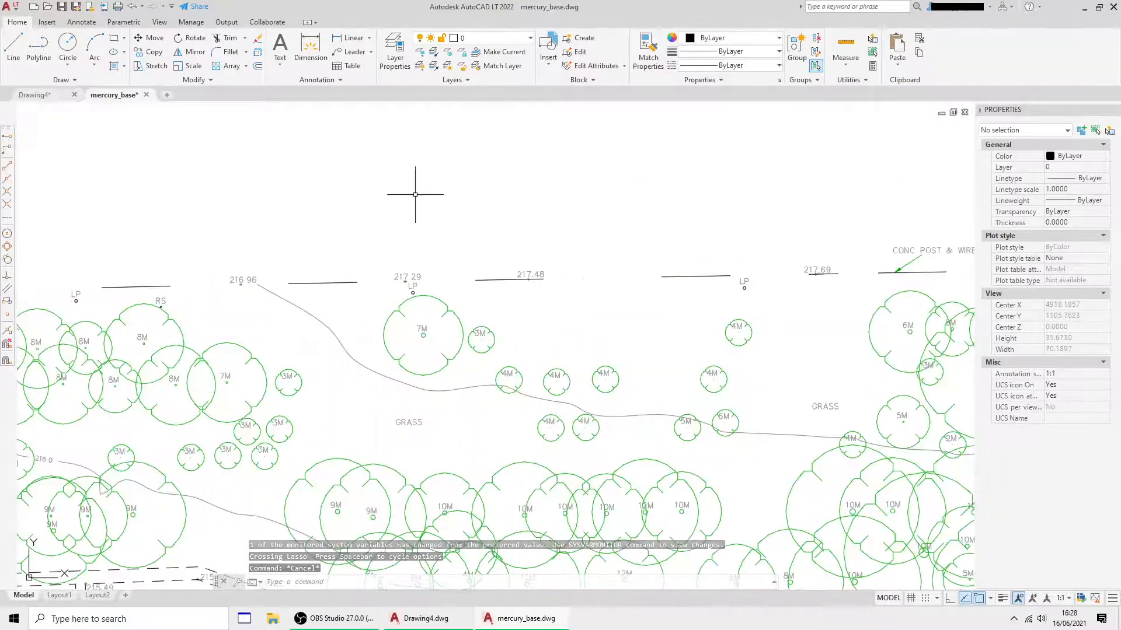
Test freeform lasso selection around the trees and the security fence line
{"action": "left_click_drag", "start_coordinate": [415, 193], "coordinate": [357, 372]}
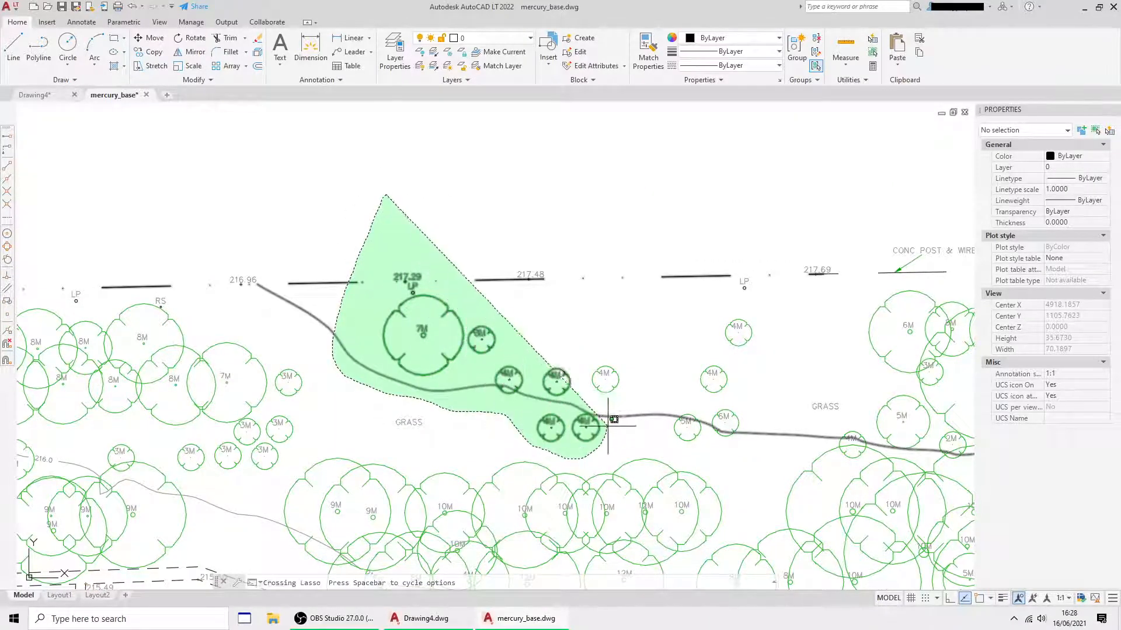
{"action": "left_click", "coordinate": [613, 419]}
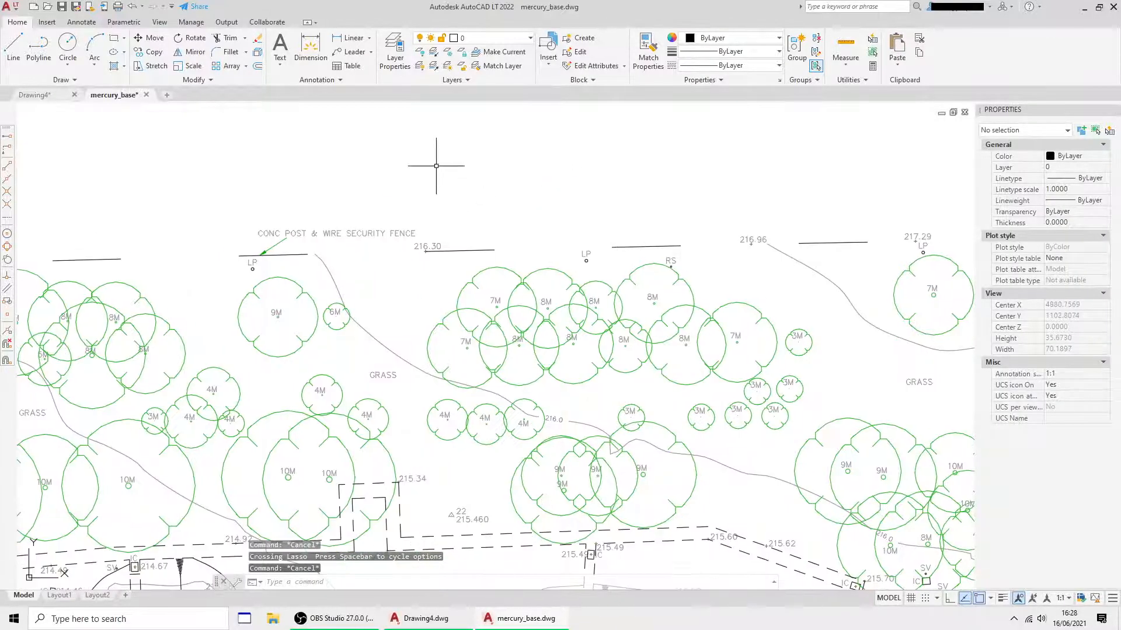
{"action": "left_click_drag", "start_coordinate": [440, 155], "coordinate": [392, 312]}
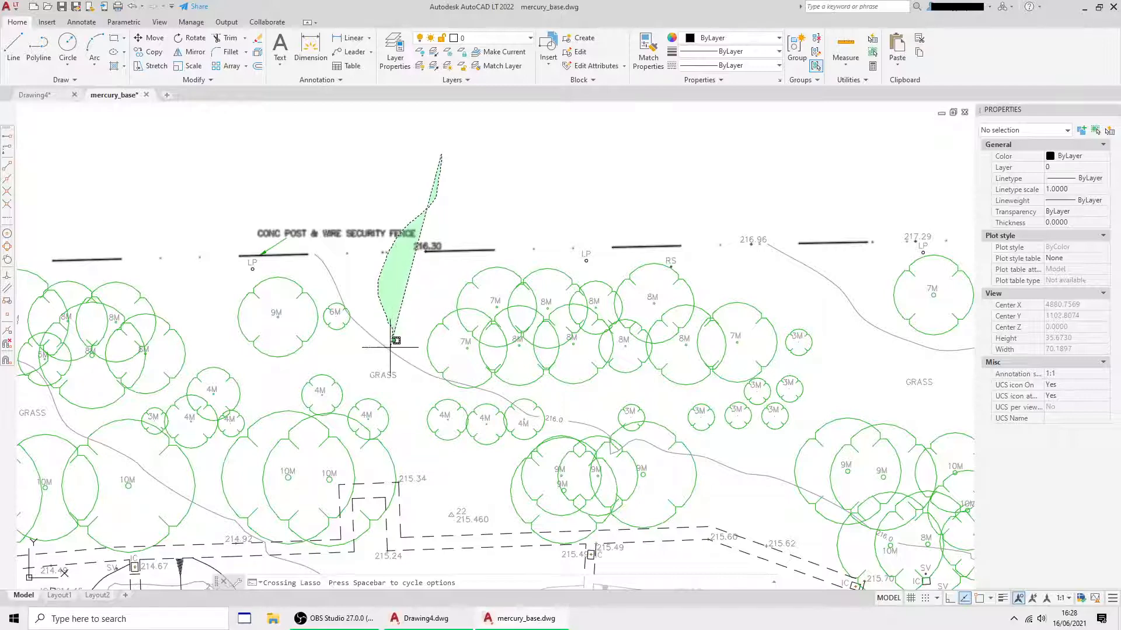
{"action": "left_click_drag", "start_coordinate": [397, 340], "coordinate": [623, 387]}
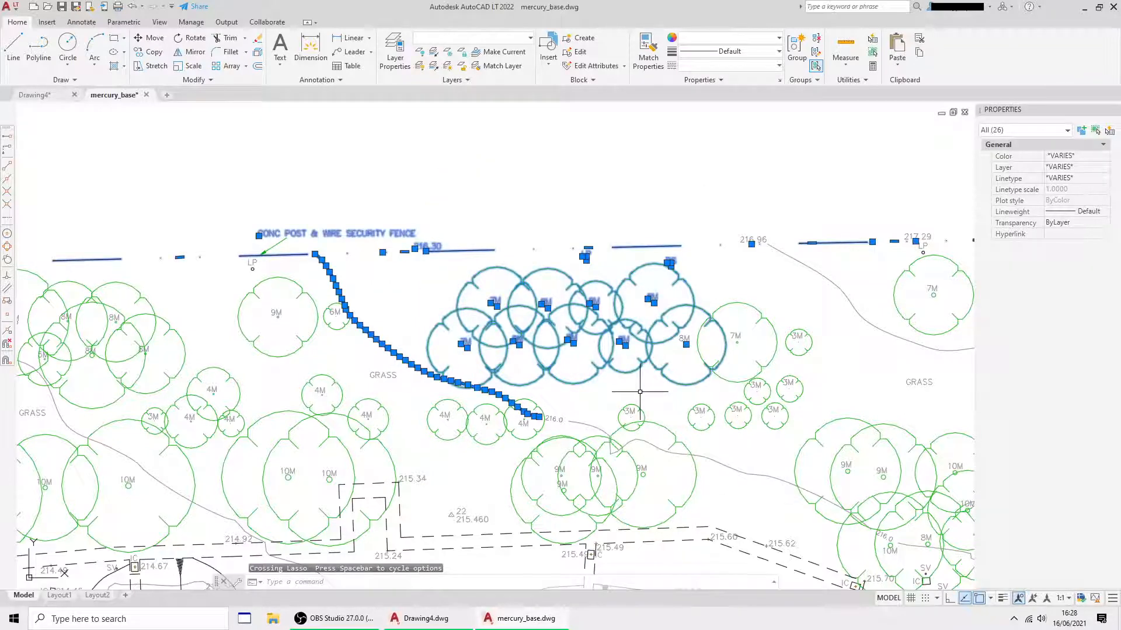
{"action": "mouse_move", "coordinate": [572, 327]}
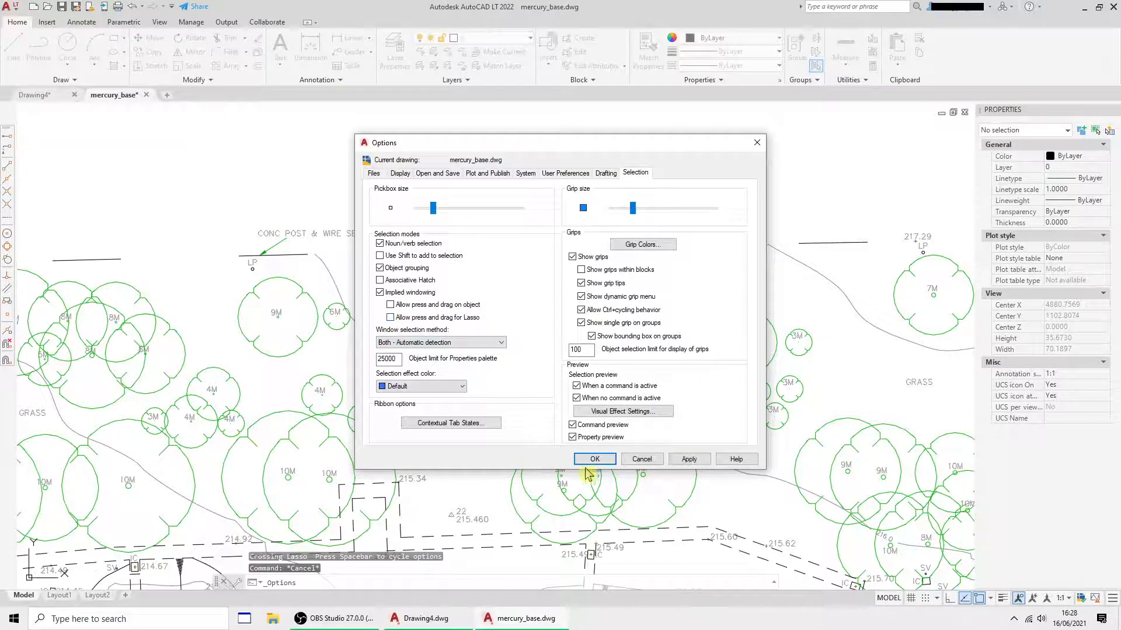
Confirm lasso is switched off and box-select the trees near level 215.15 with a rectangular window
{"action": "left_click", "coordinate": [594, 459]}
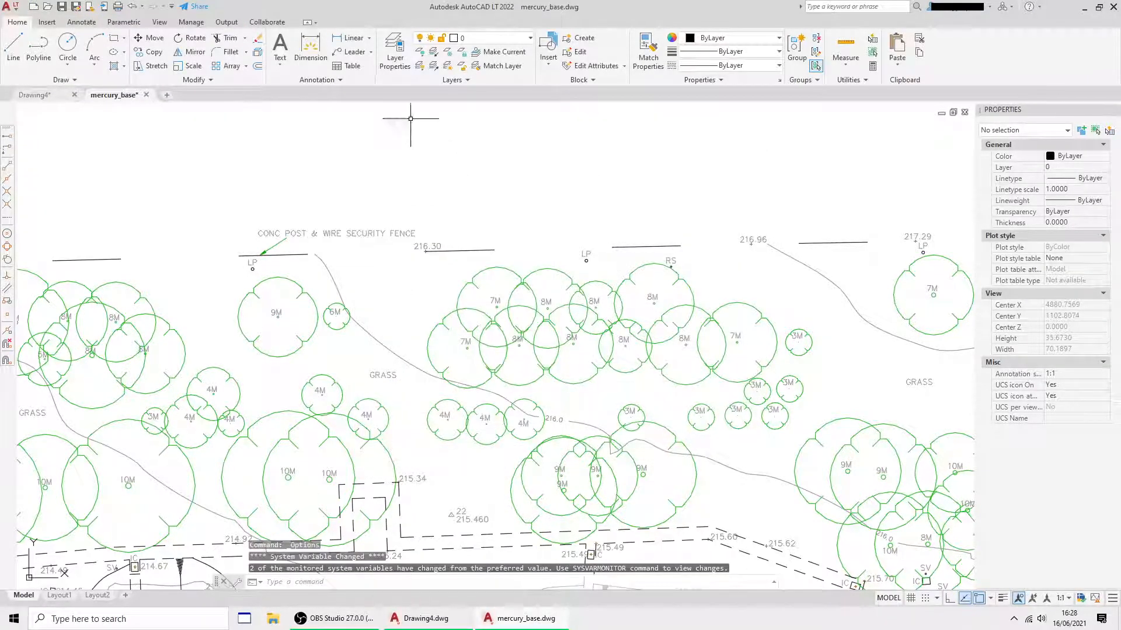
{"action": "left_click", "coordinate": [410, 119]}
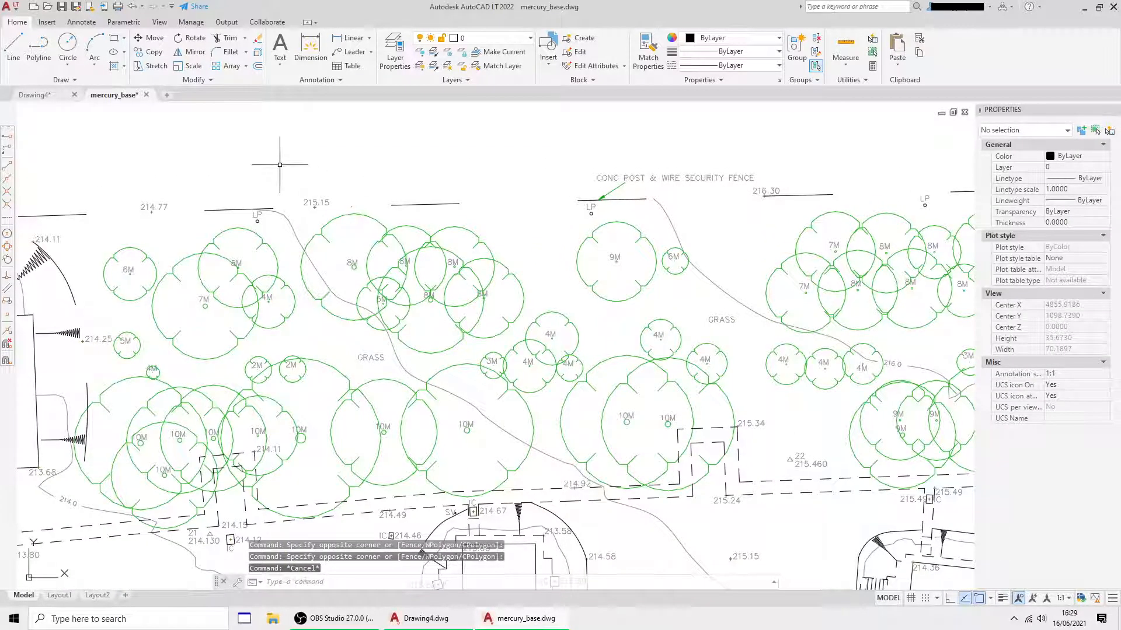
{"action": "left_click_drag", "start_coordinate": [279, 165], "coordinate": [519, 347]}
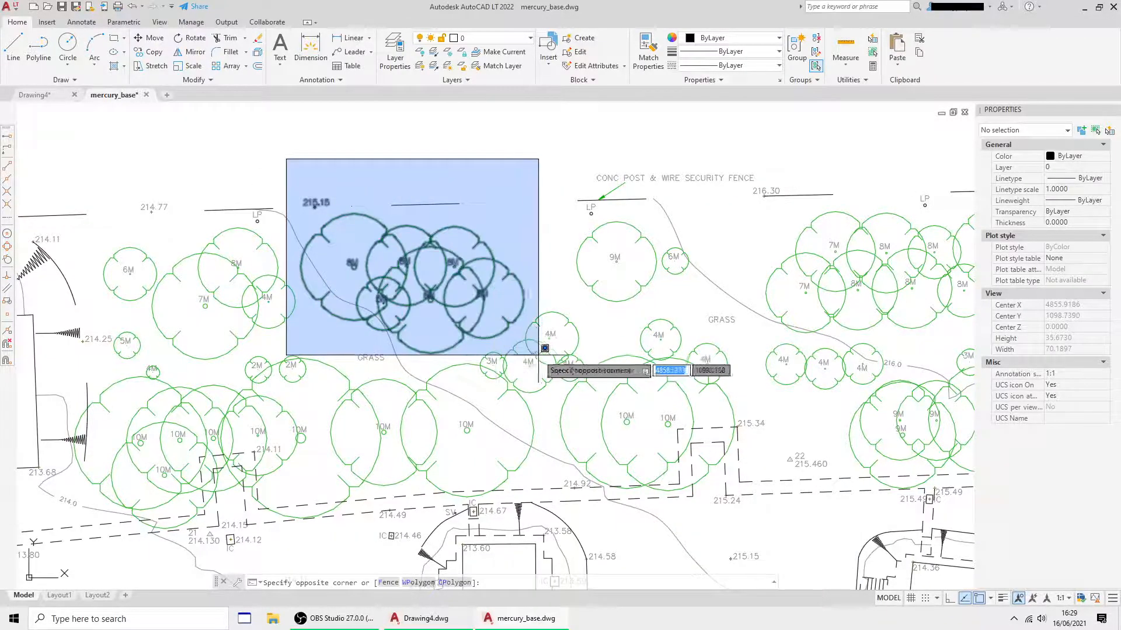
{"action": "mouse_move", "coordinate": [563, 387]}
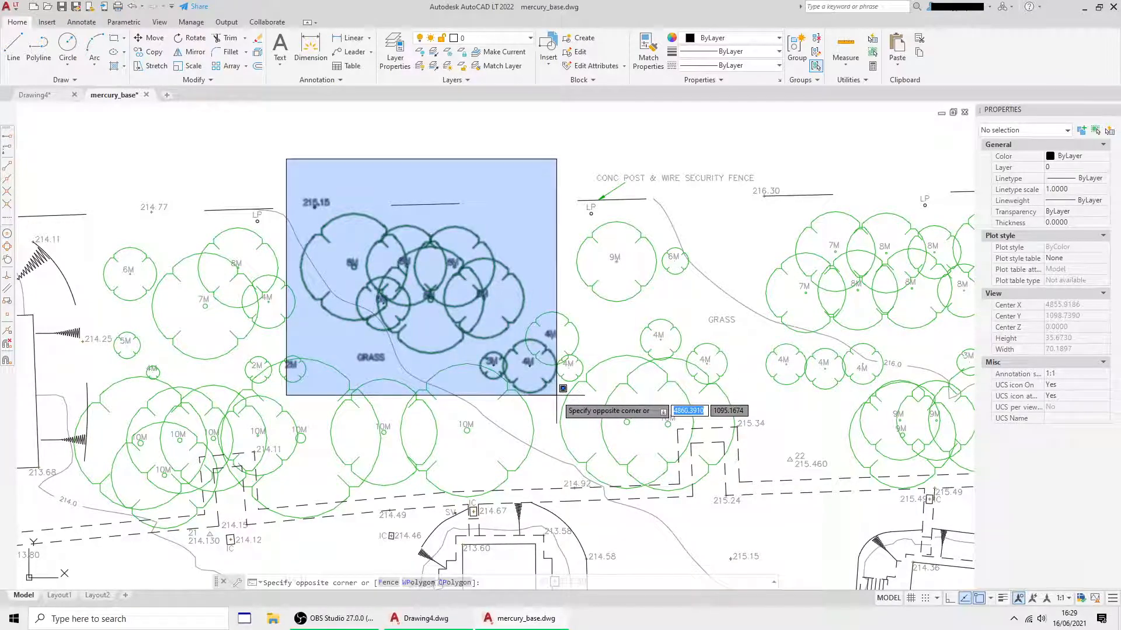
{"action": "mouse_move", "coordinate": [532, 378]}
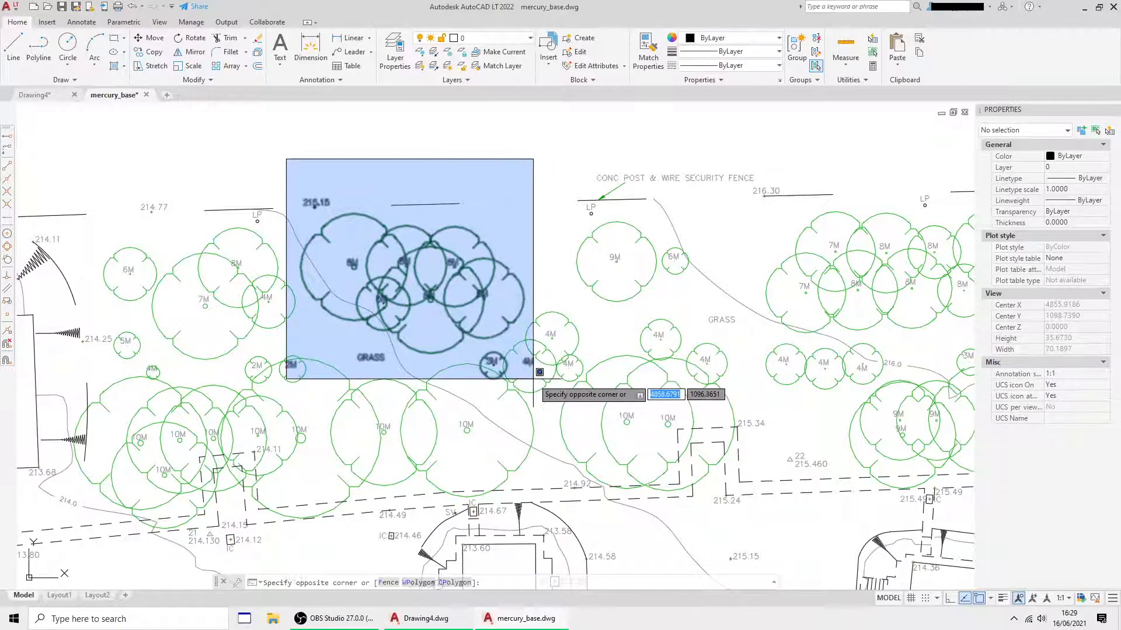
{"action": "mouse_move", "coordinate": [545, 386]}
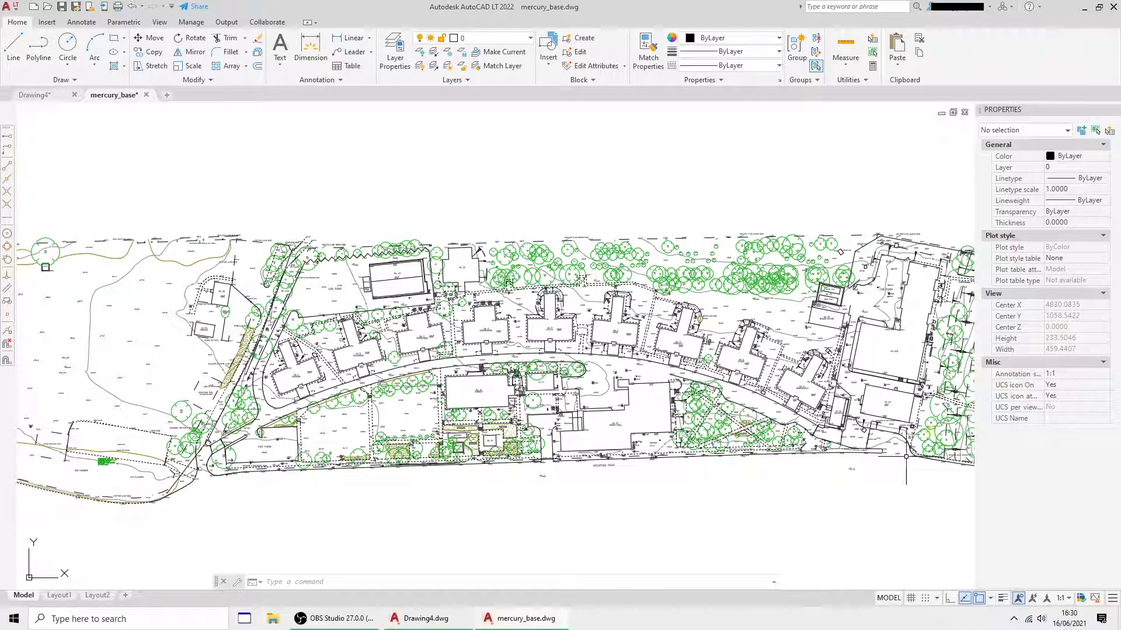
{"action": "mouse_move", "coordinate": [965, 511]}
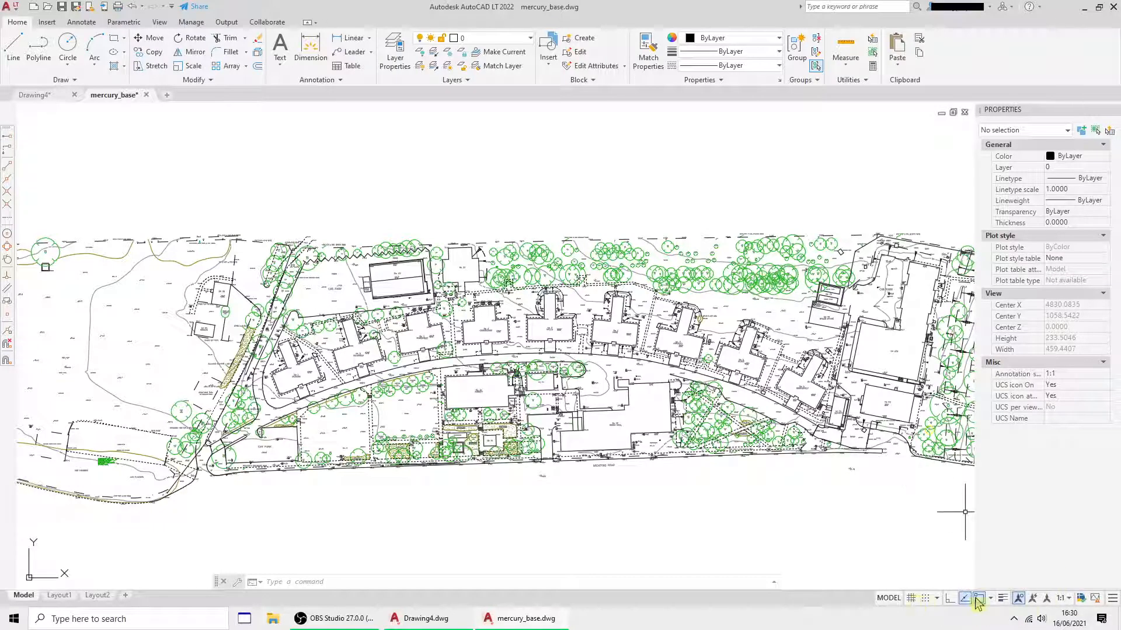